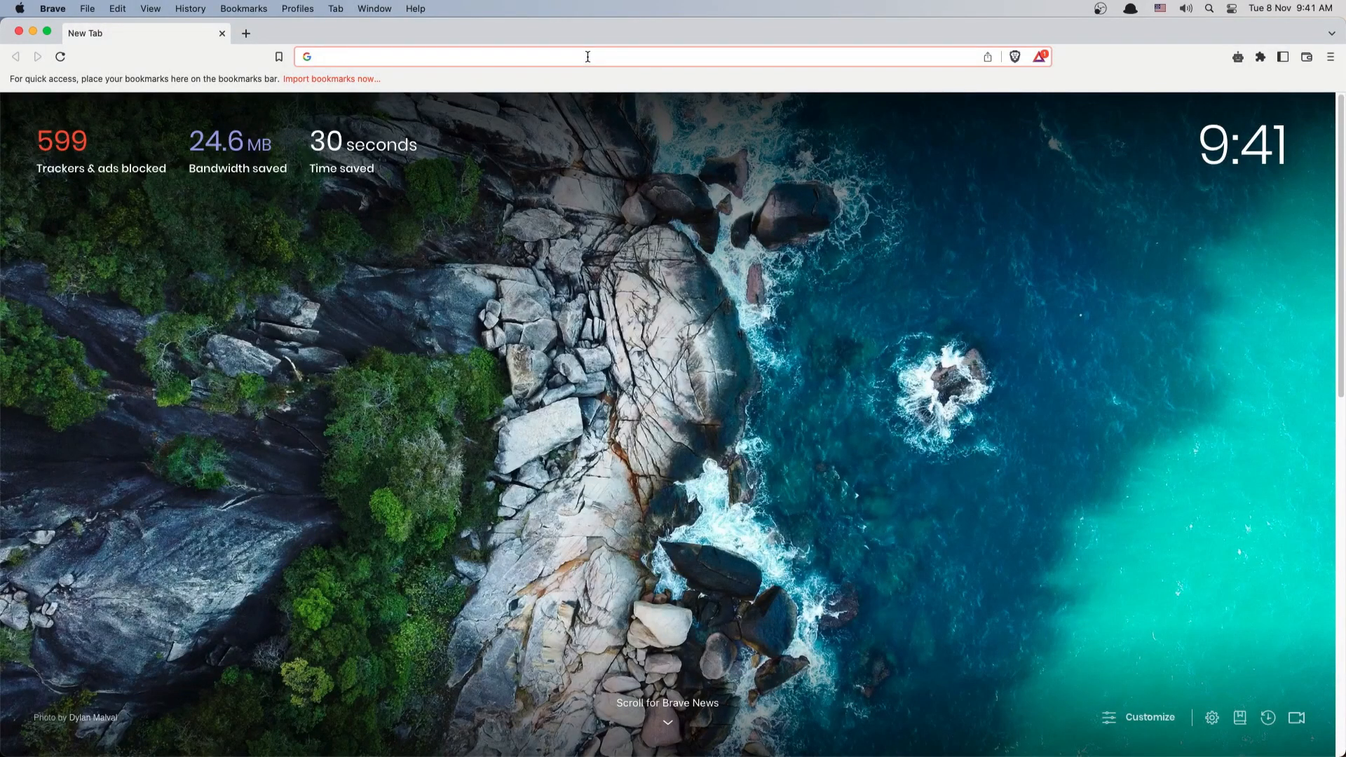
# Step: Navigate laravel.com's documentation to Starter Kits and jump to the Breeze & Next.js / API section
pyautogui.write('laravel.com')
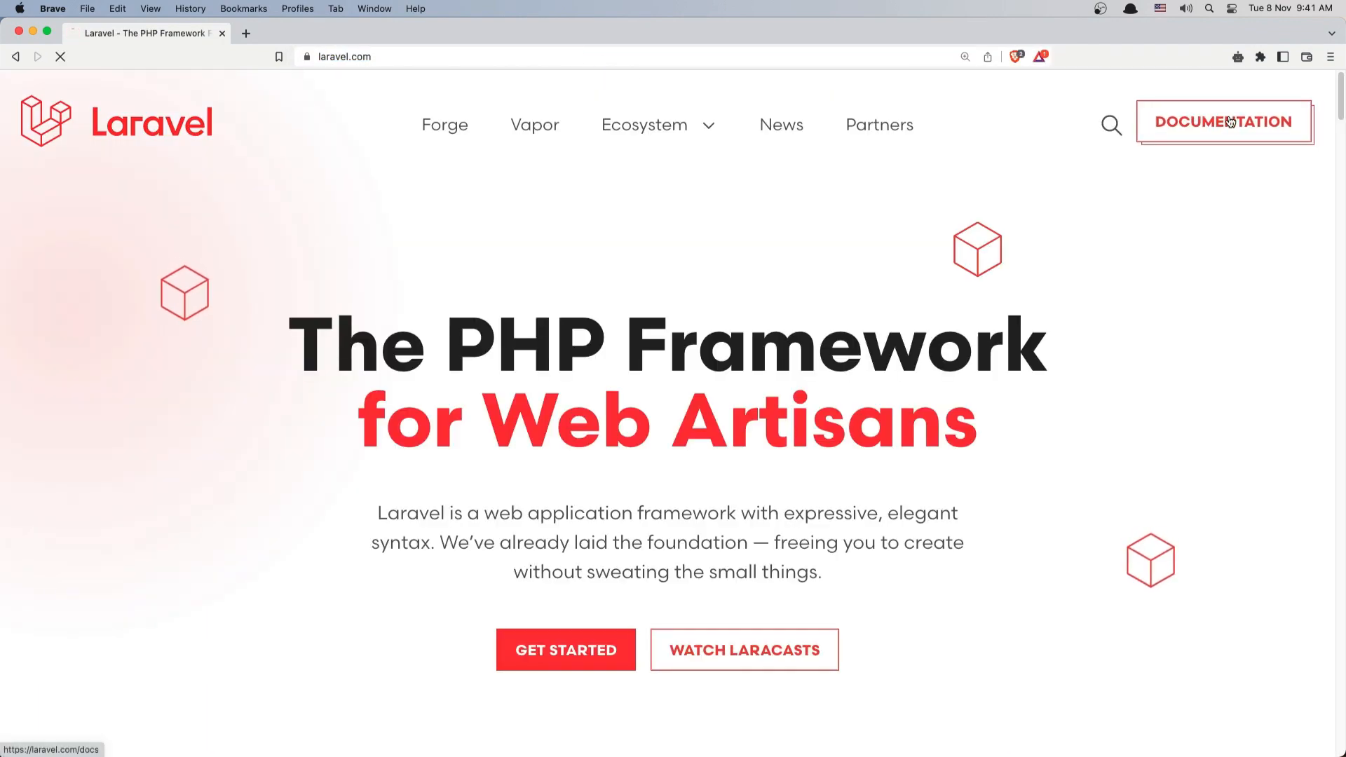
pyautogui.click(1223, 120)
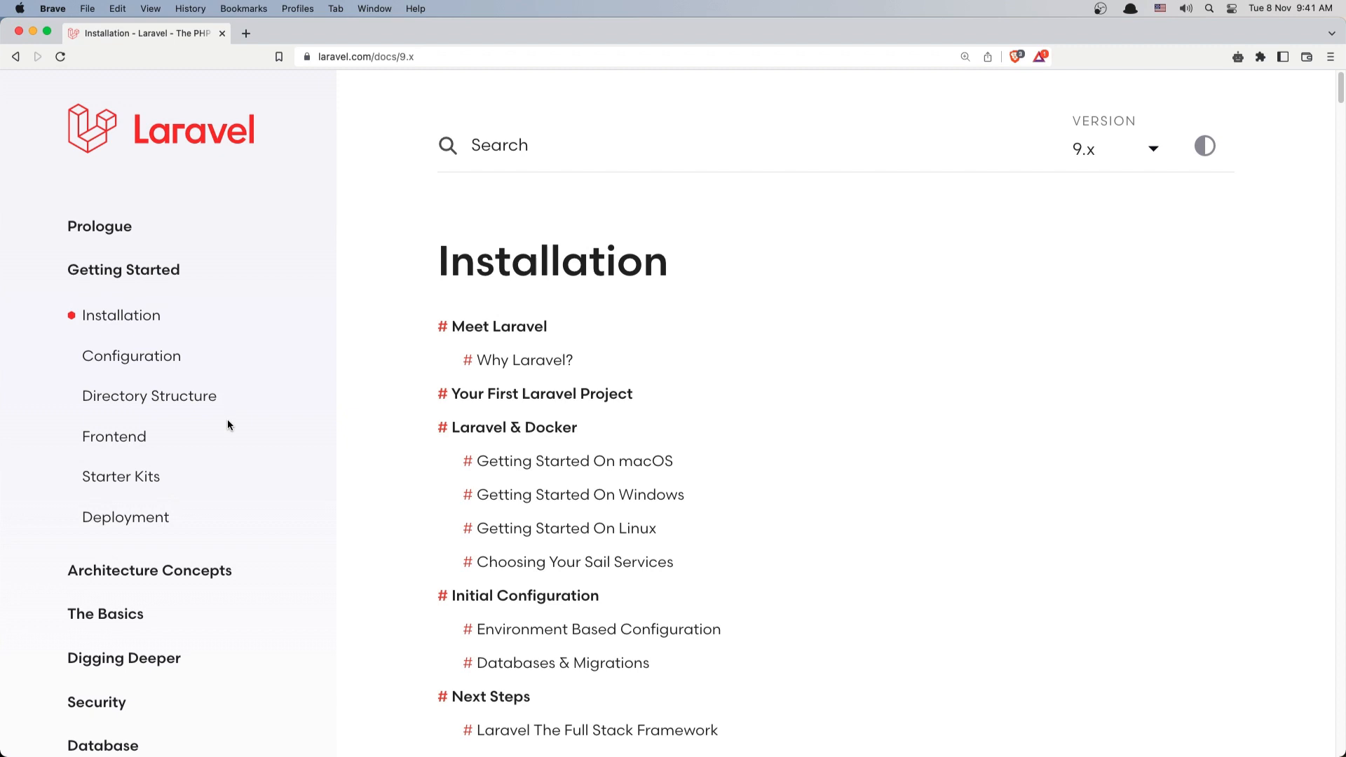
pyautogui.click(121, 477)
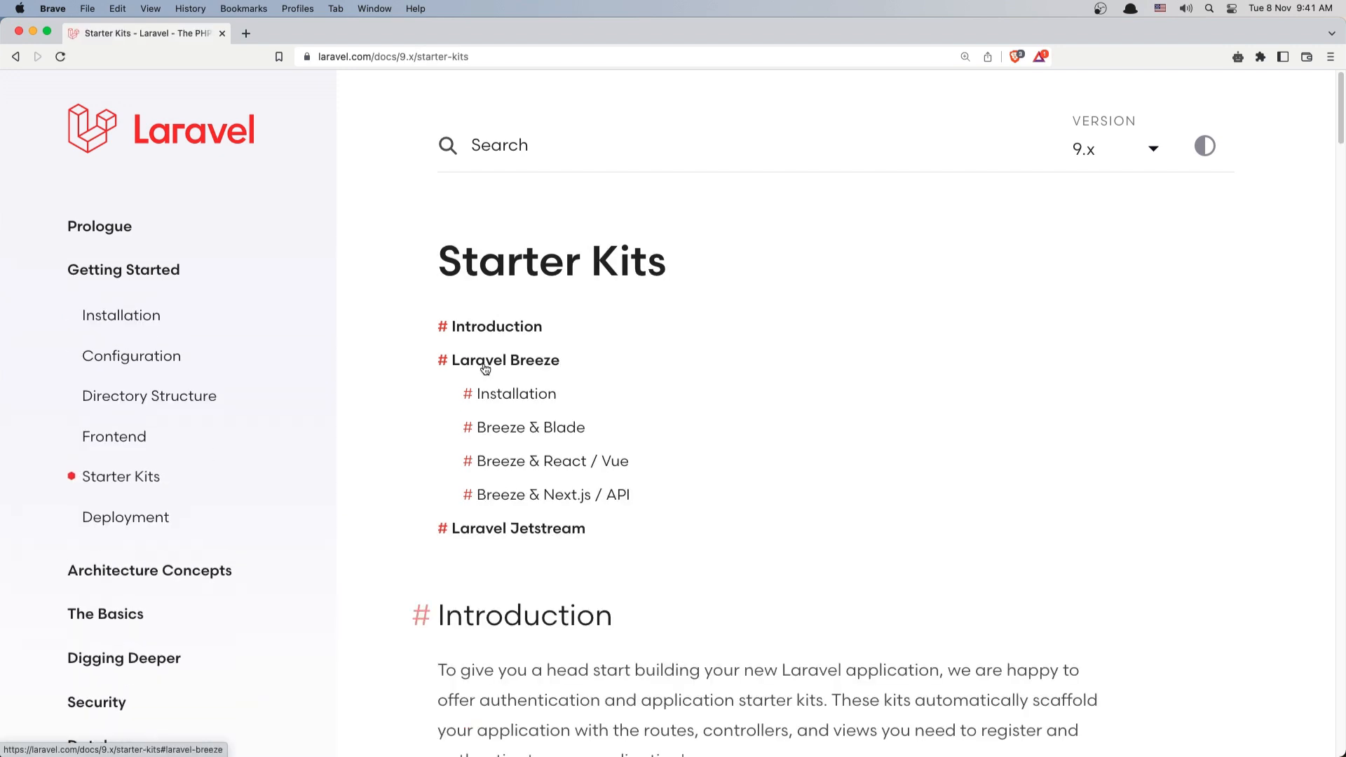
pyautogui.moveTo(547, 445)
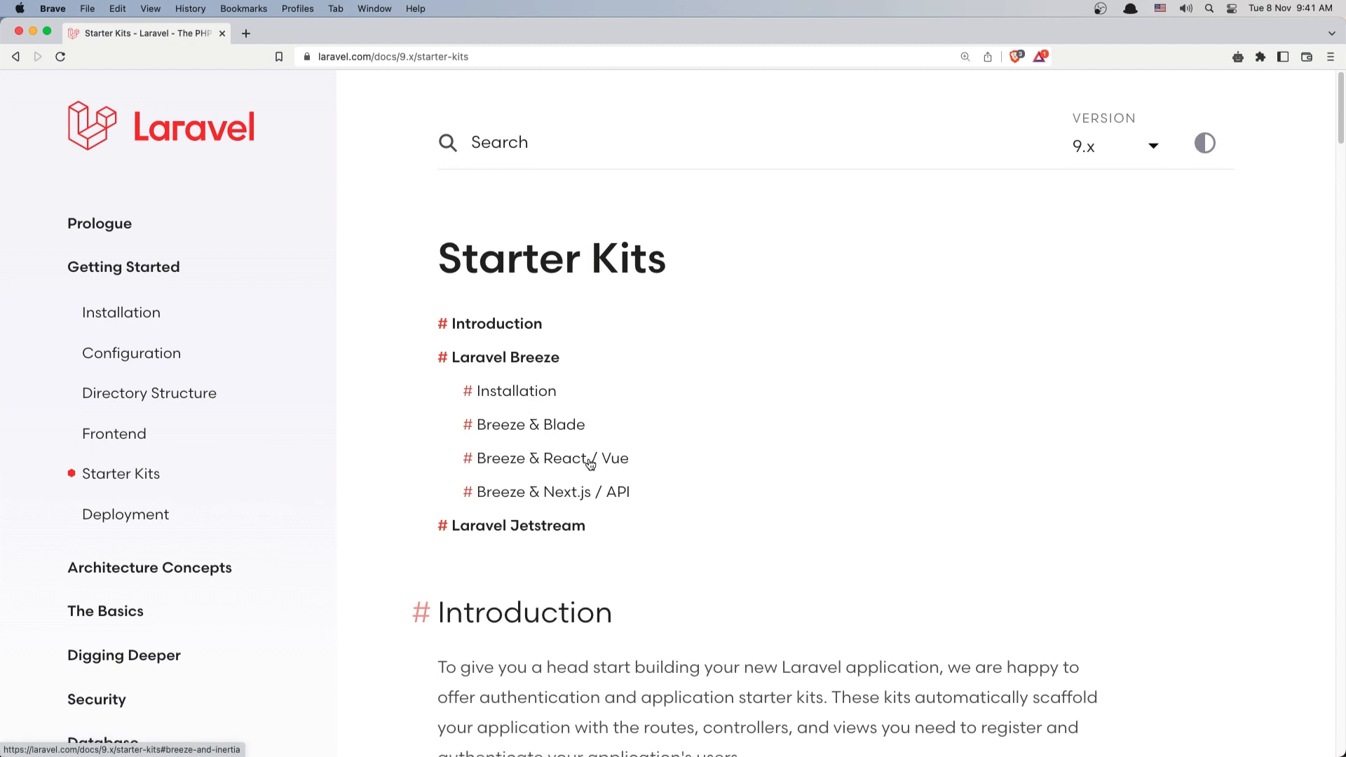
pyautogui.moveTo(583, 499)
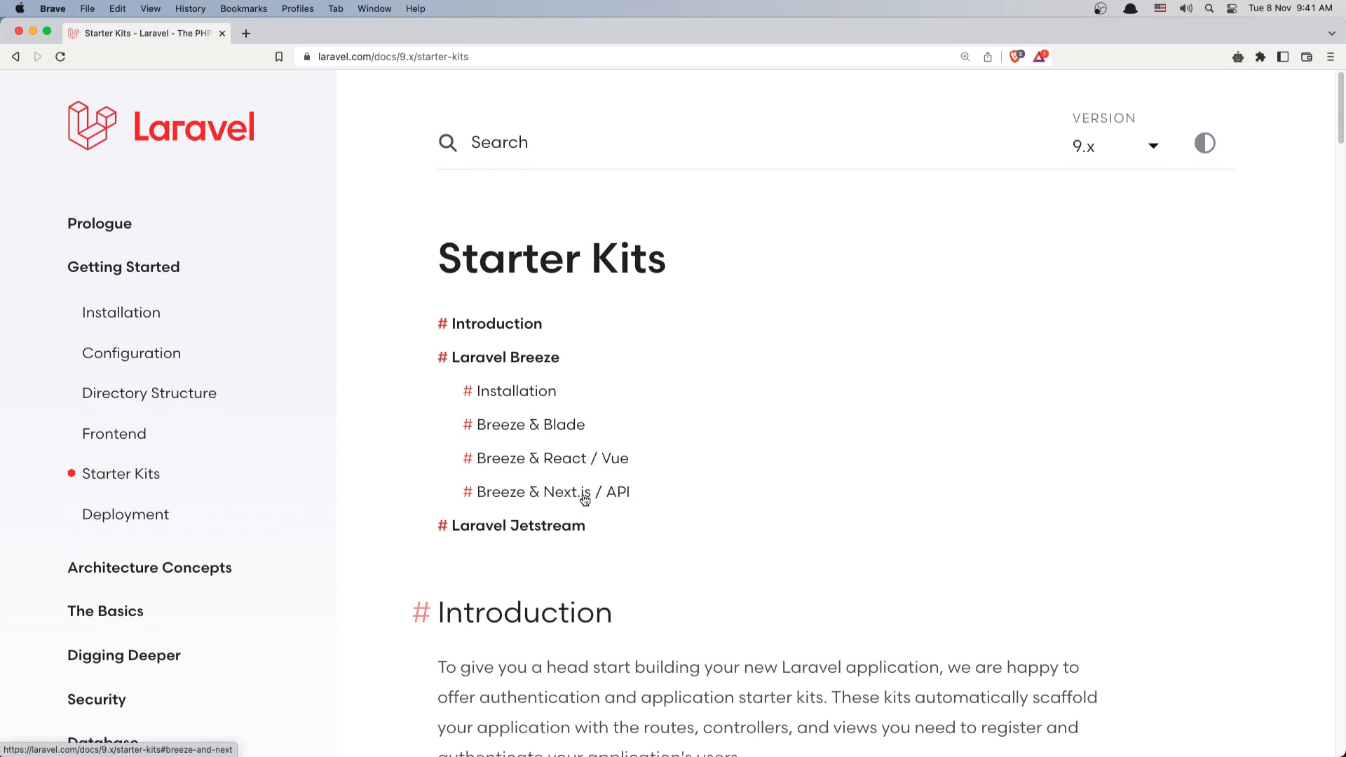
pyautogui.click(553, 492)
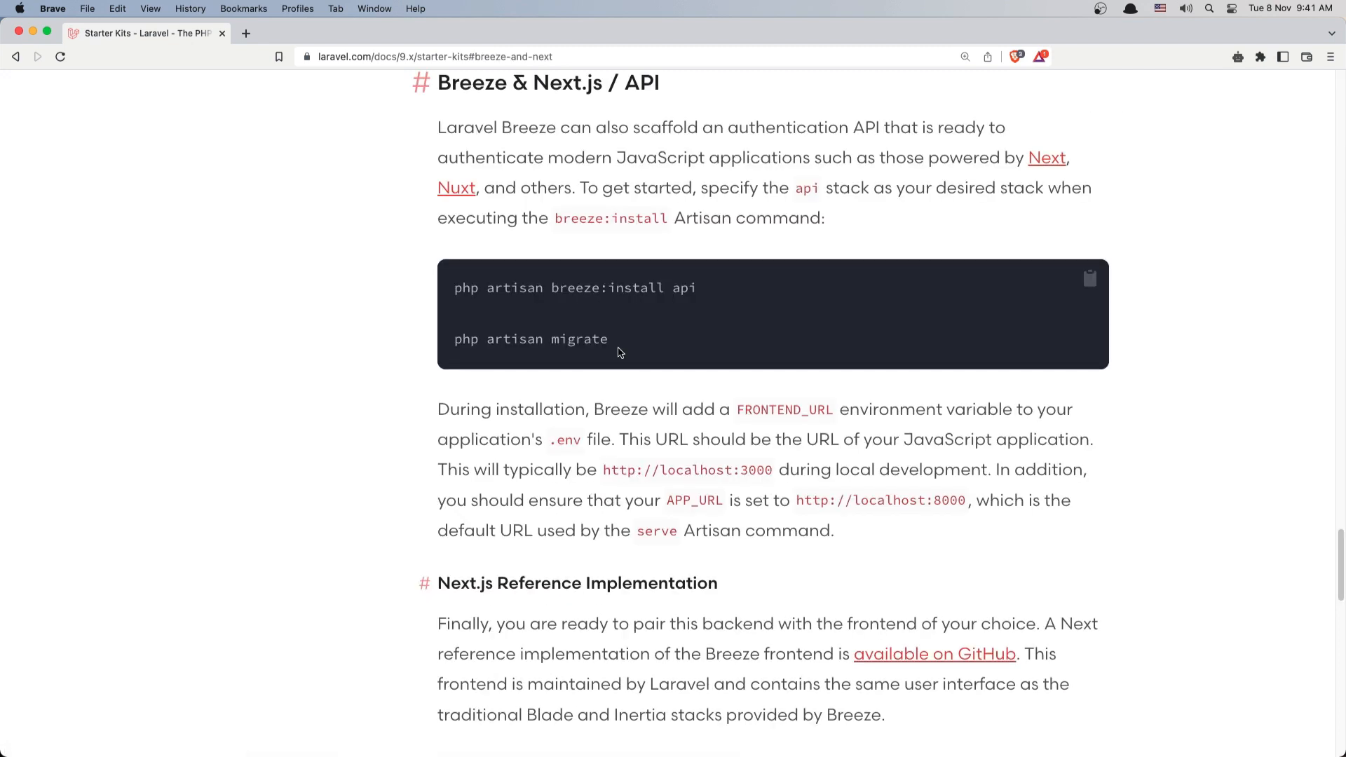
pyautogui.moveTo(708, 290)
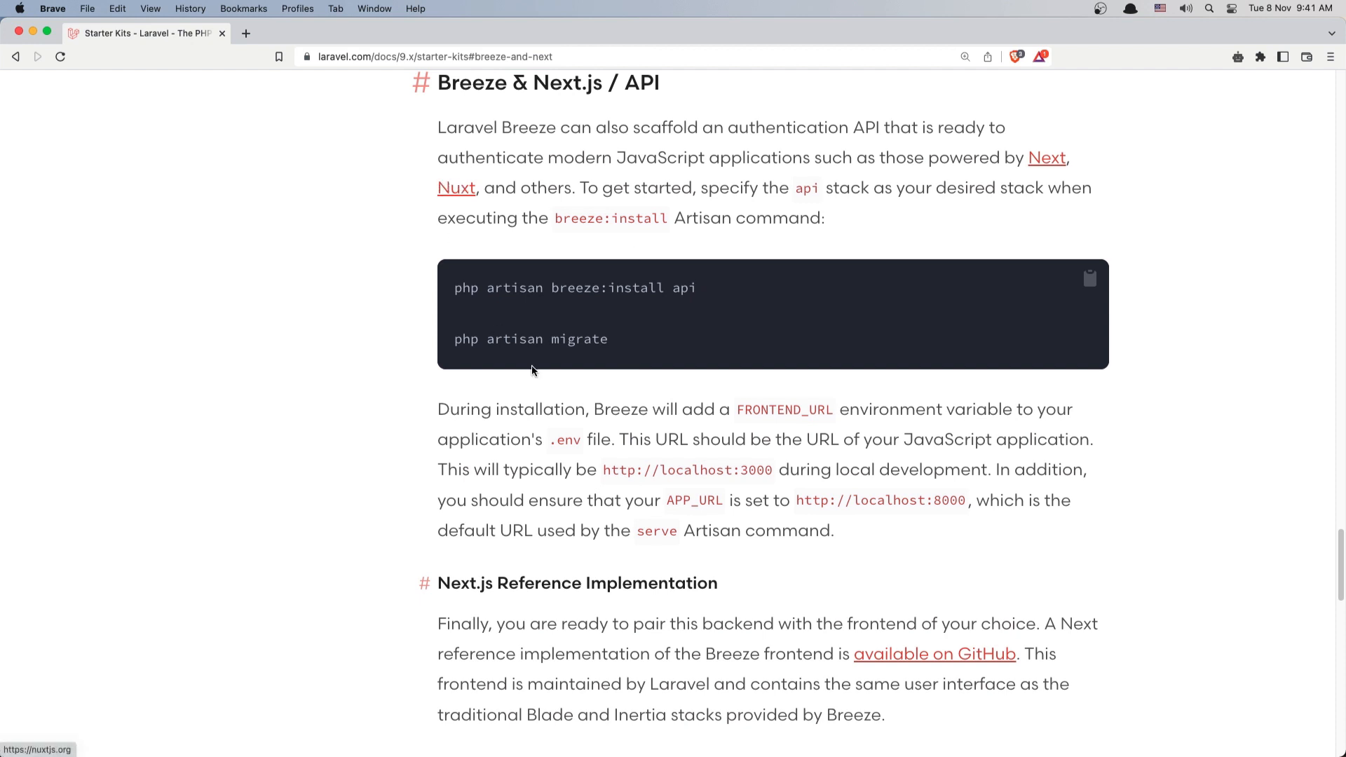
pyautogui.moveTo(863, 608)
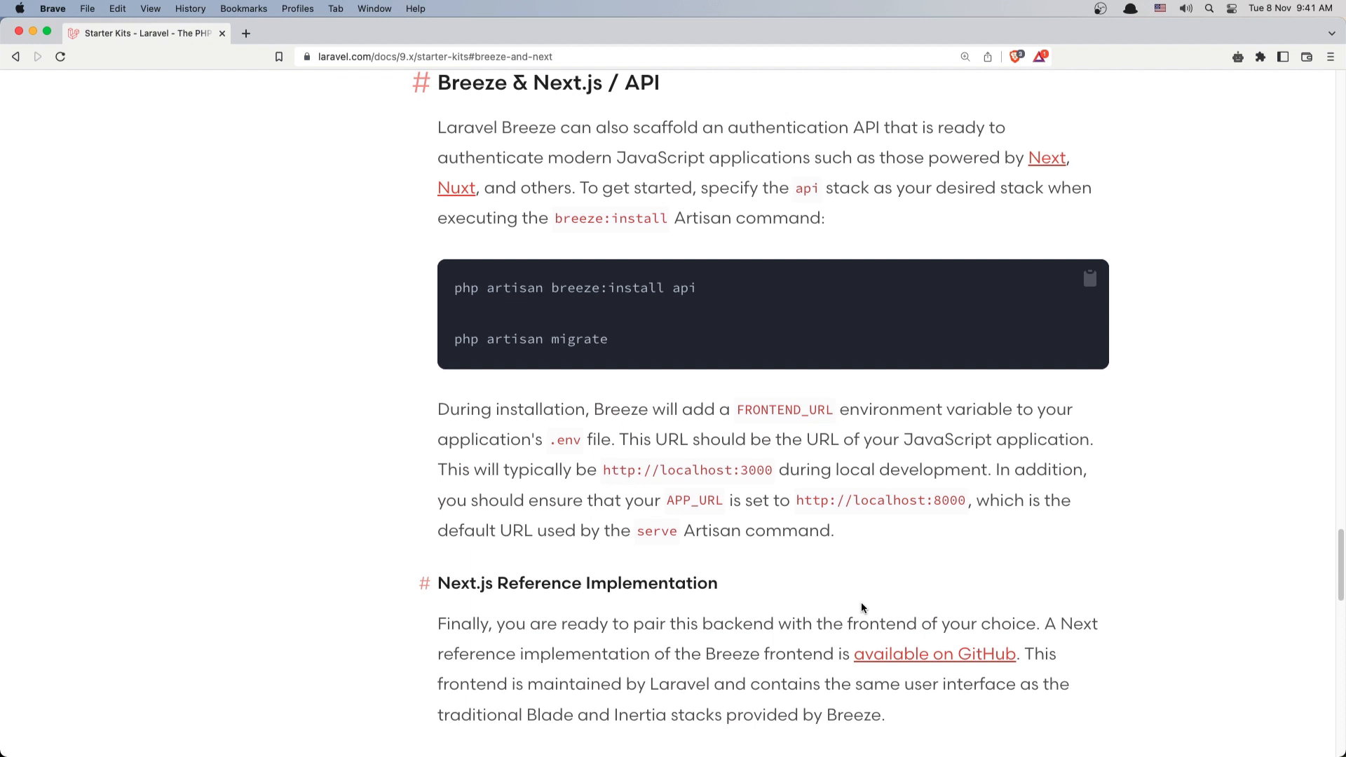
pyautogui.moveTo(1043, 186)
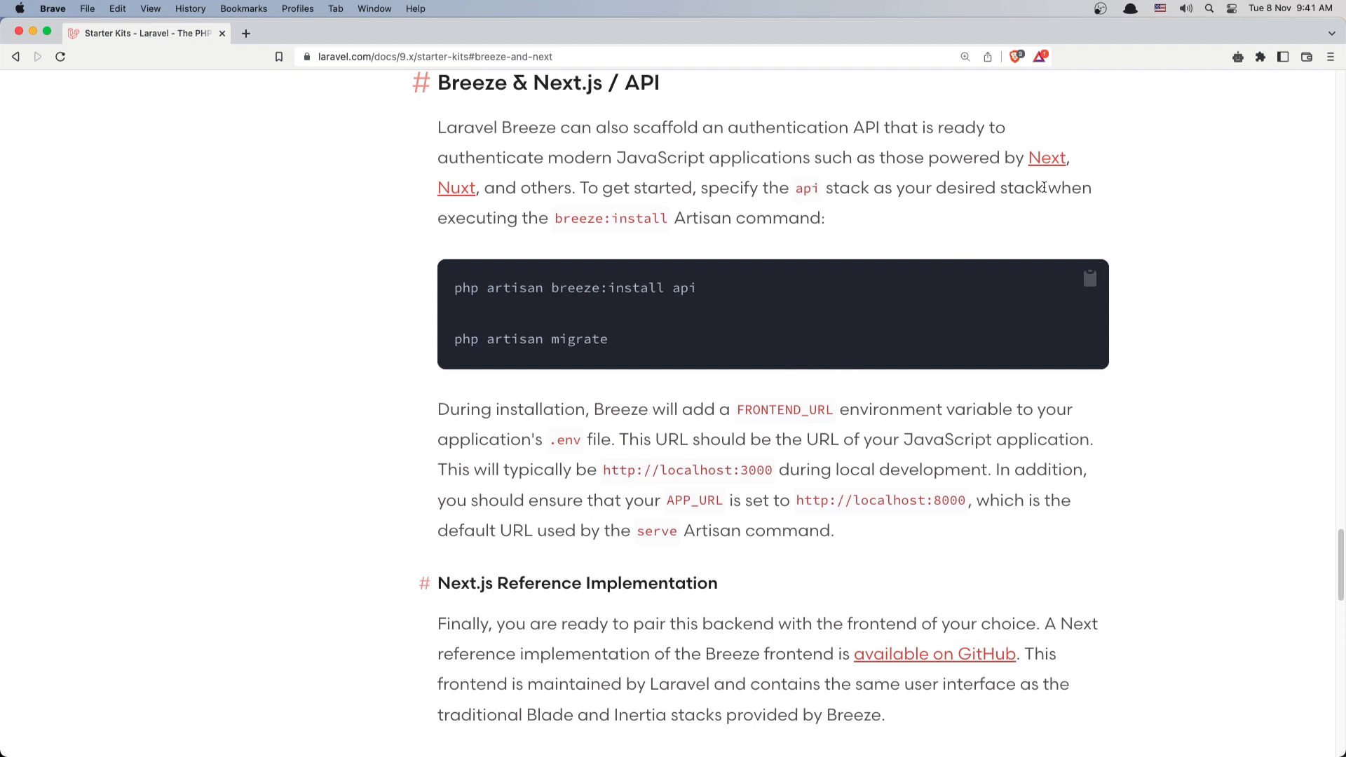
pyautogui.moveTo(959, 666)
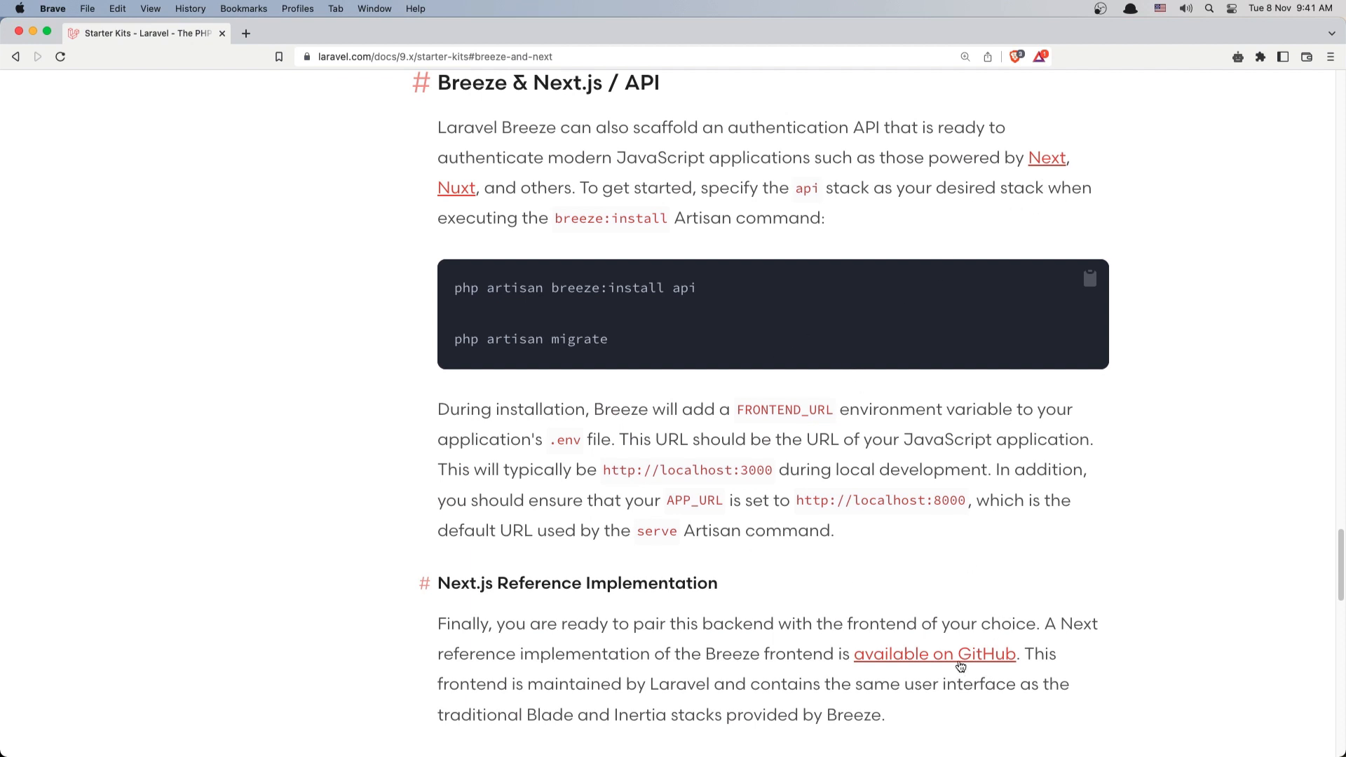
pyautogui.moveTo(955, 532)
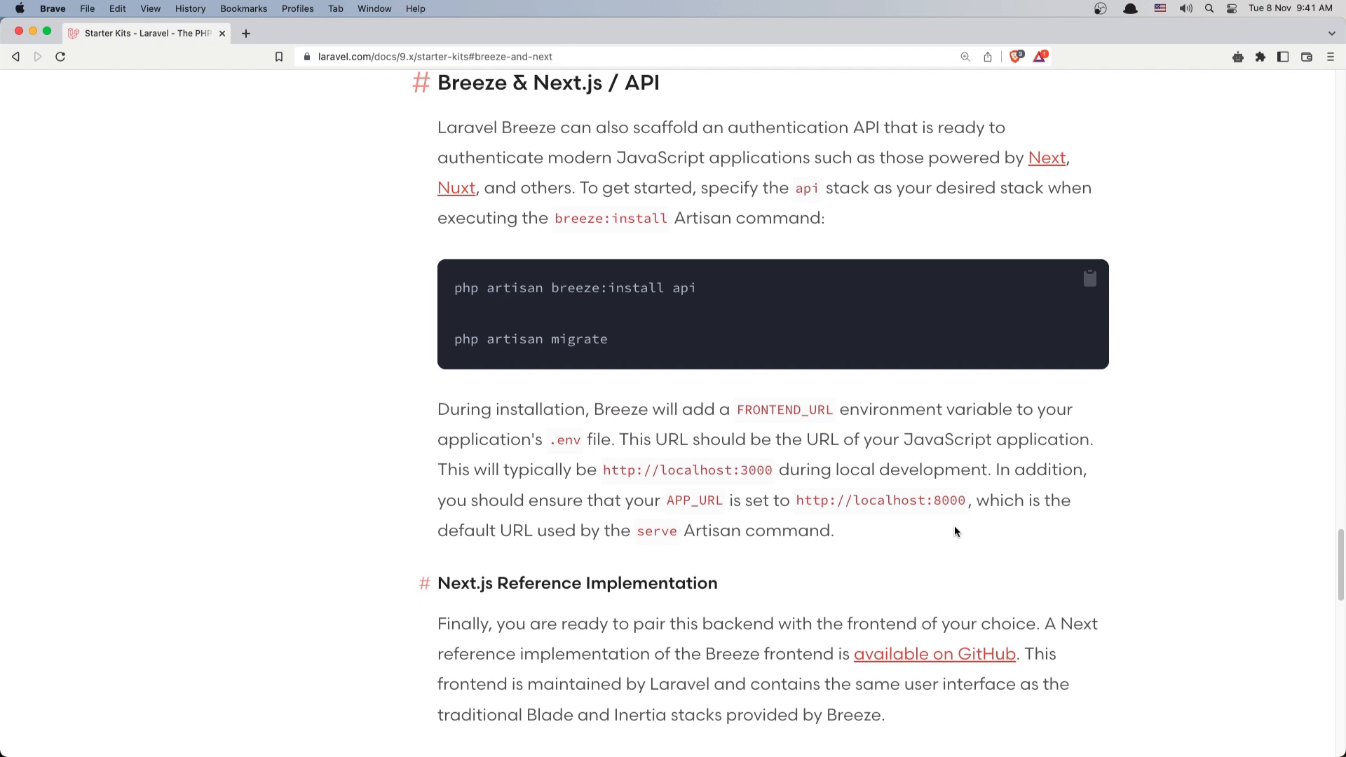
pyautogui.moveTo(698, 335)
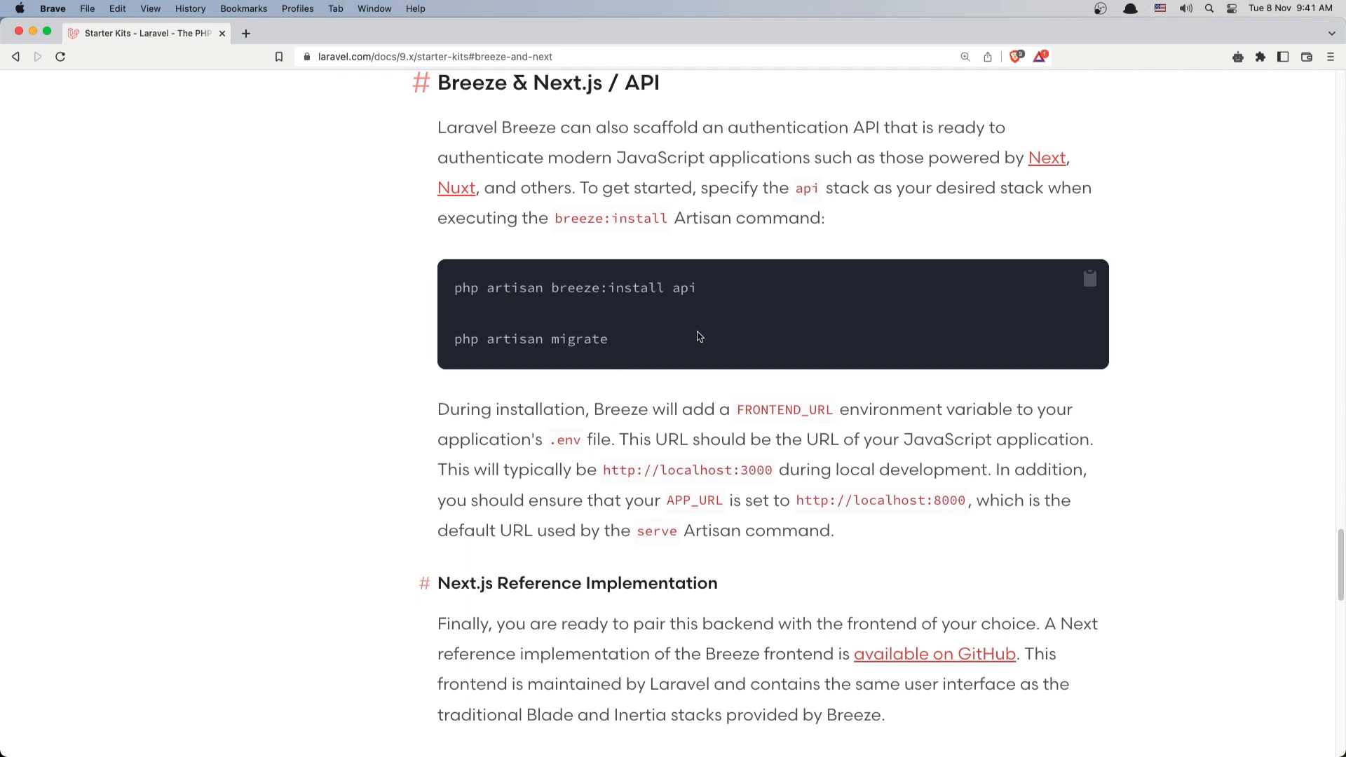
pyautogui.moveTo(696, 325)
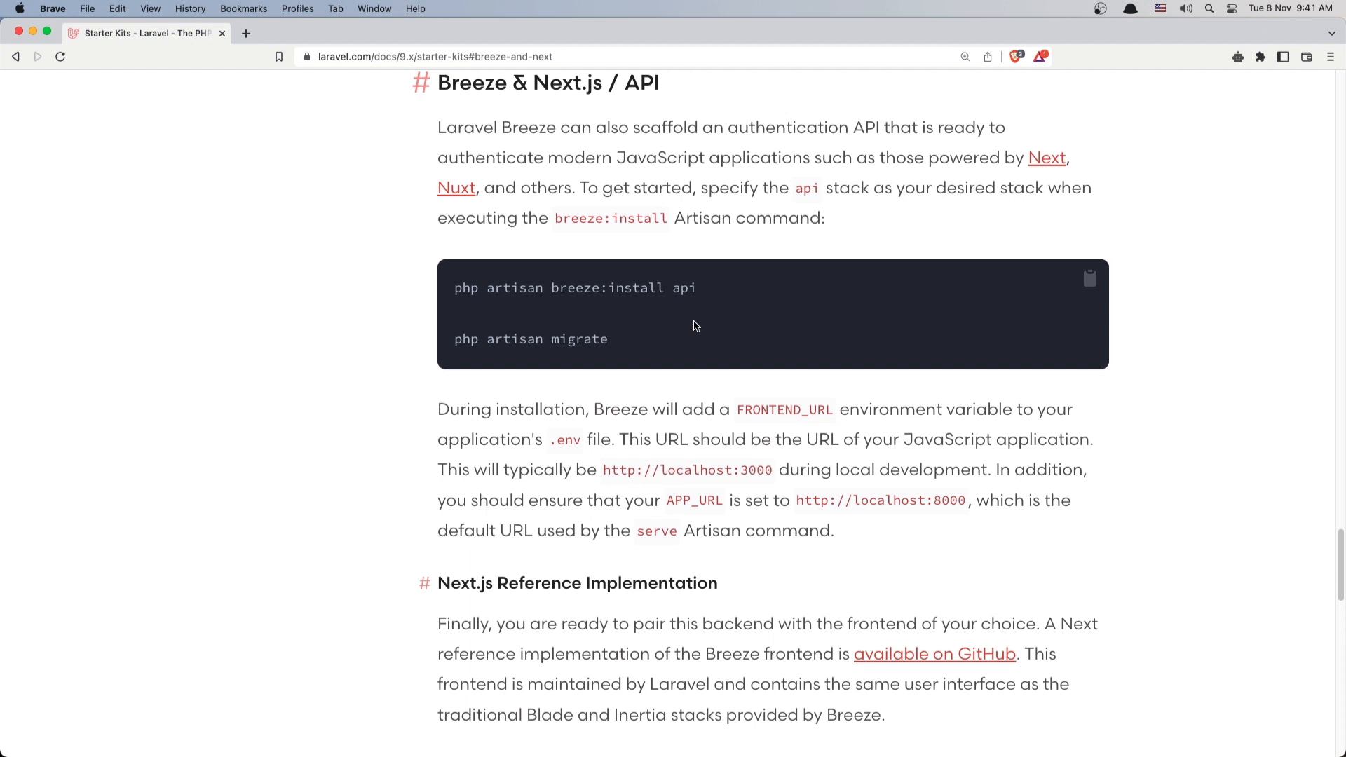
pyautogui.moveTo(724, 324)
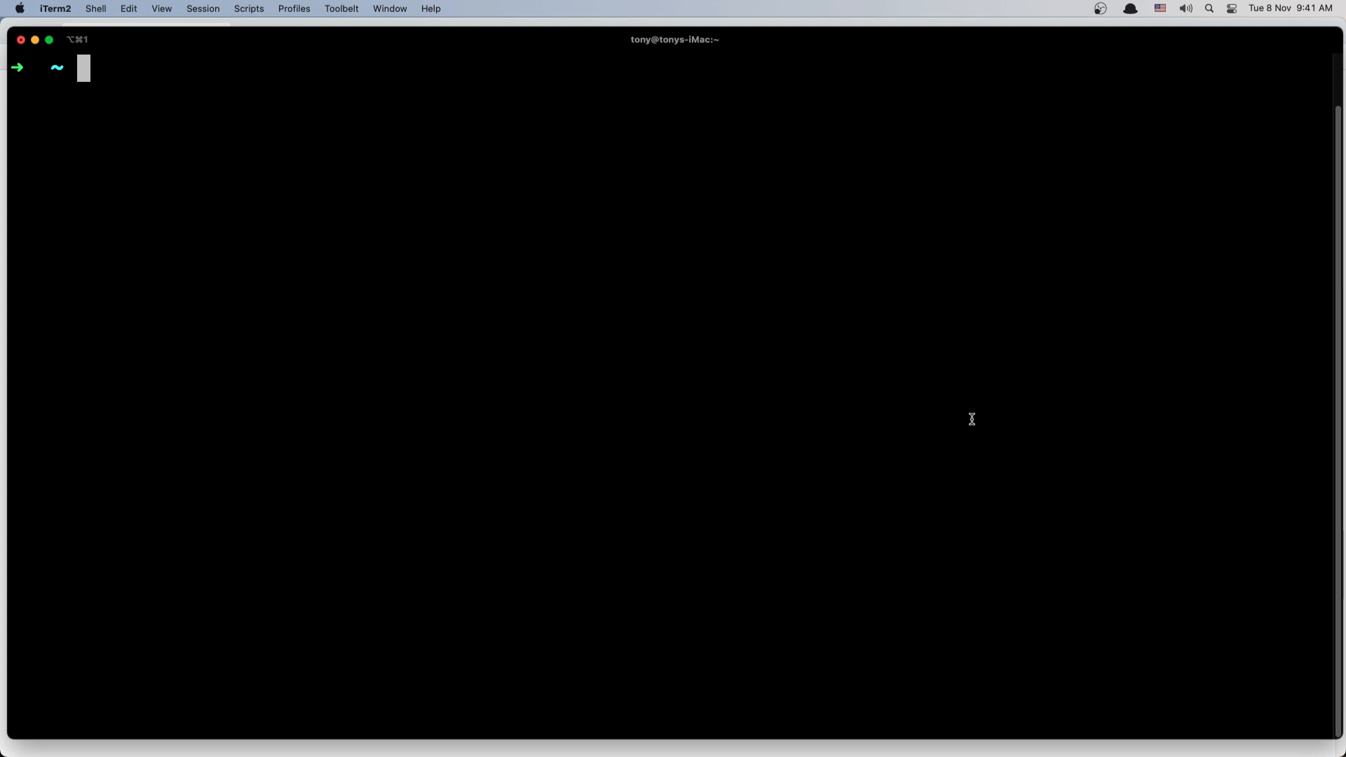
# Step: Change into the Sites folder
pyautogui.write('cd Si')
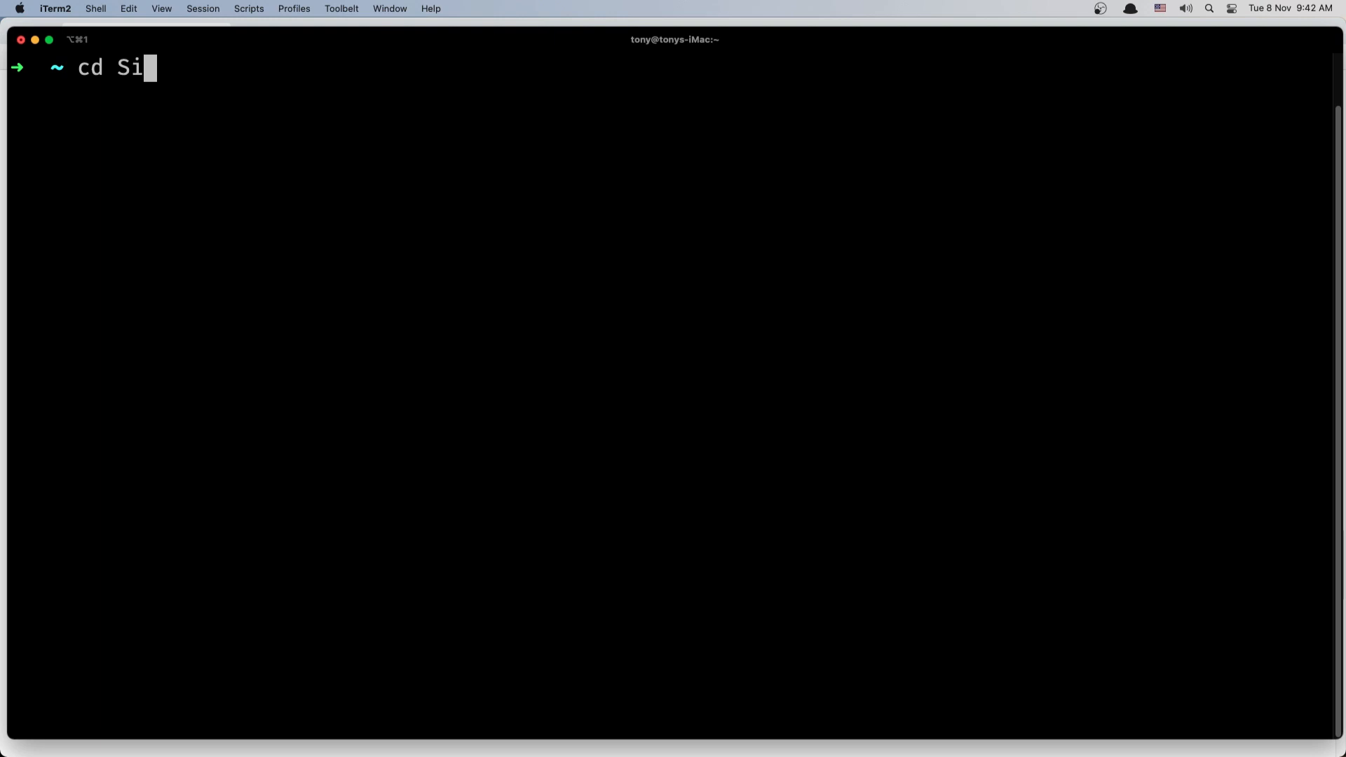
pyautogui.press('Return')
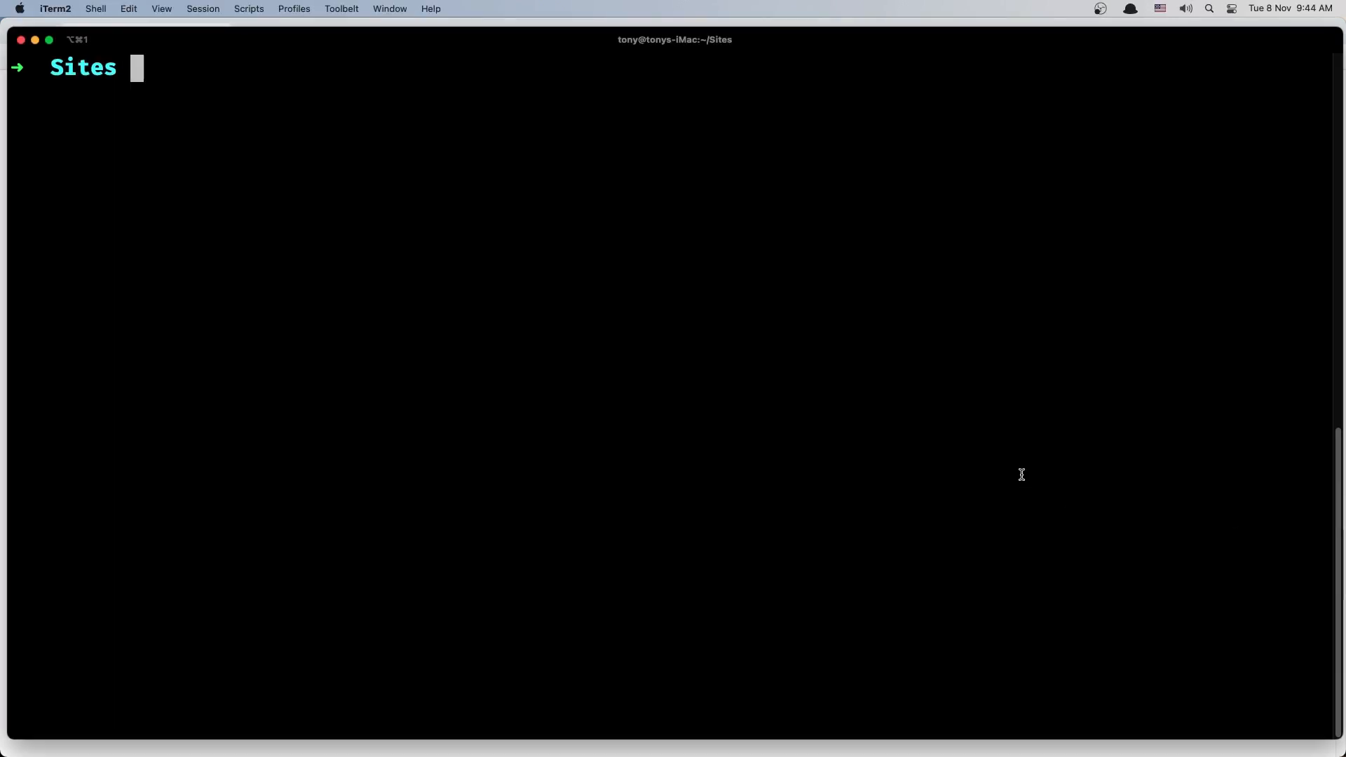
# Step: Run laravel new laravel-breeze-api and wait until it reports Application ready
pyautogui.write('lar')
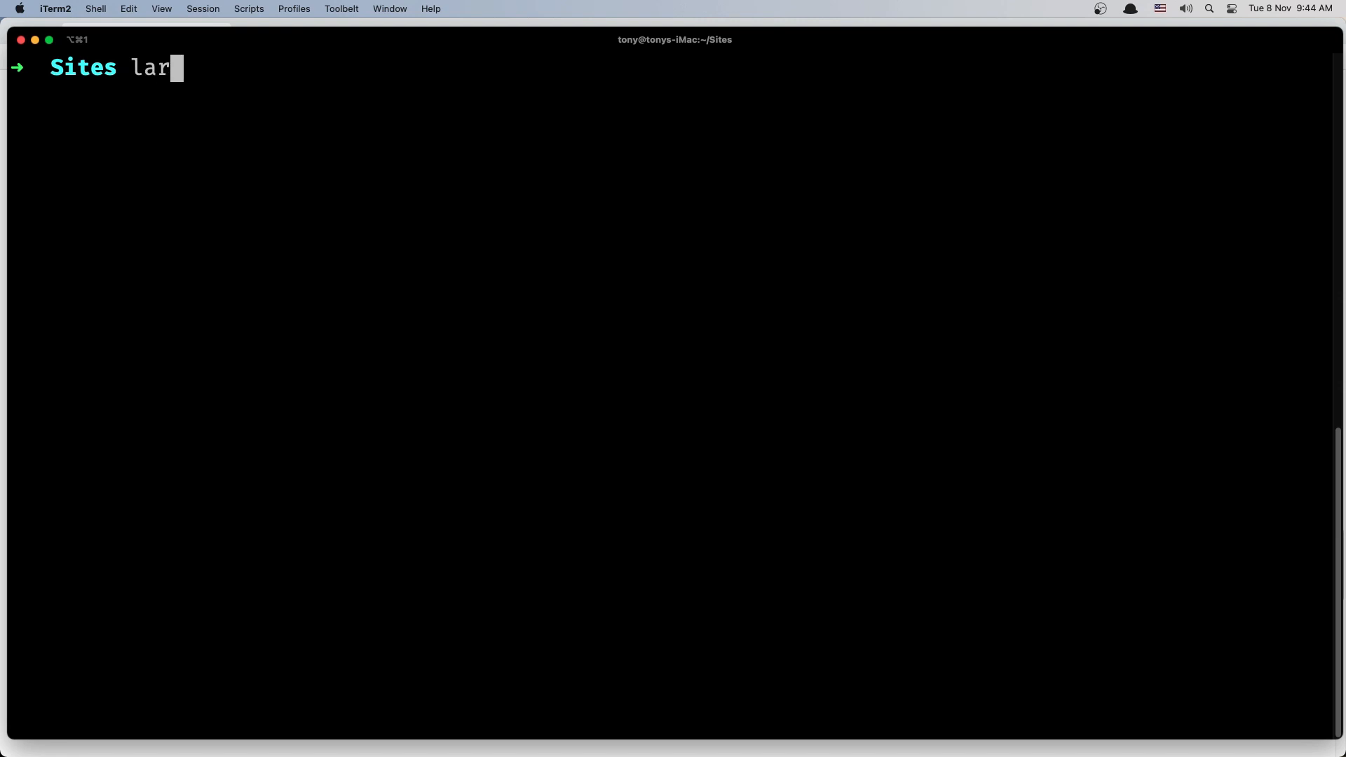
pyautogui.write('avel new')
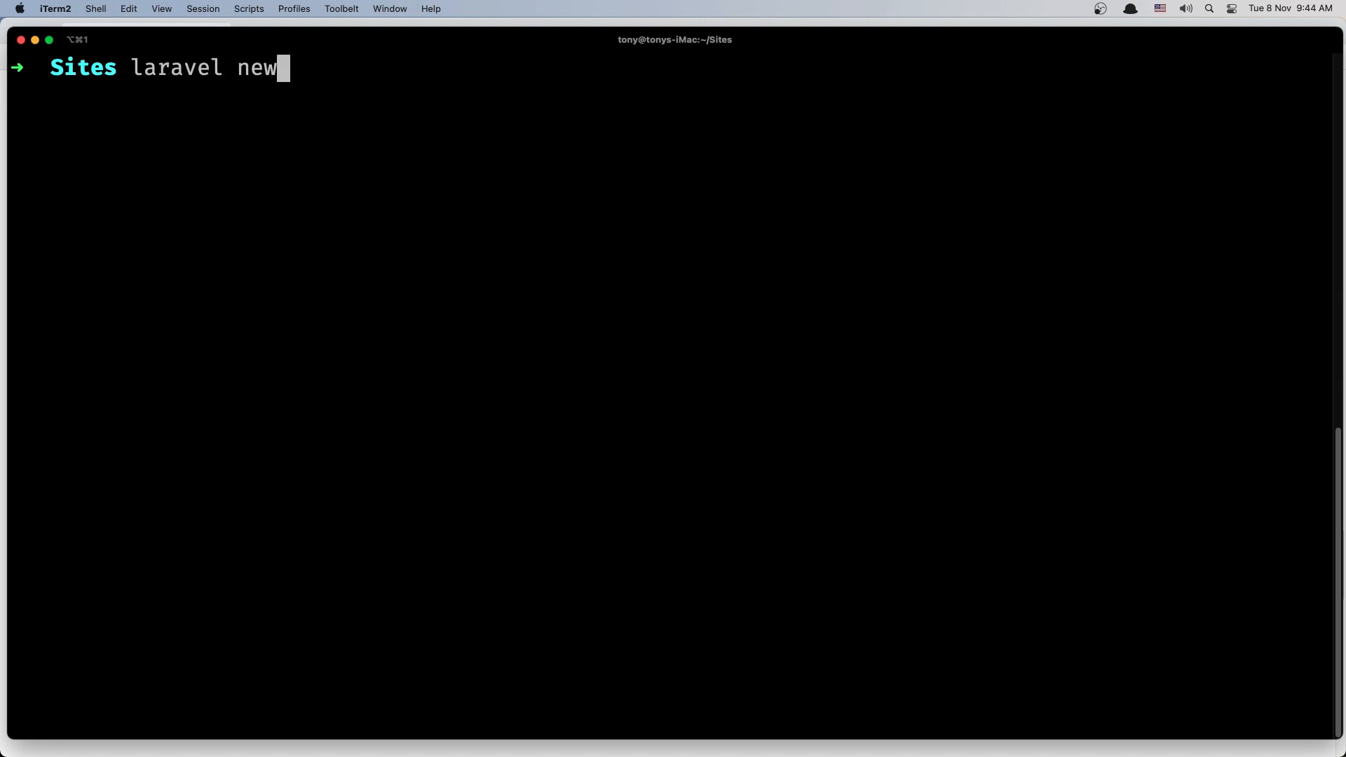
pyautogui.write('lar')
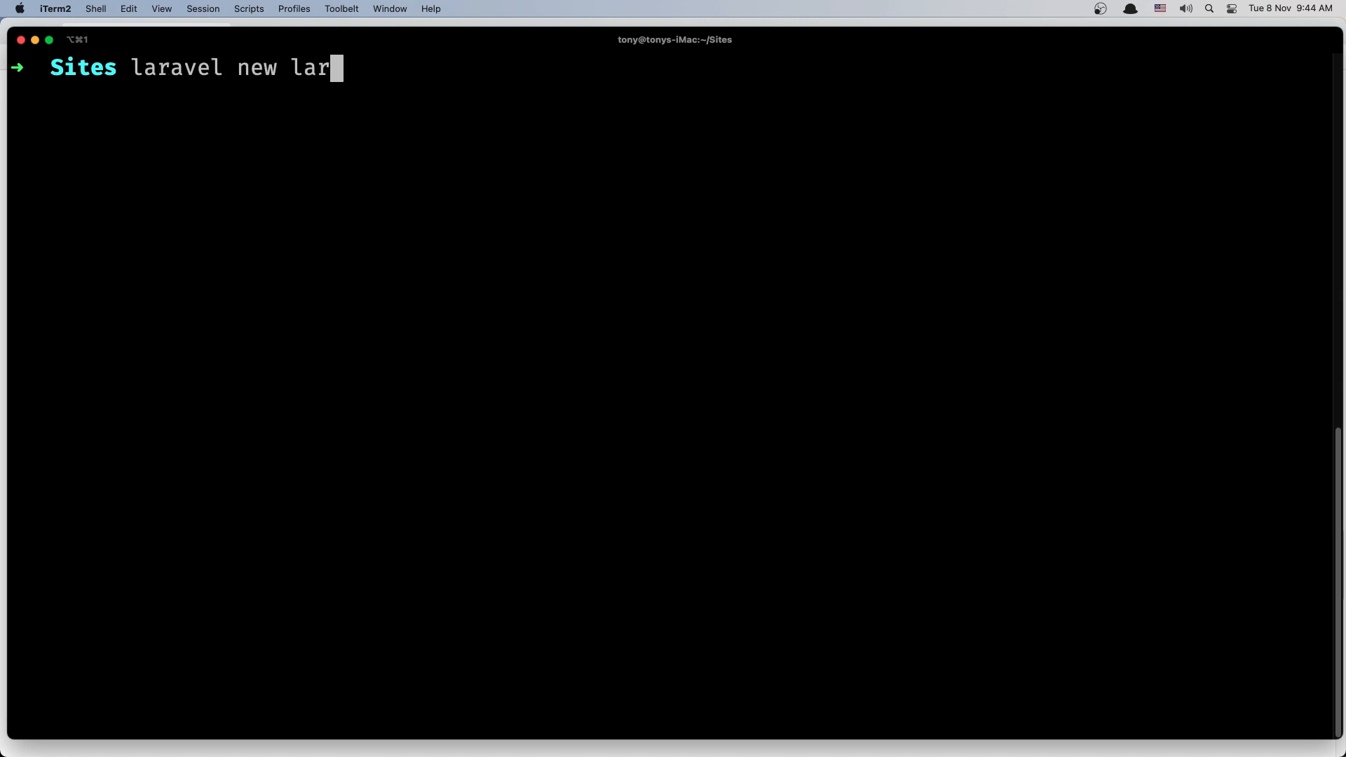
pyautogui.write('avel-')
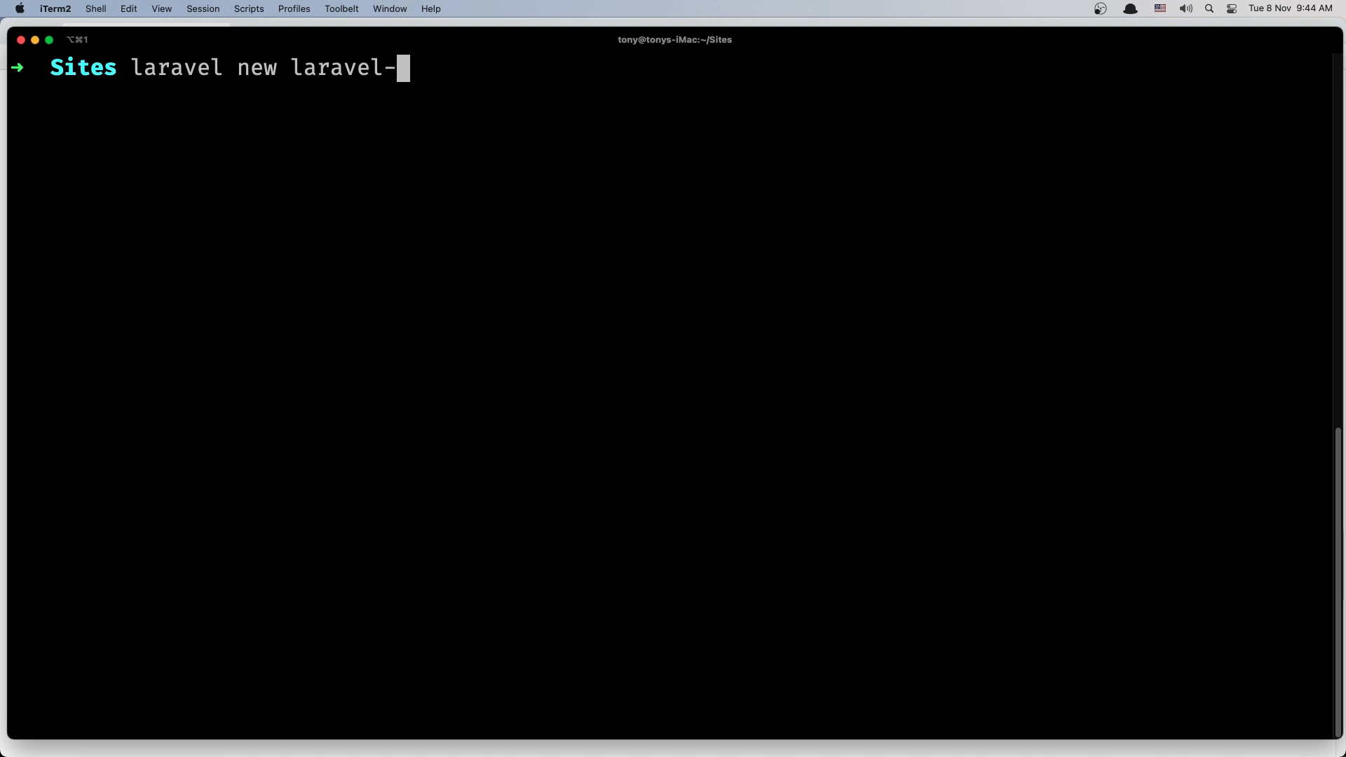
pyautogui.write('bre')
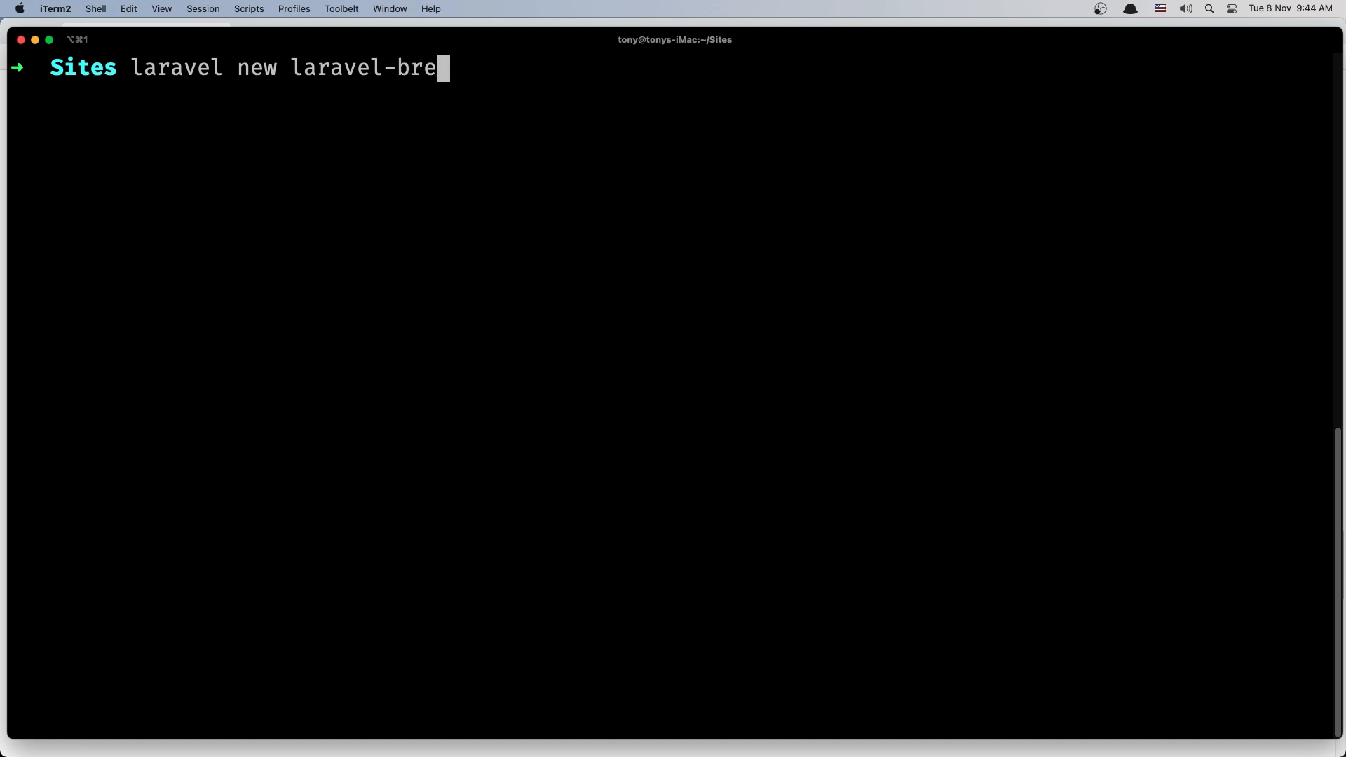
pyautogui.write('eze-a')
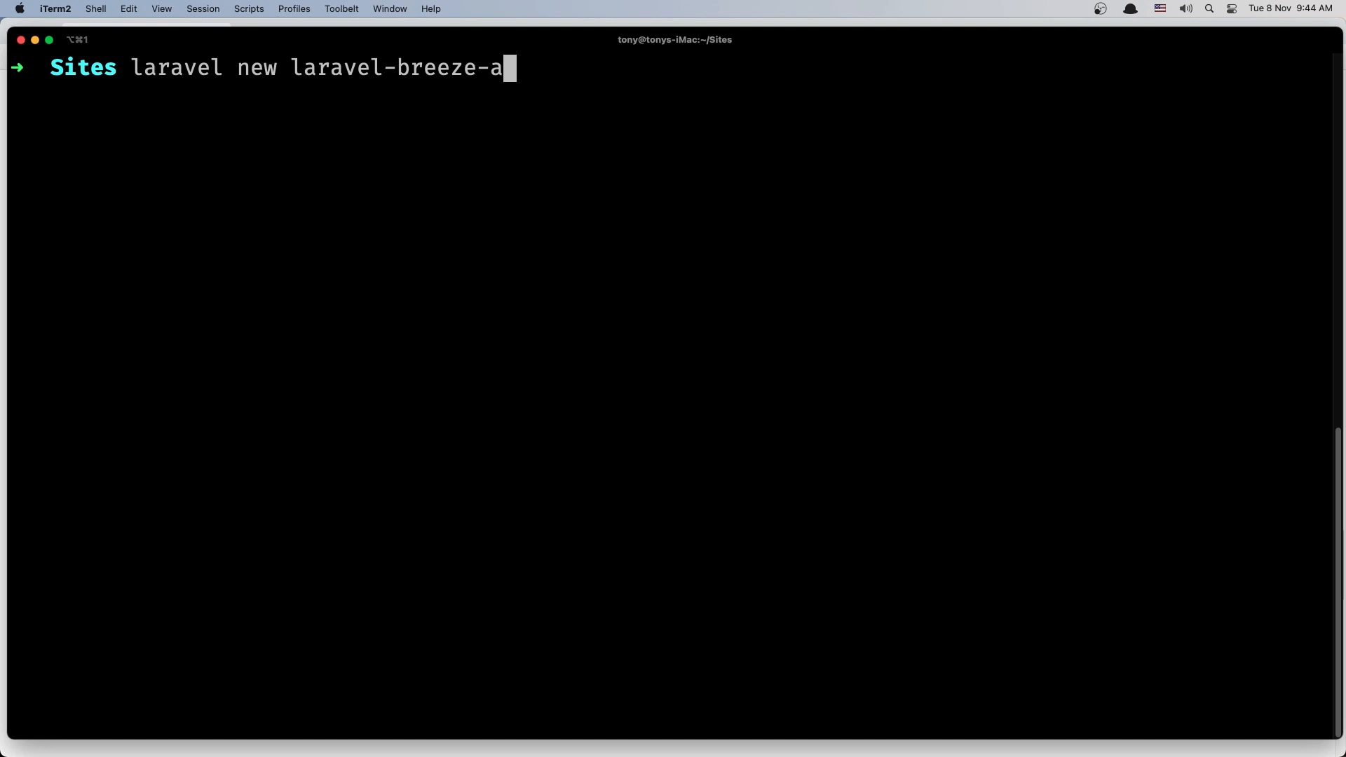
pyautogui.write('pi')
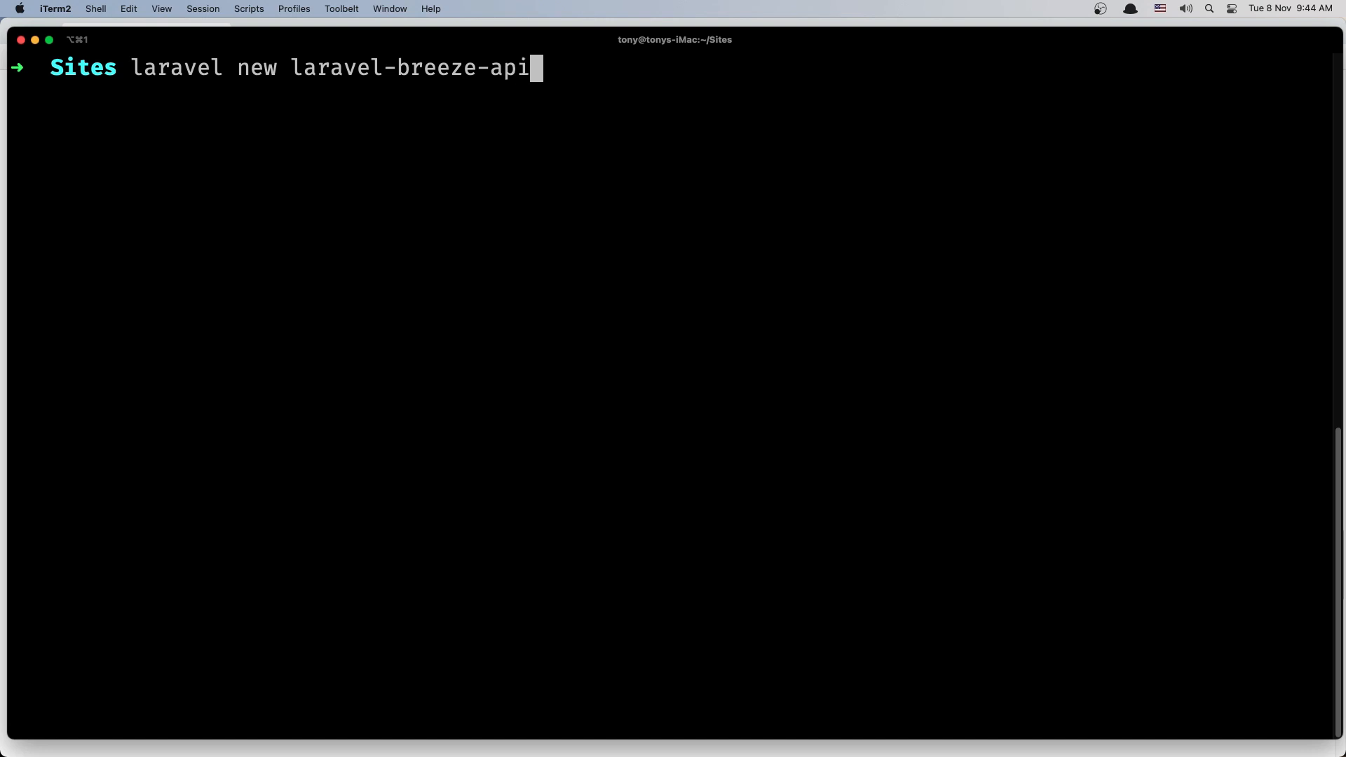
pyautogui.press('Return')
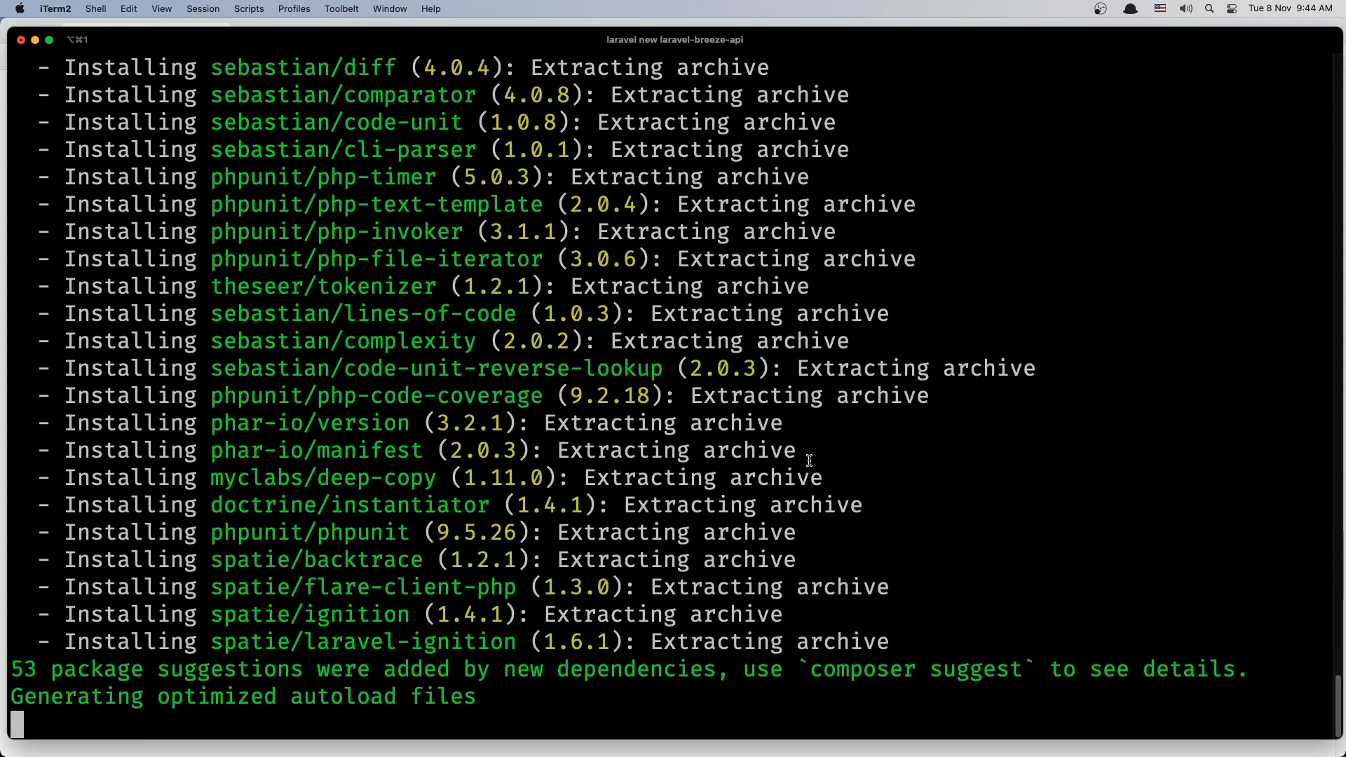
pyautogui.scroll(-3)
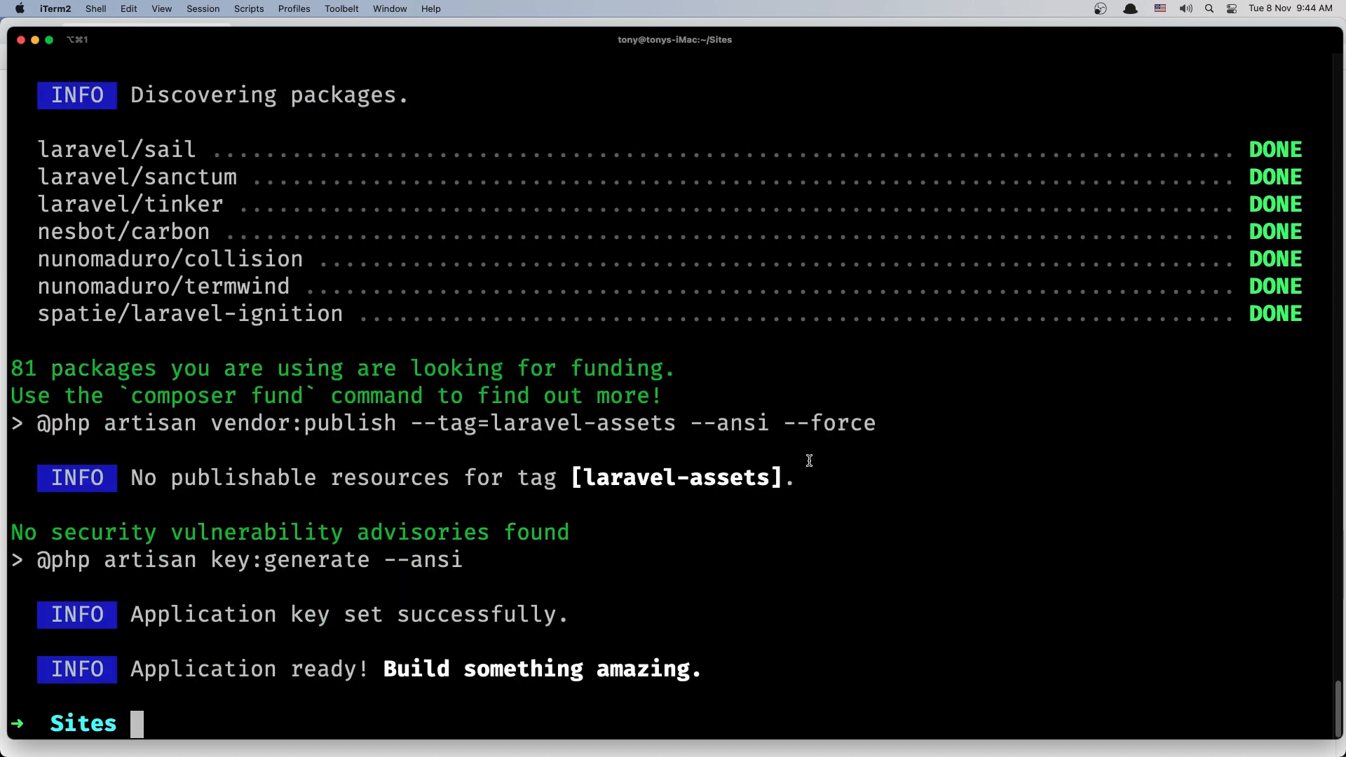
# Step: Scaffold a Vite project named vue-breeze-api choosing the Vue framework and JavaScript variant
pyautogui.write('np')
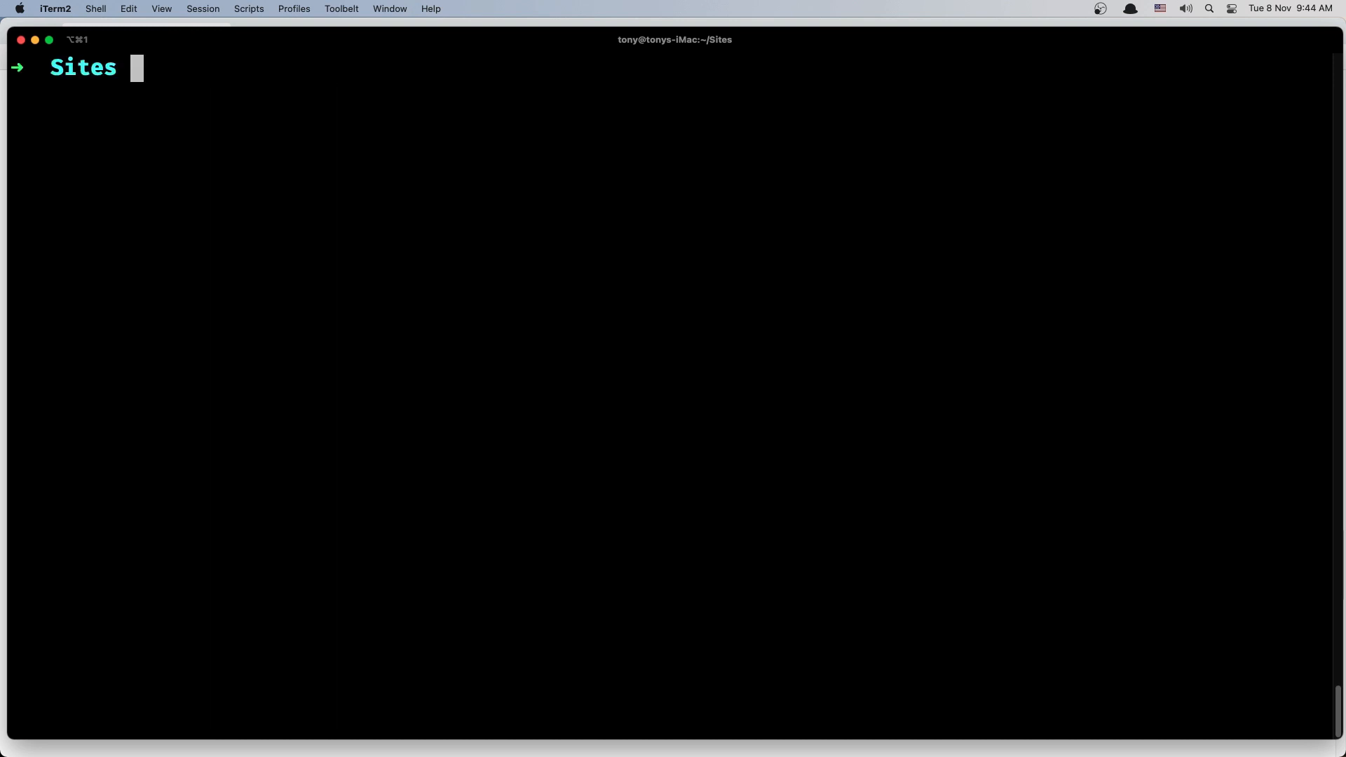
pyautogui.write('npm')
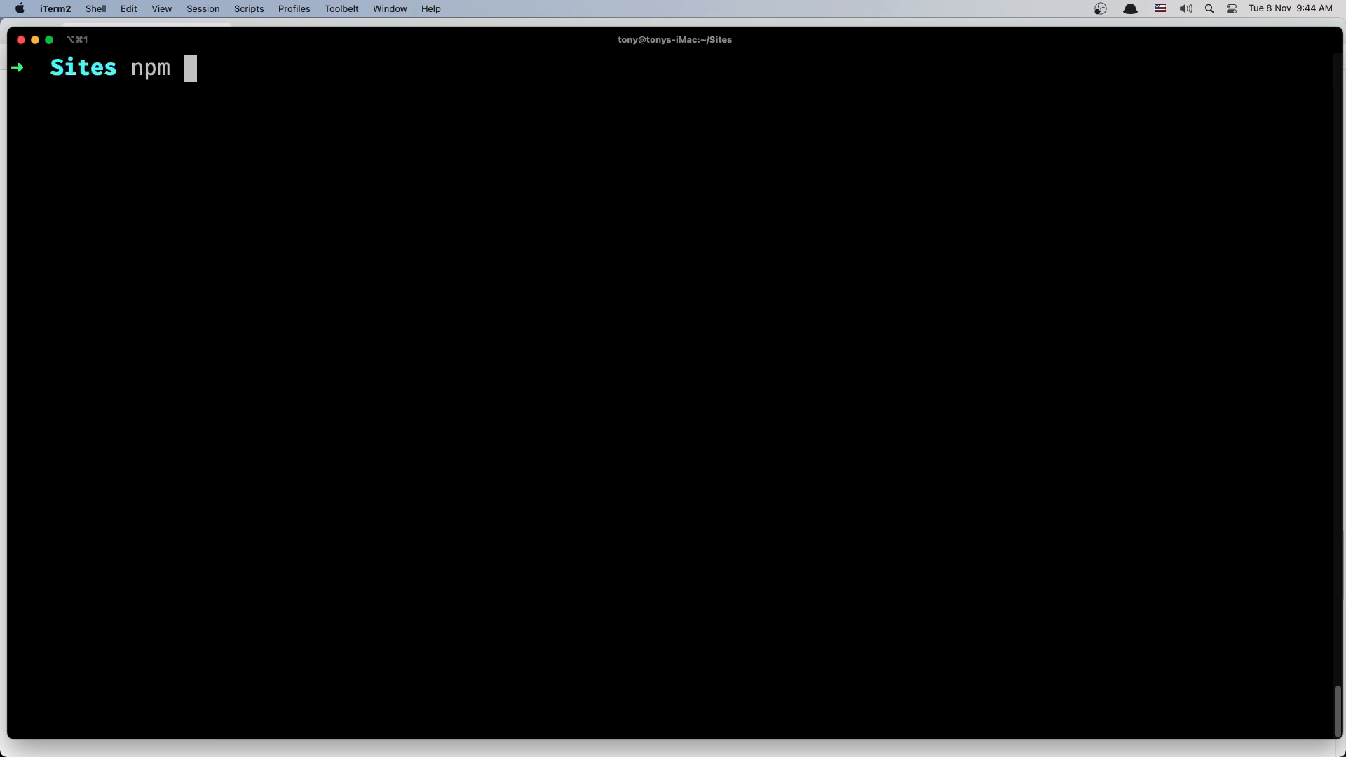
pyautogui.write('create')
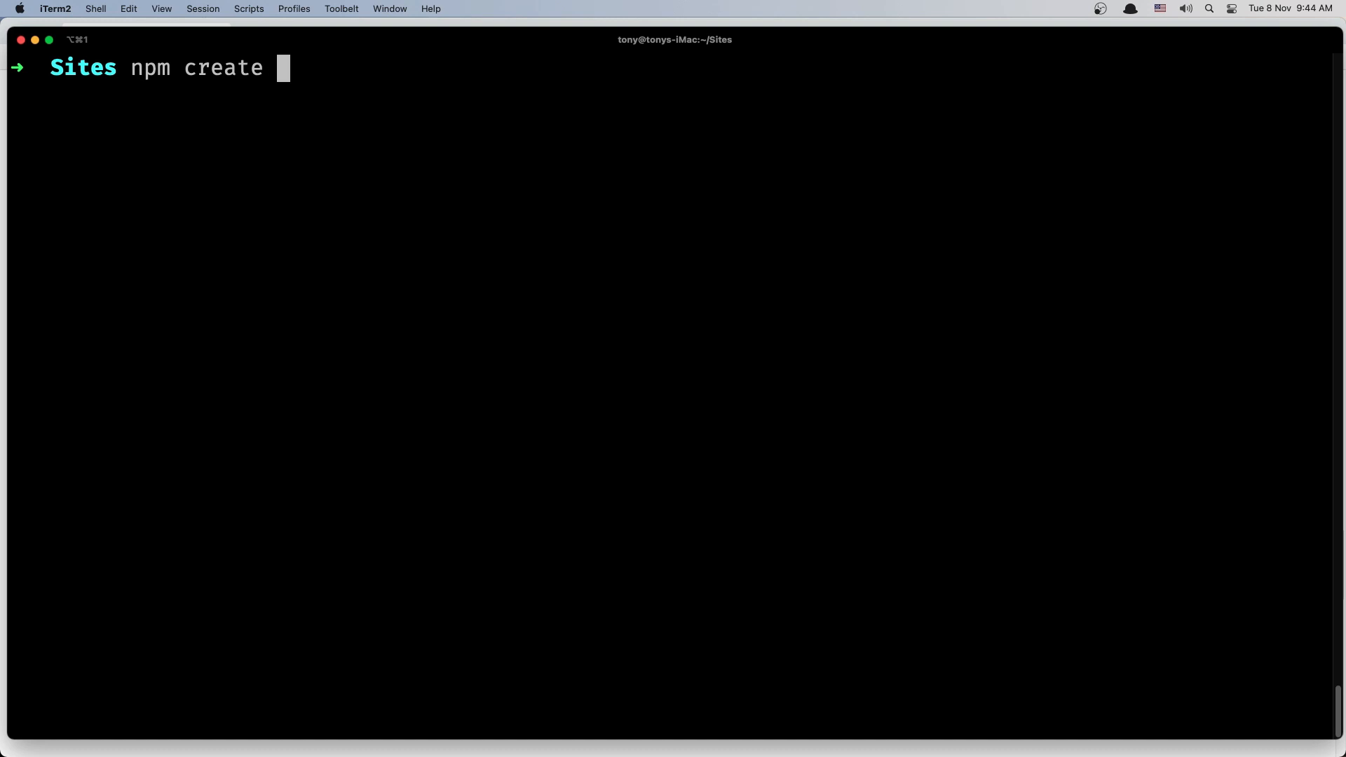
pyautogui.write('vite@')
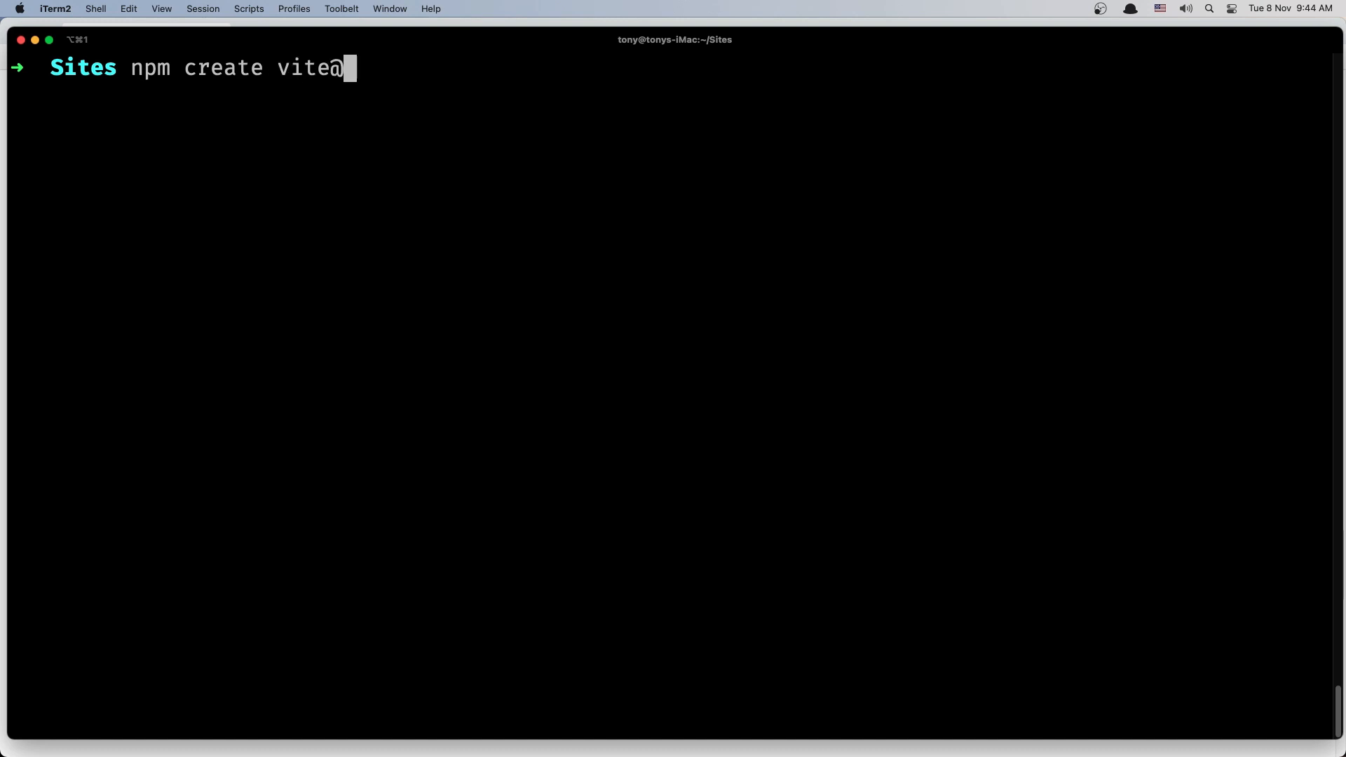
pyautogui.write('latest')
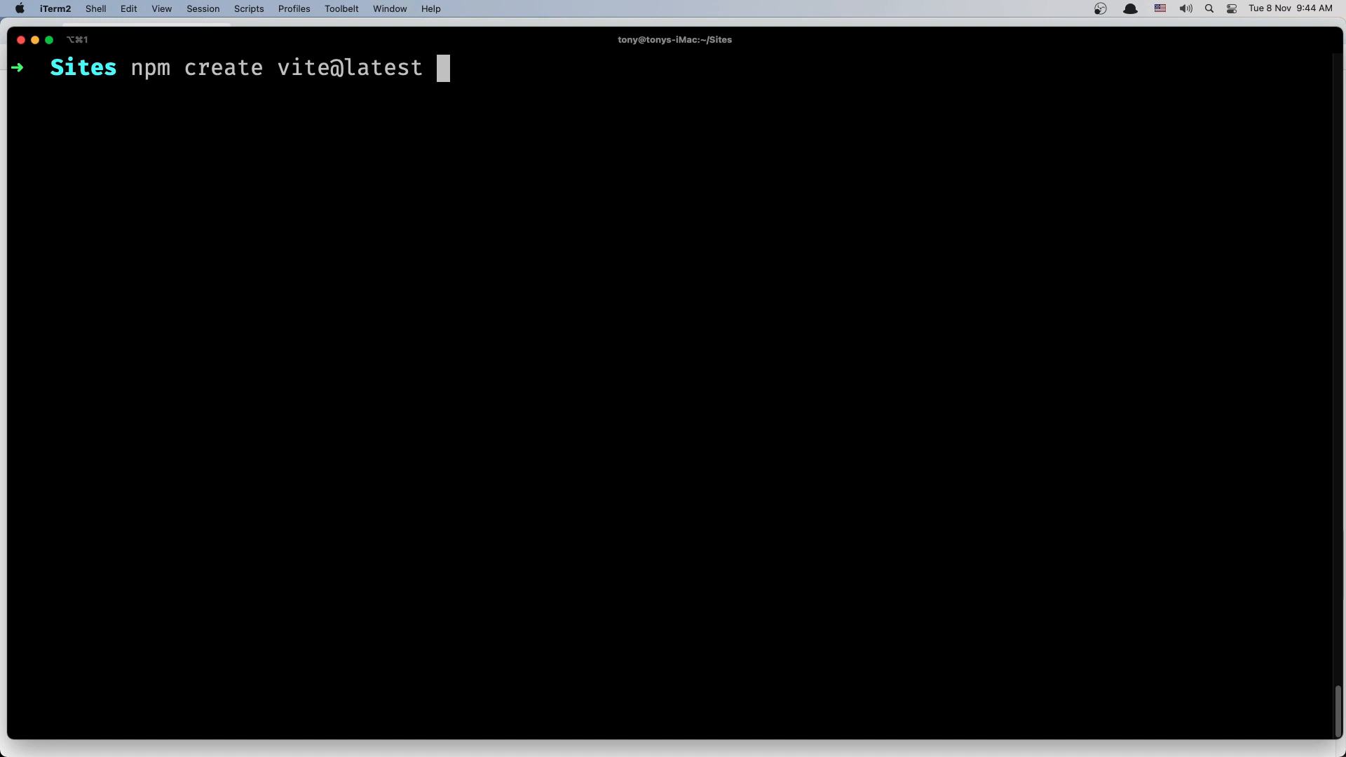
pyautogui.press('Return')
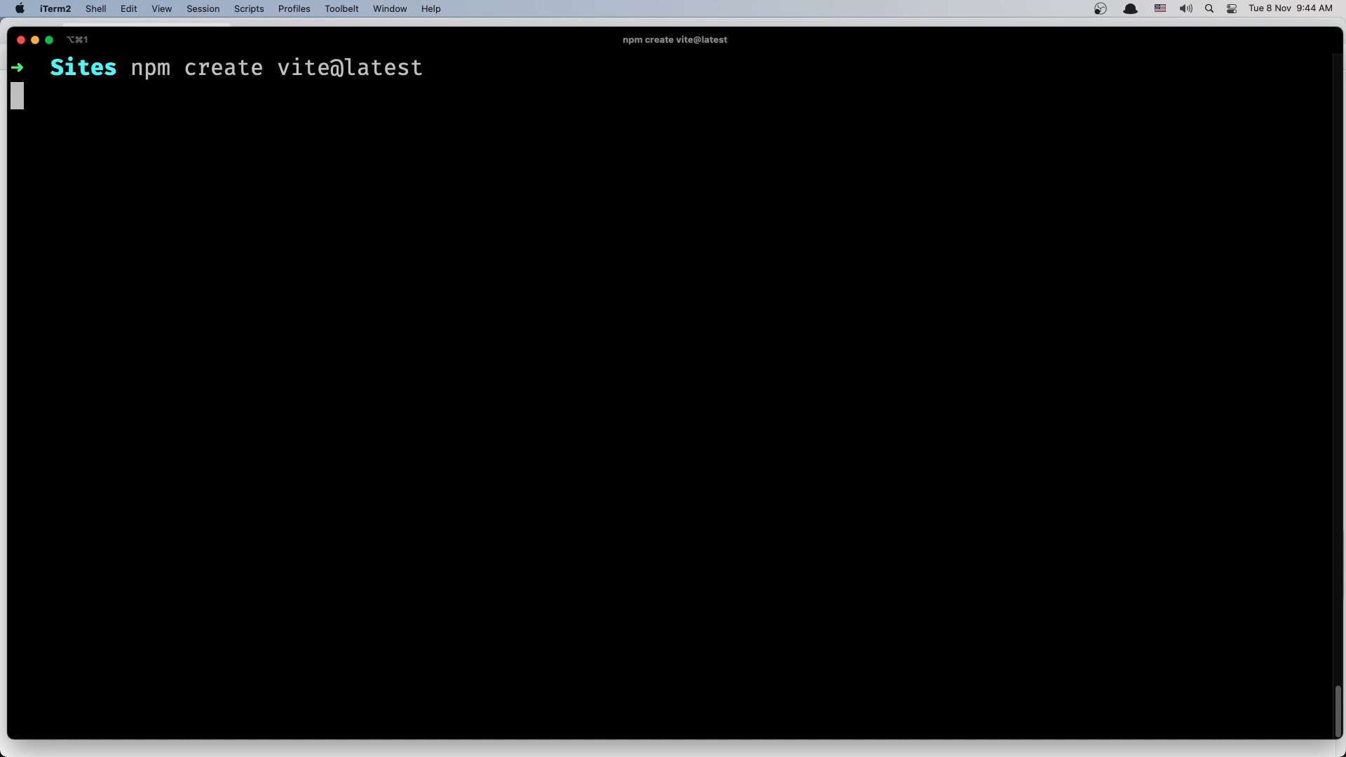
pyautogui.press('Return')
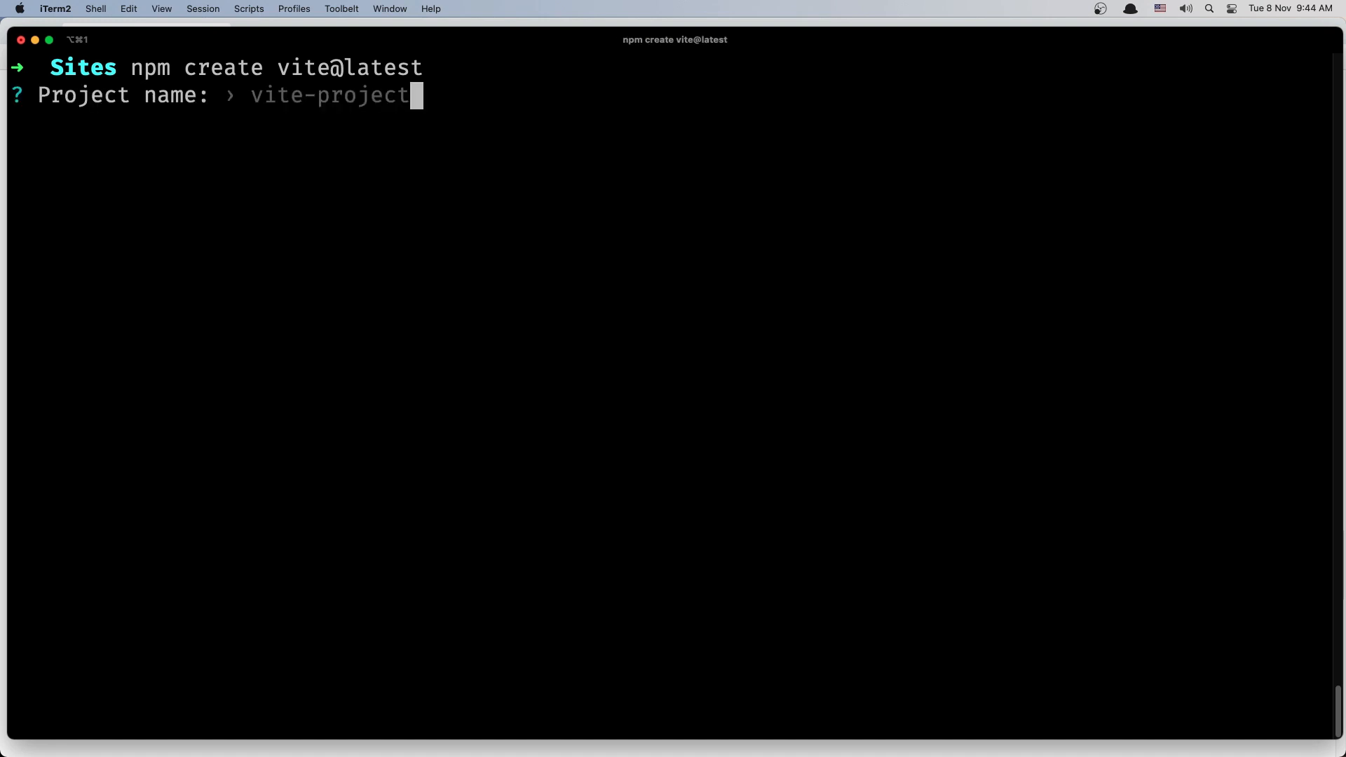
pyautogui.write('vue-b')
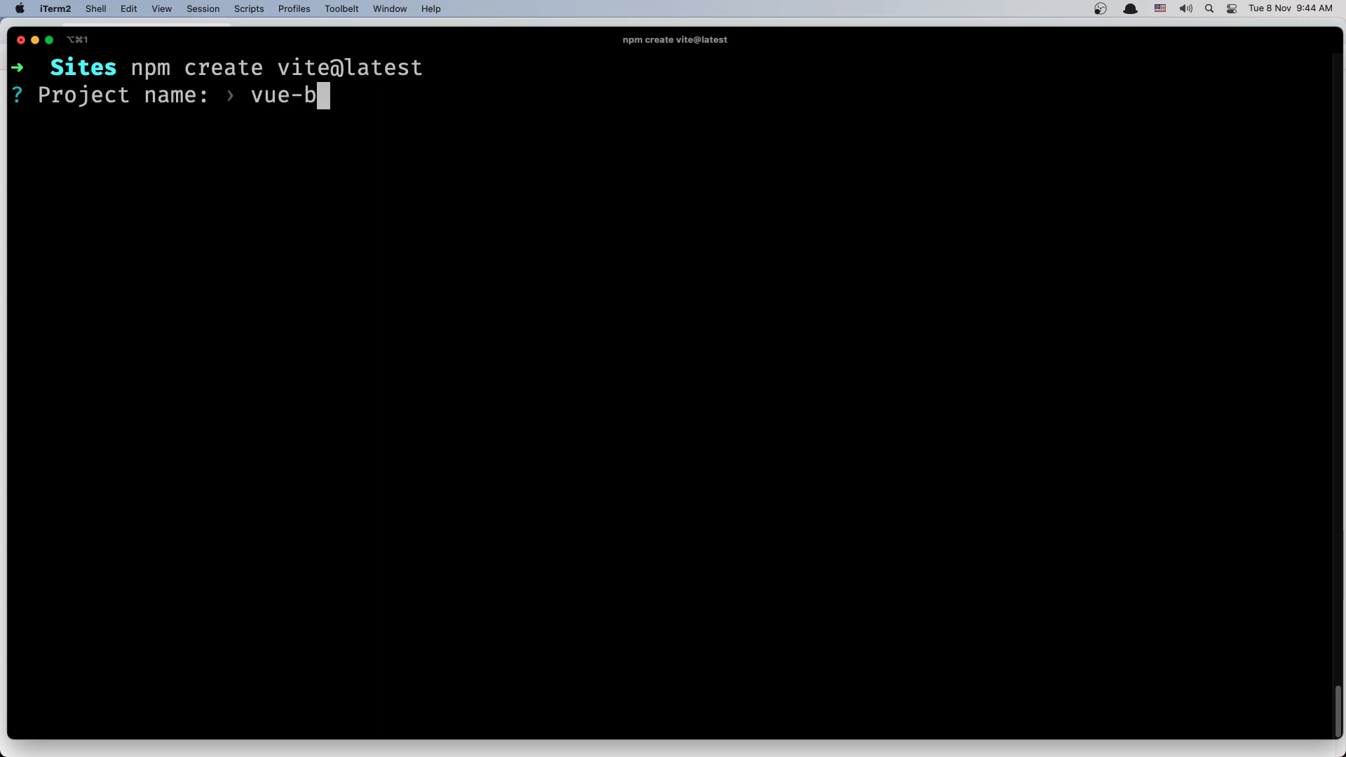
pyautogui.write('reeze-')
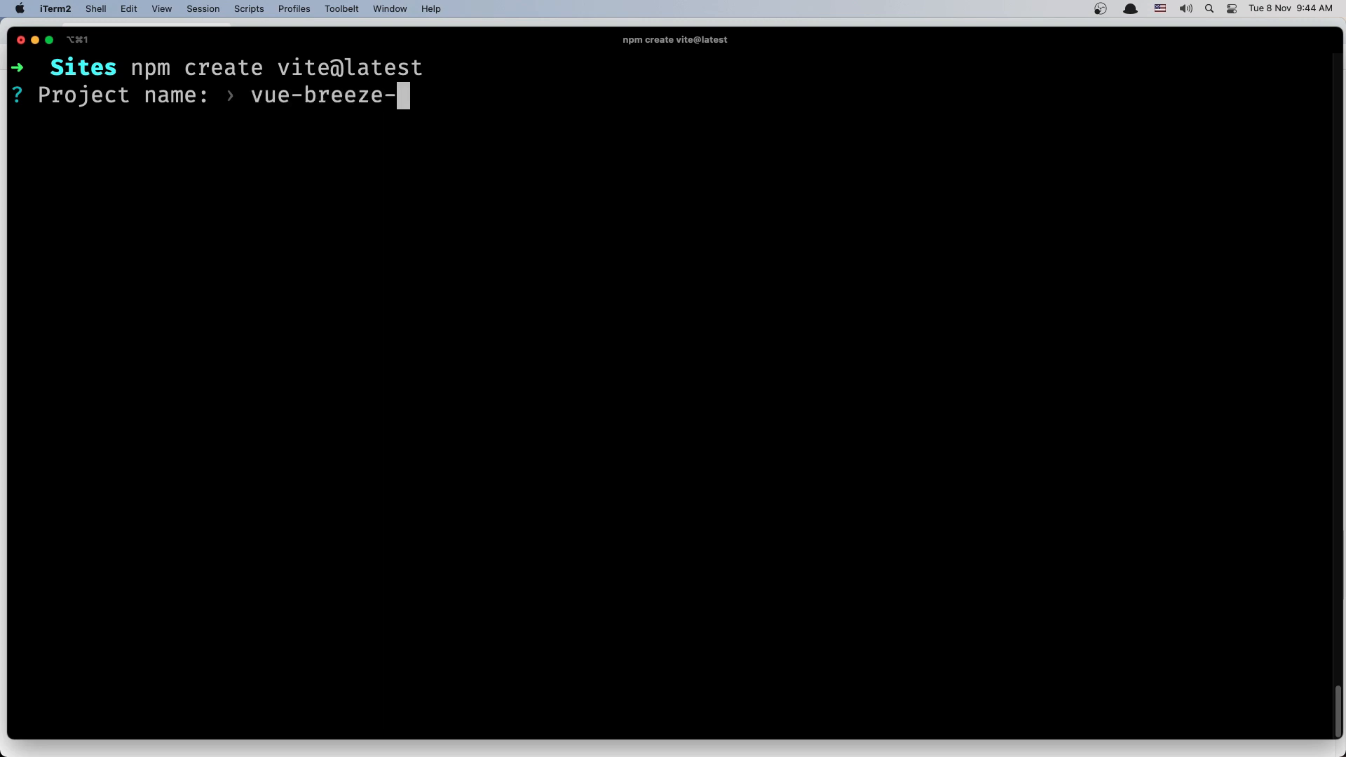
pyautogui.press('Return')
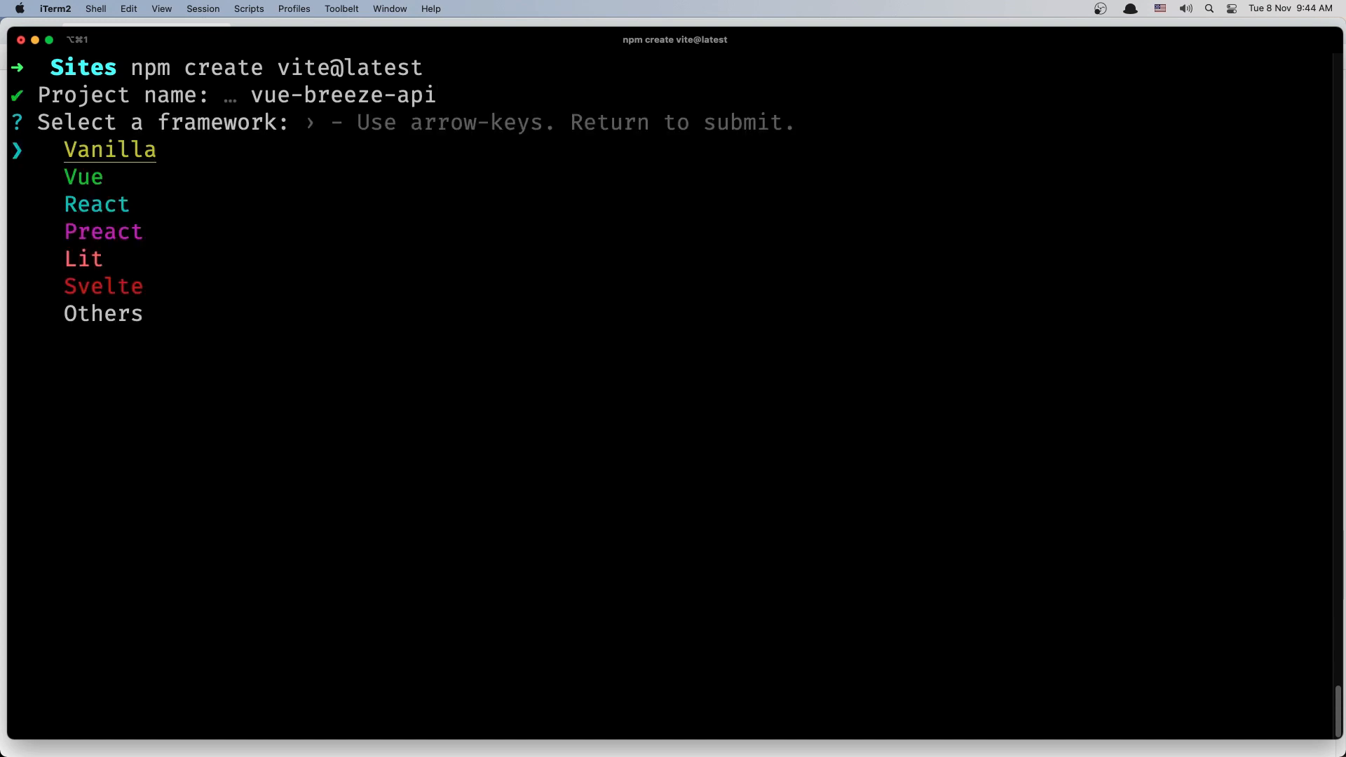
pyautogui.press('Return')
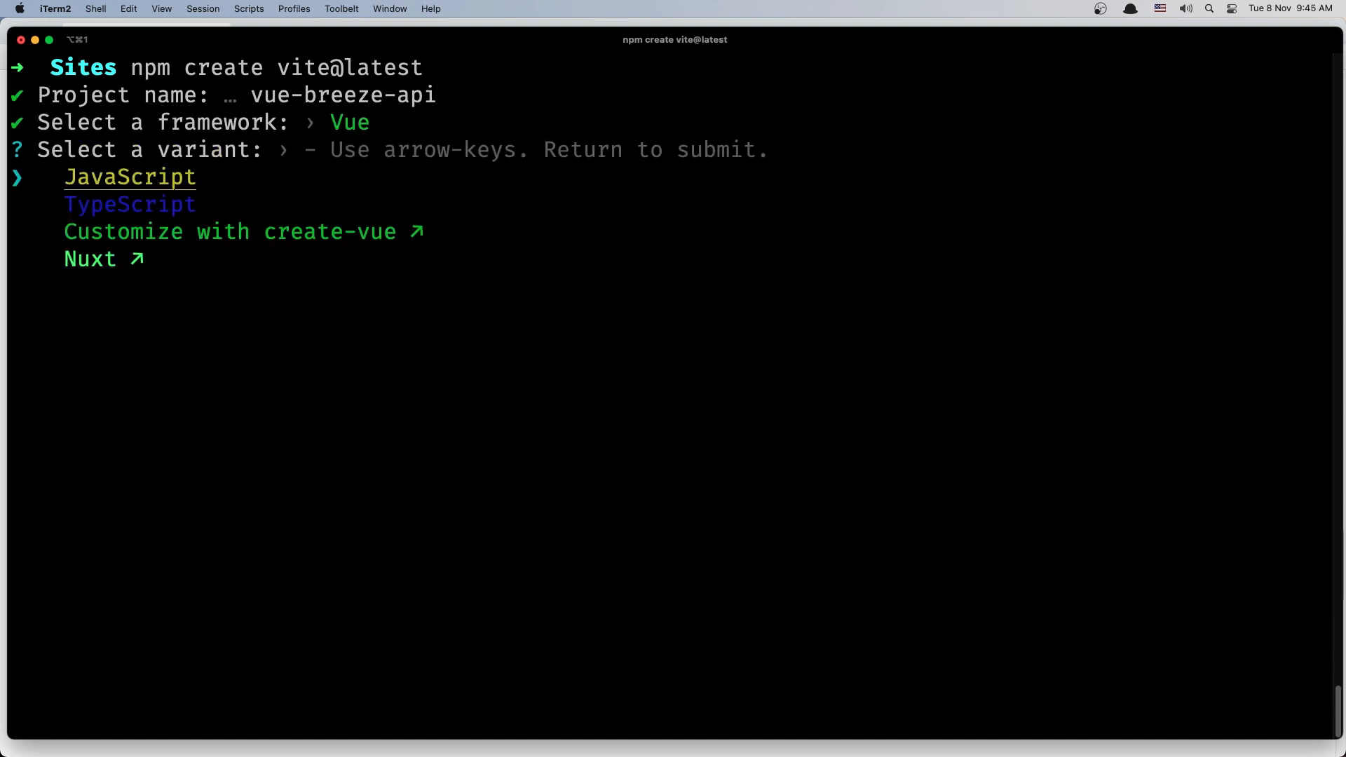
pyautogui.press('return')
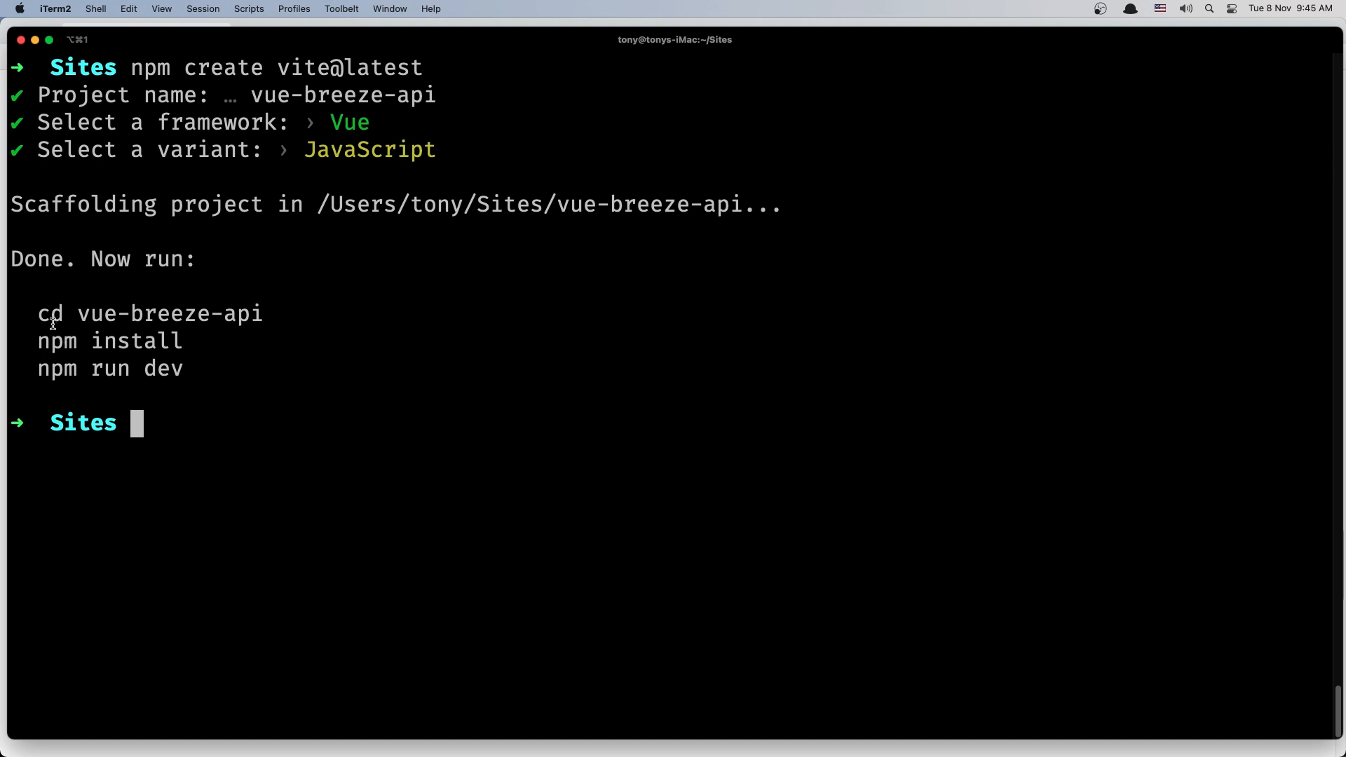
# Step: Enter vue-breeze-api, npm install, open it in the editor and start the dev server on localhost:5173
pyautogui.doubleClick(150, 313)
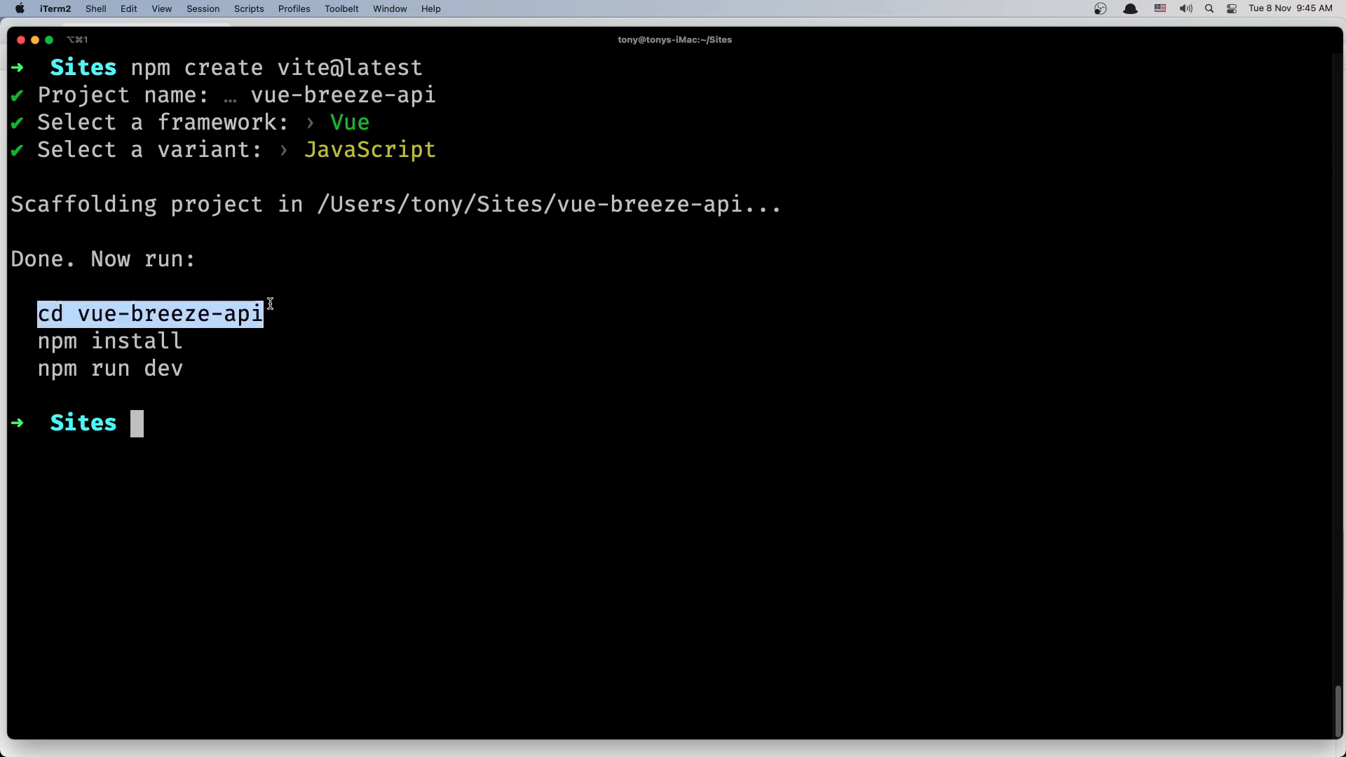
pyautogui.press('Return')
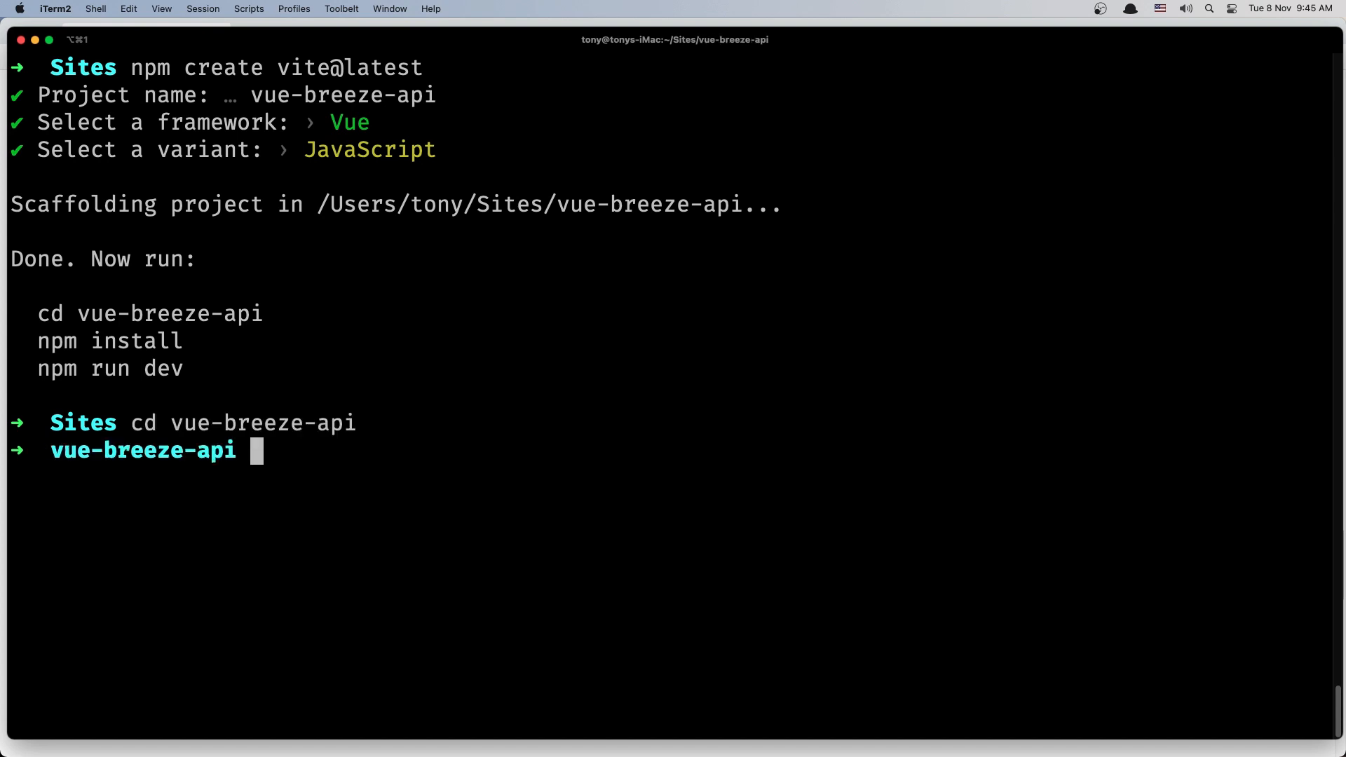
pyautogui.write('npm install')
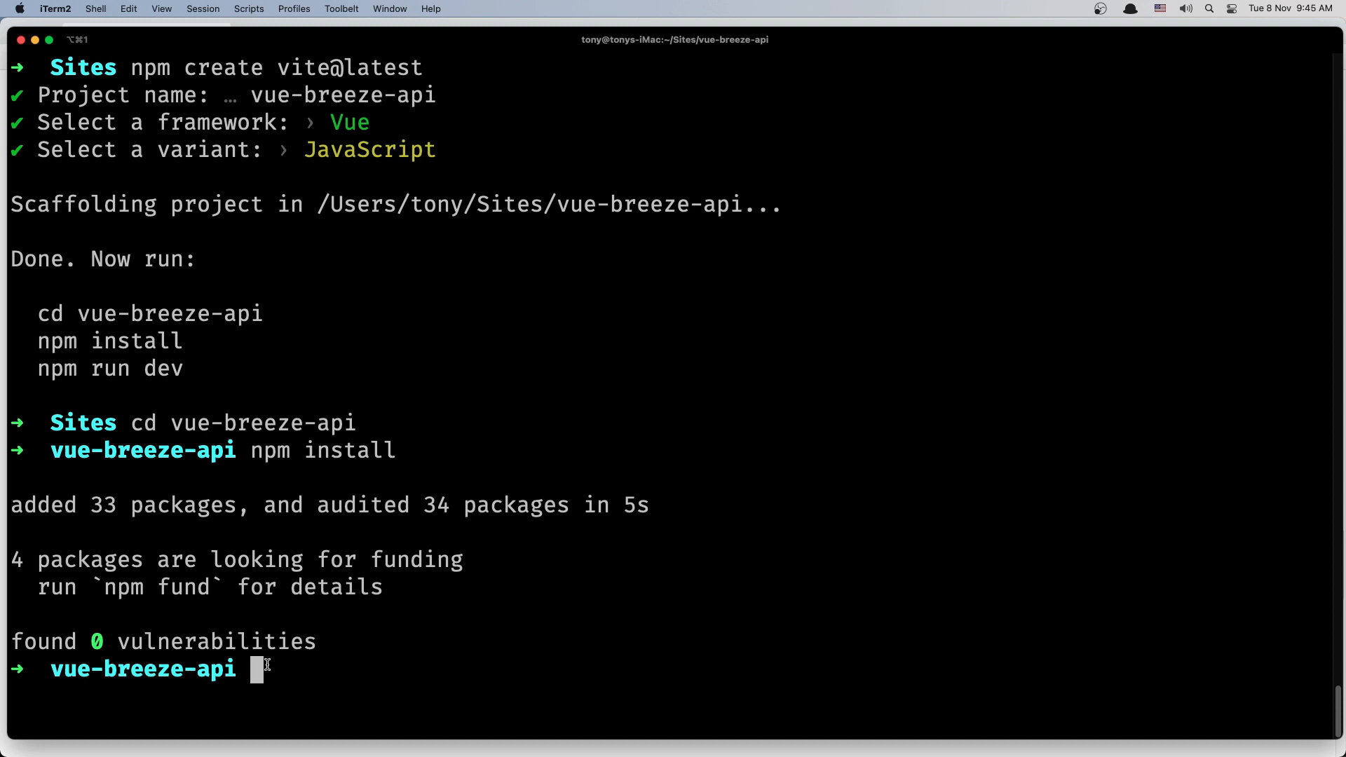
pyautogui.write('code .')
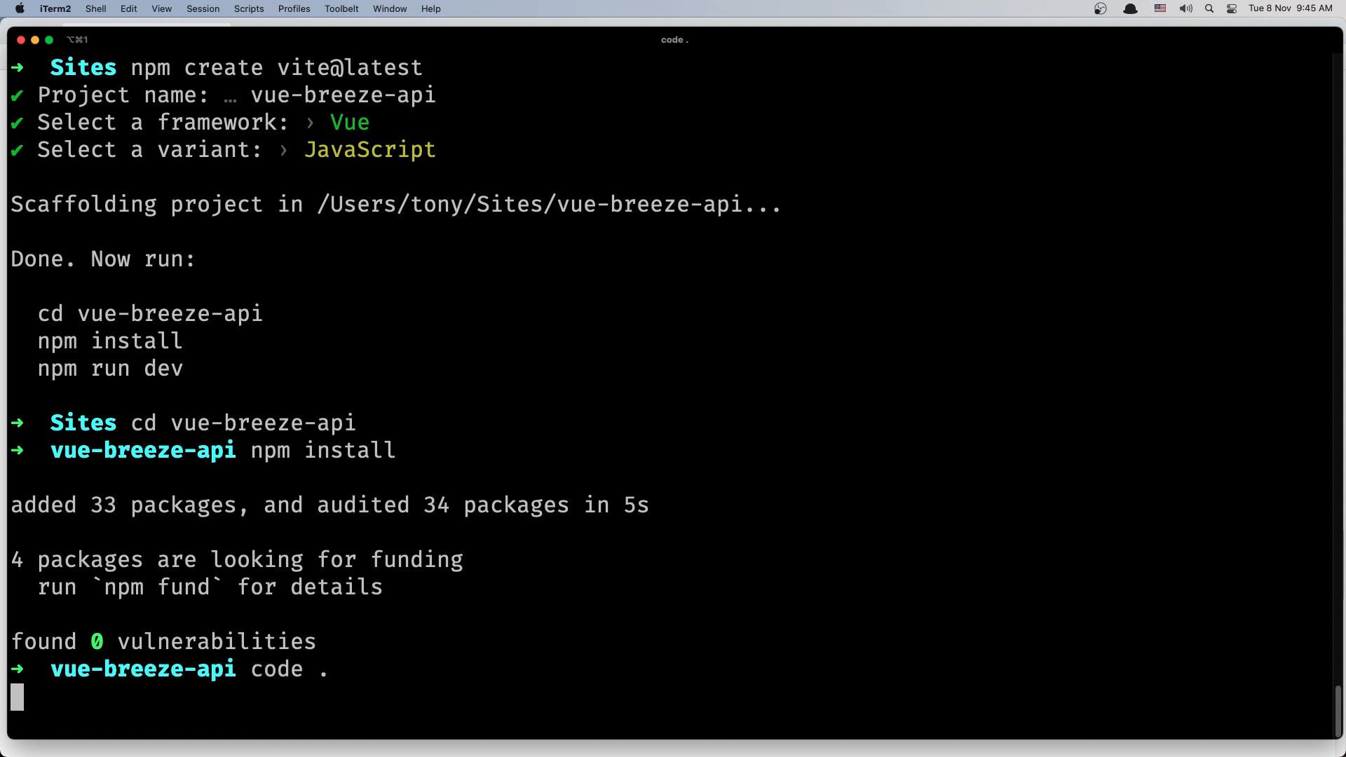
pyautogui.press('Return')
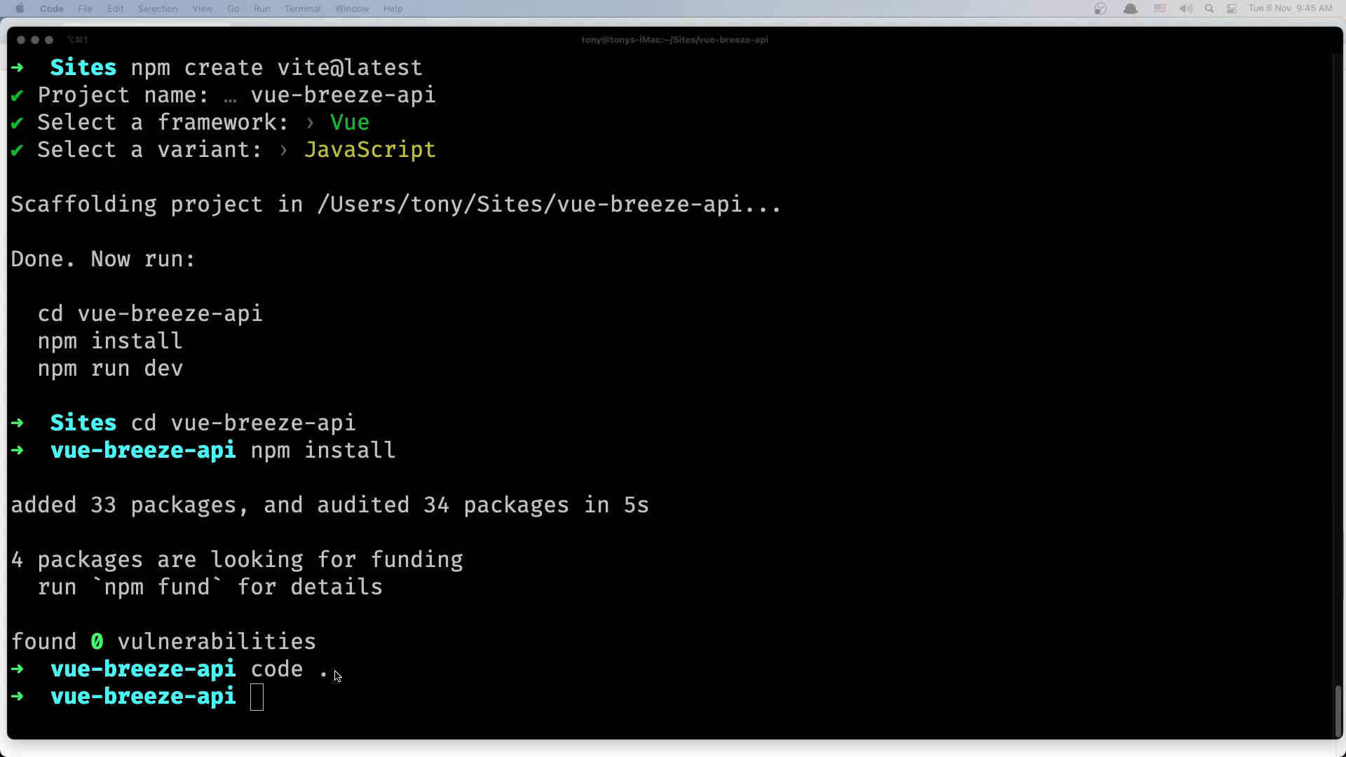
pyautogui.write('n')
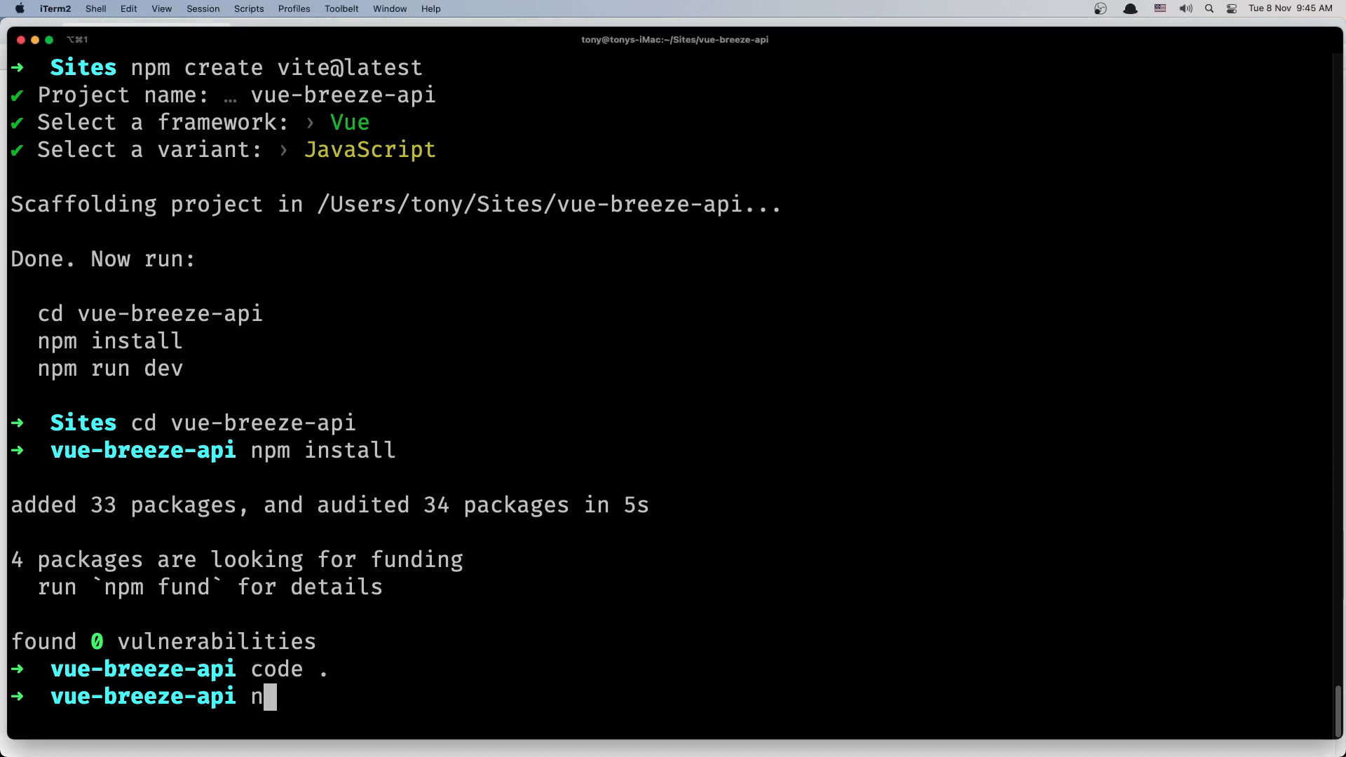
pyautogui.write('rd')
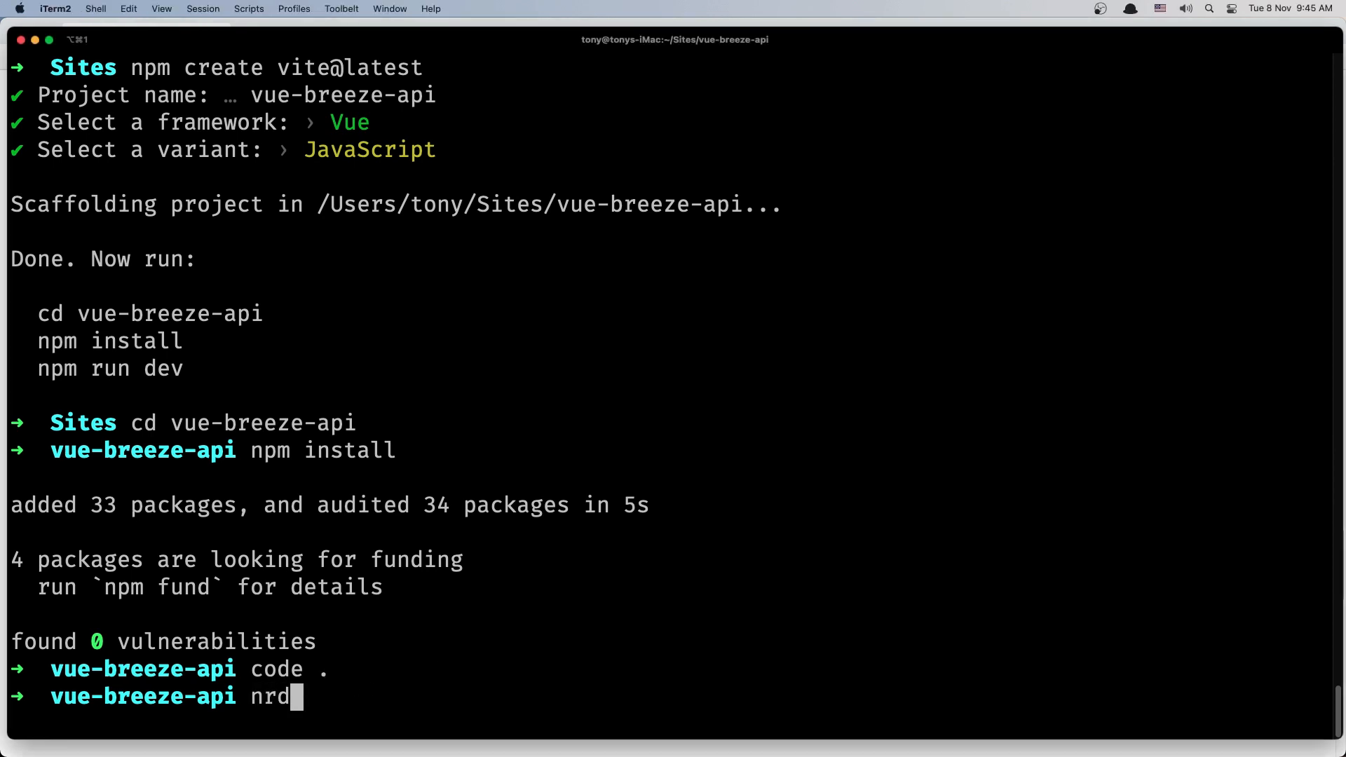
pyautogui.press('Return')
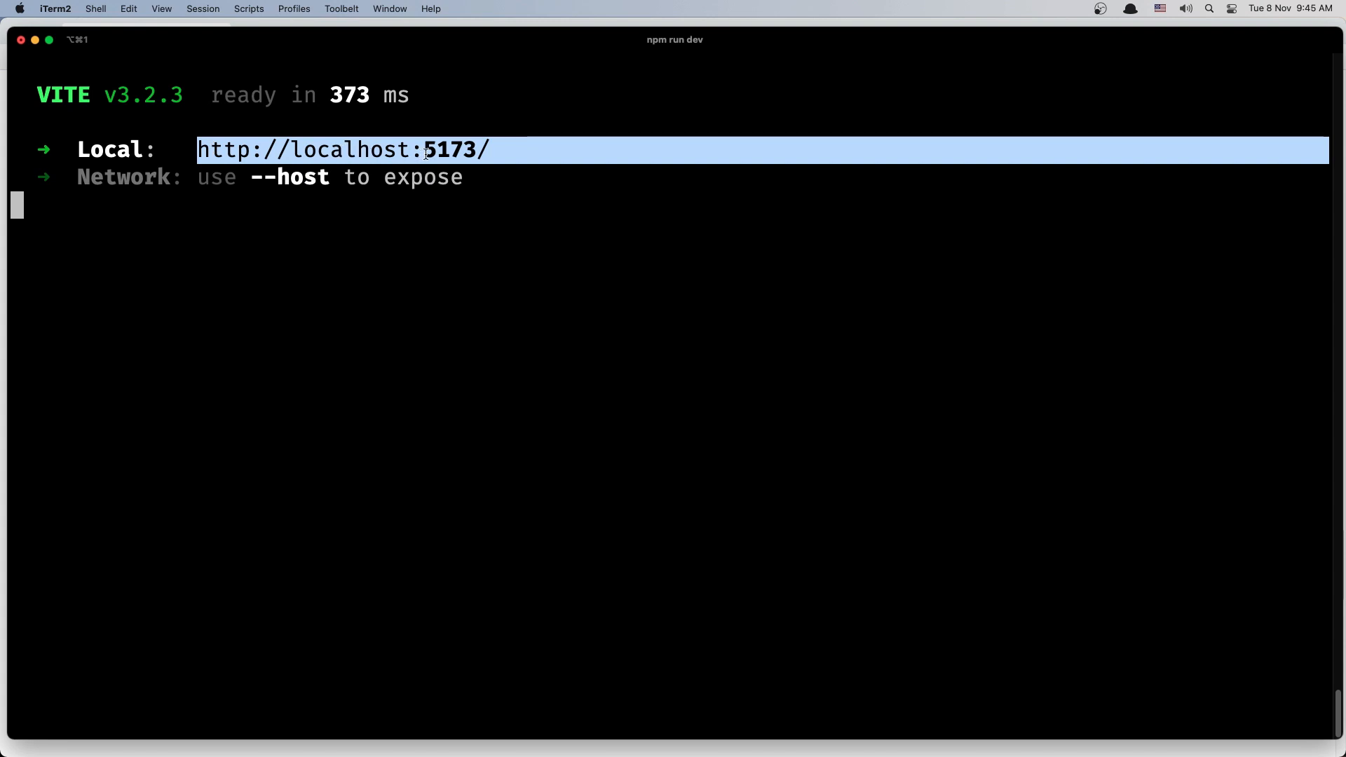
pyautogui.moveTo(498, 162)
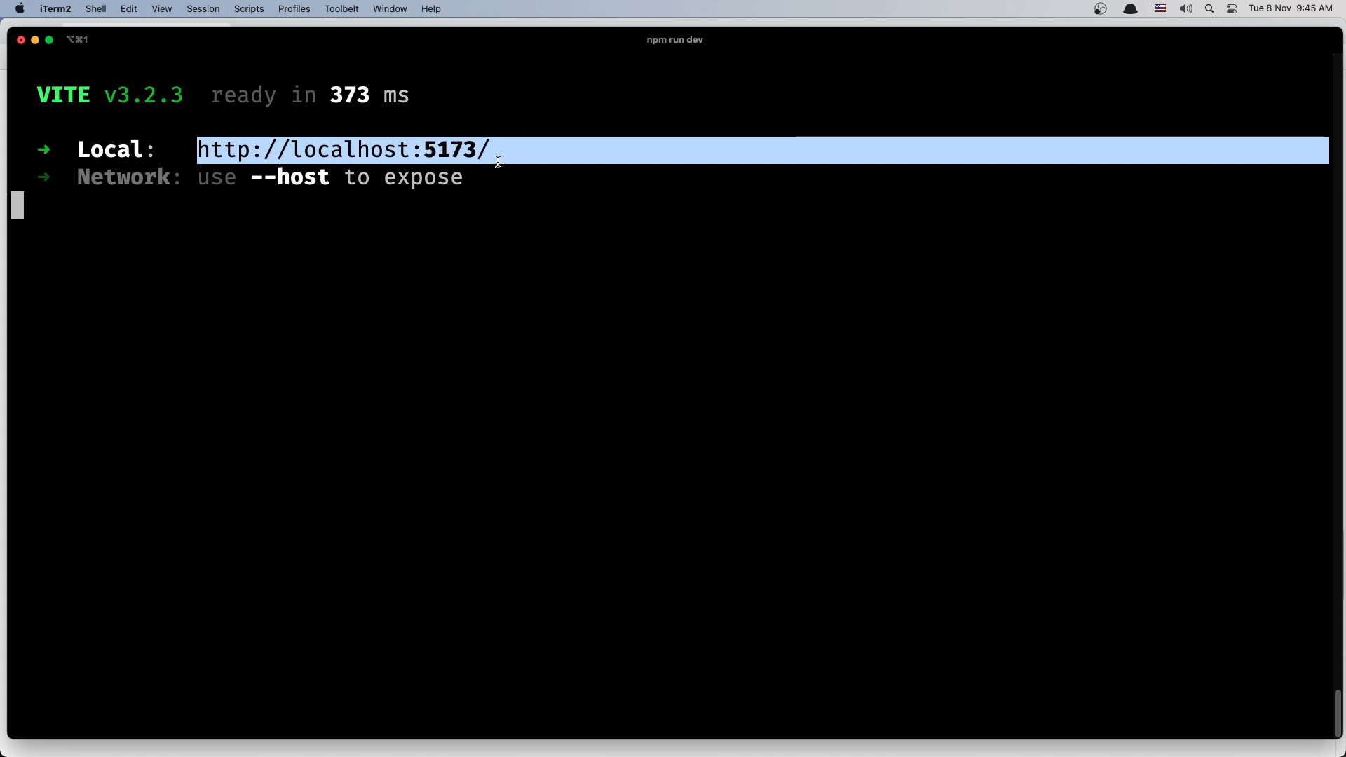
pyautogui.moveTo(499, 166)
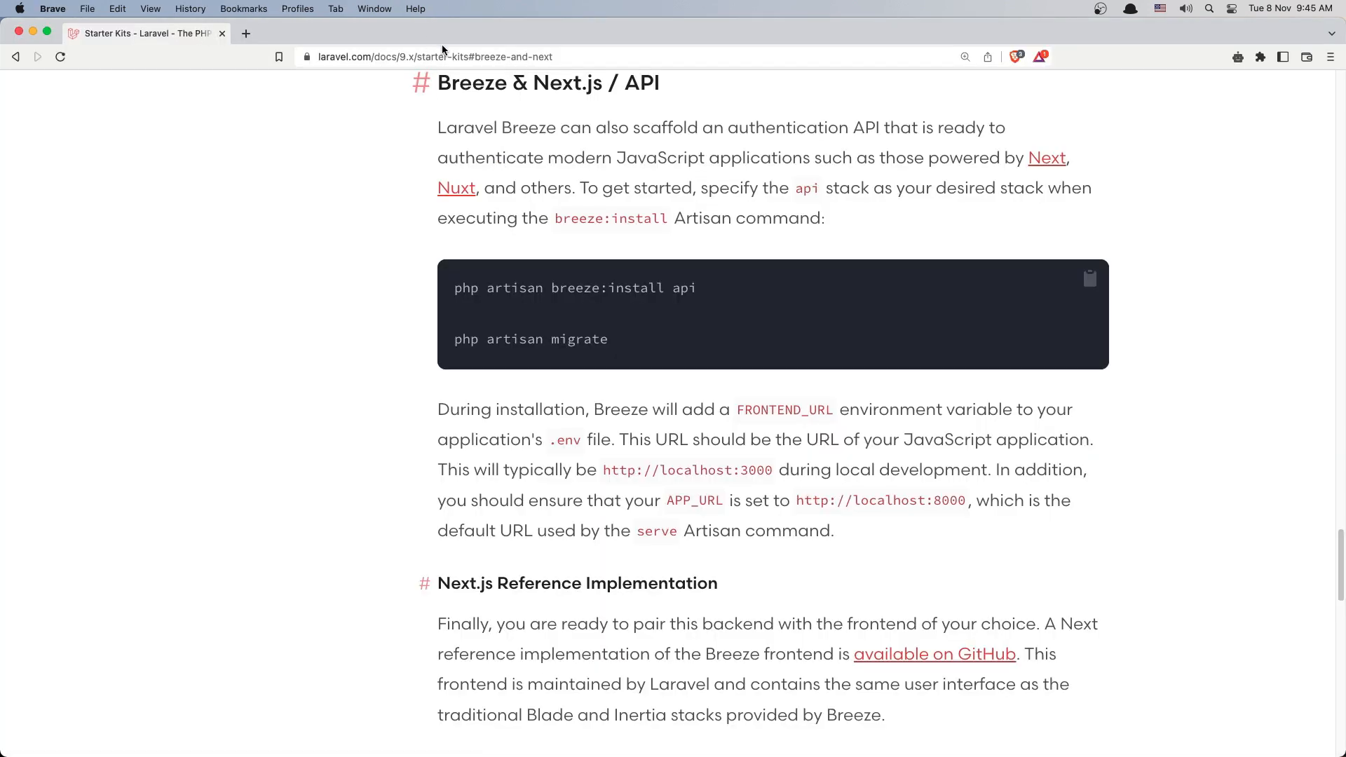
# Step: In App.vue delete the template's inner markup and the whole scoped style block
pyautogui.click(247, 32)
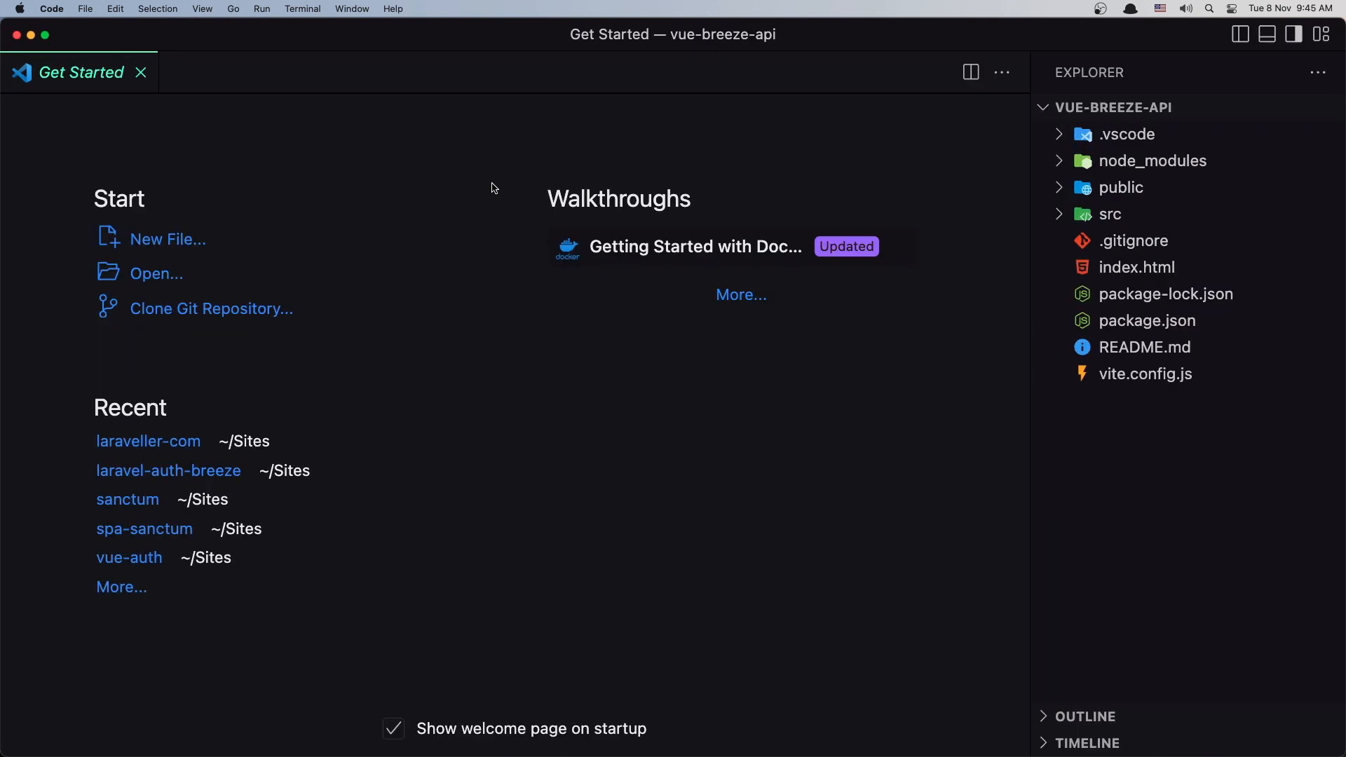
pyautogui.moveTo(140, 73)
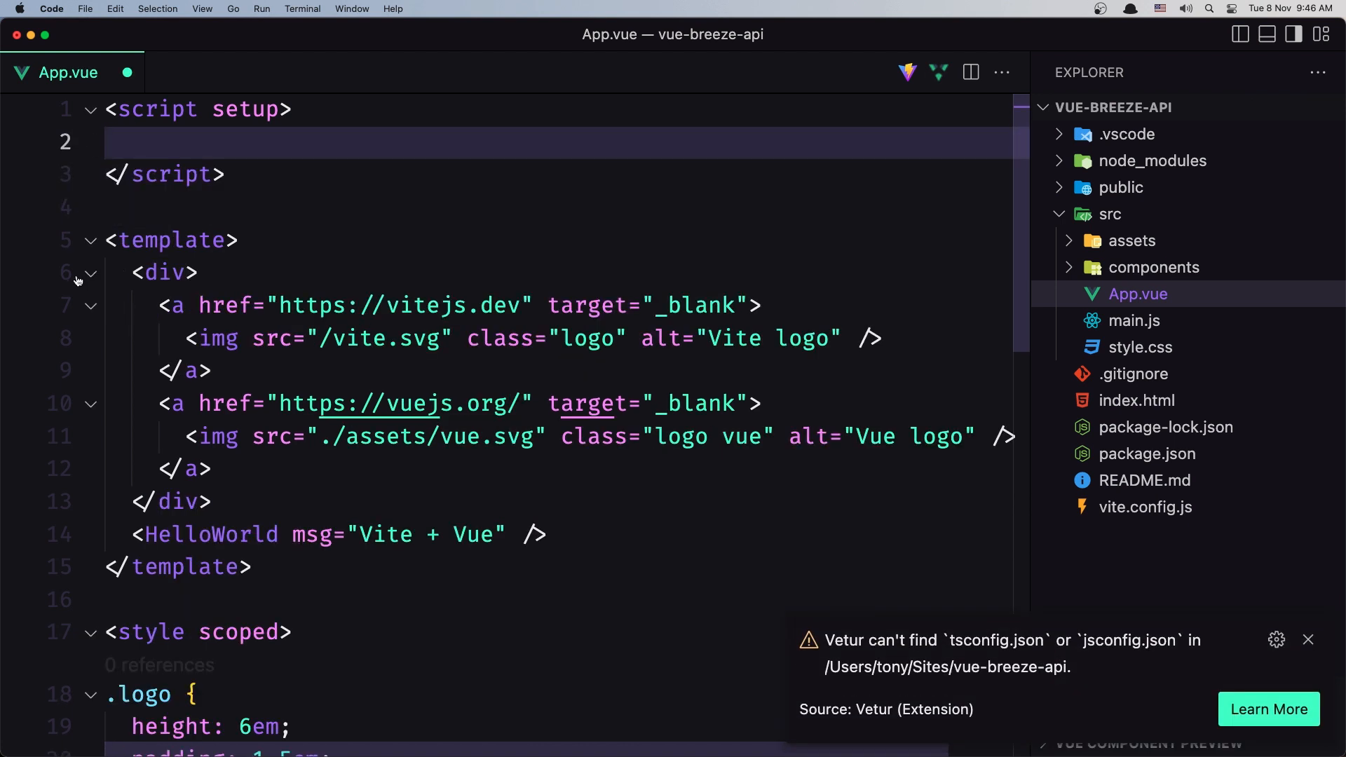
pyautogui.click(87, 273)
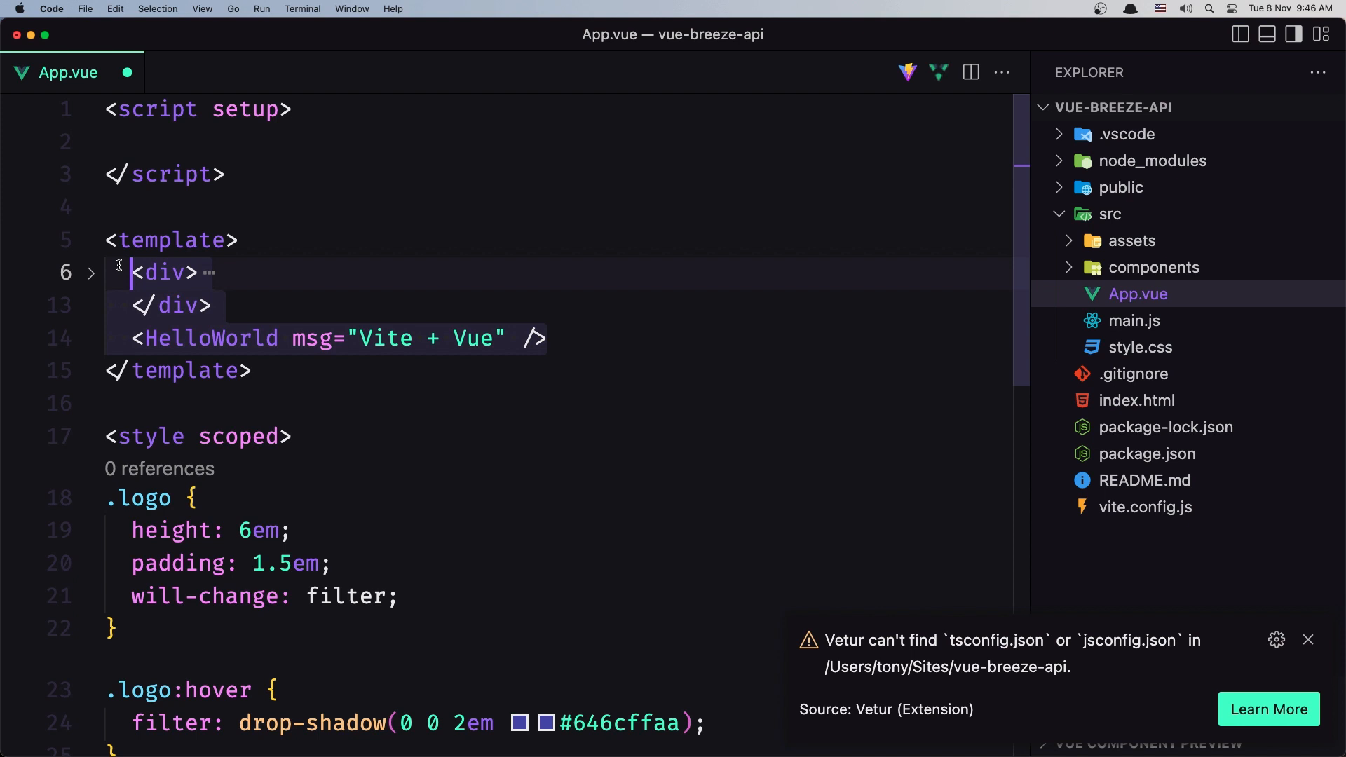
pyautogui.click(571, 334)
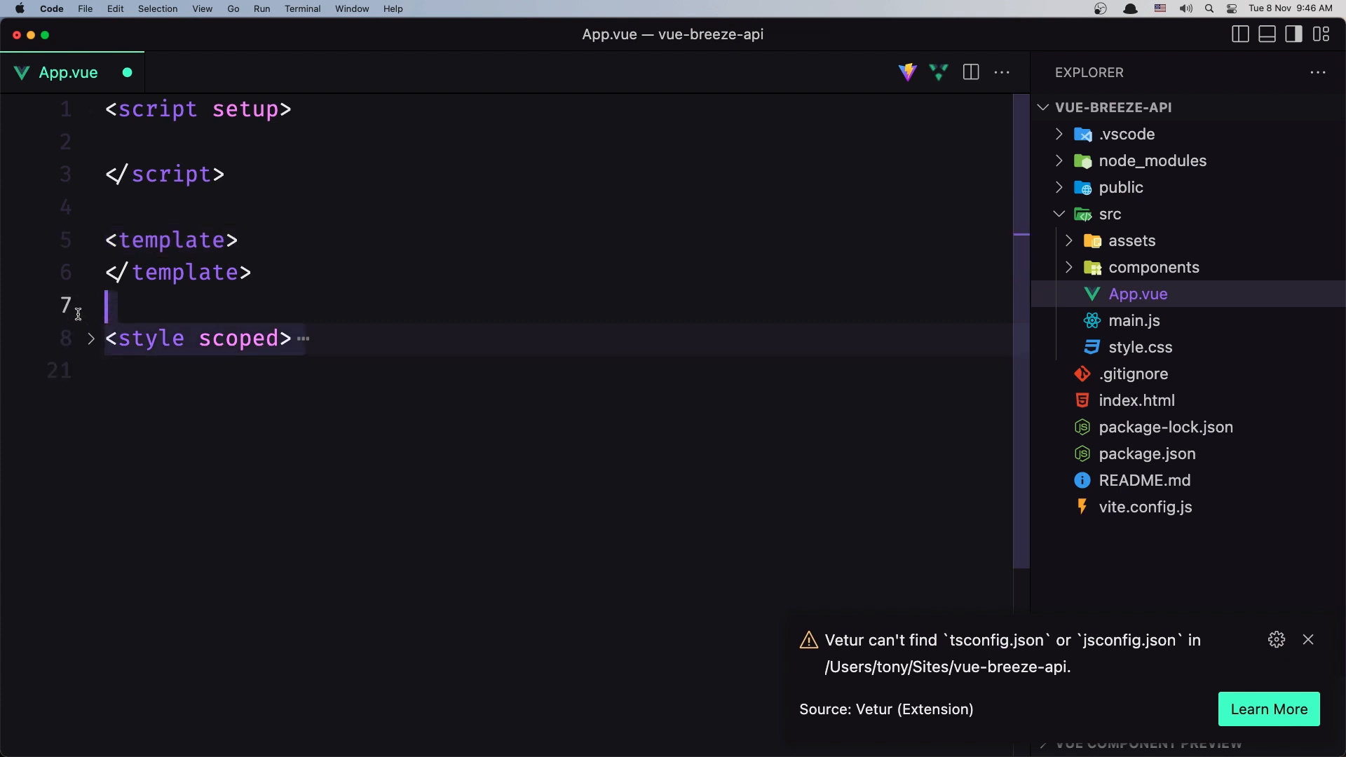
pyautogui.click(1154, 267)
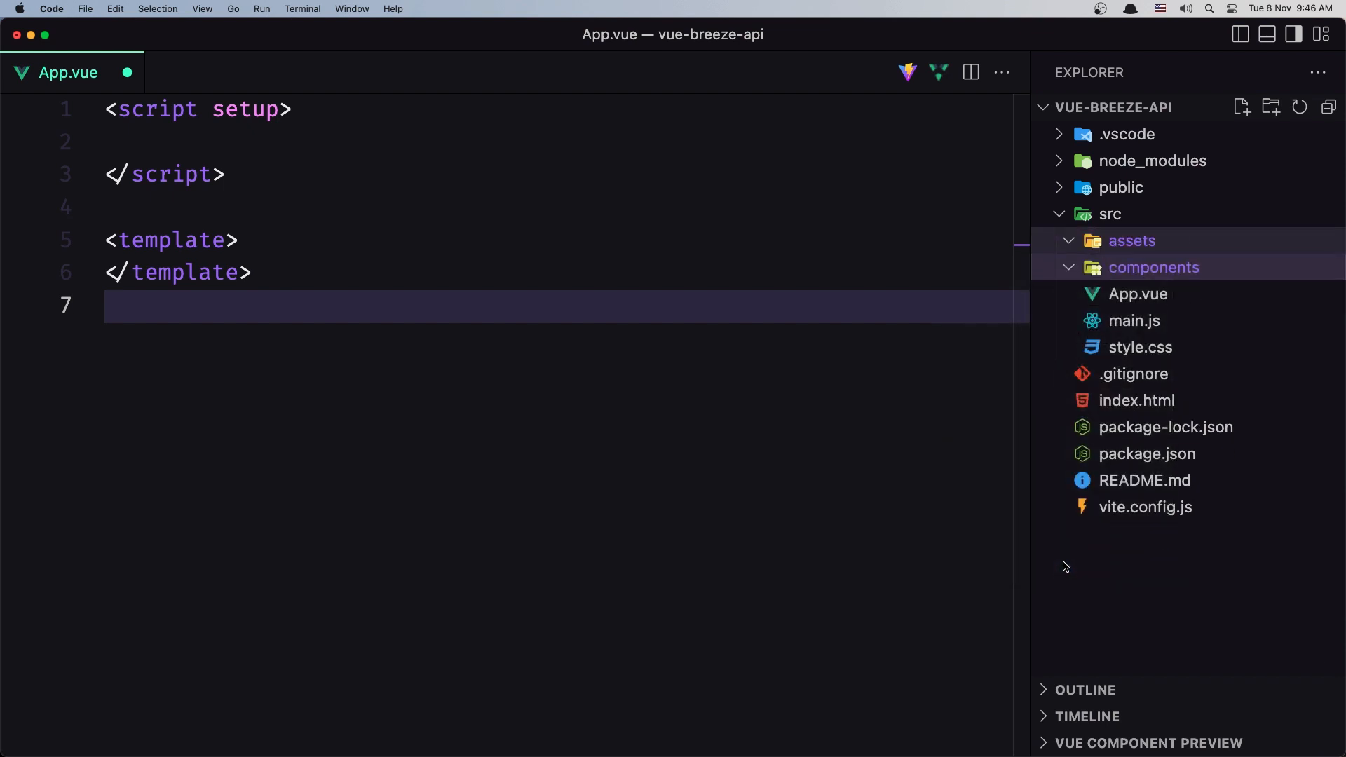
pyautogui.moveTo(1132, 240)
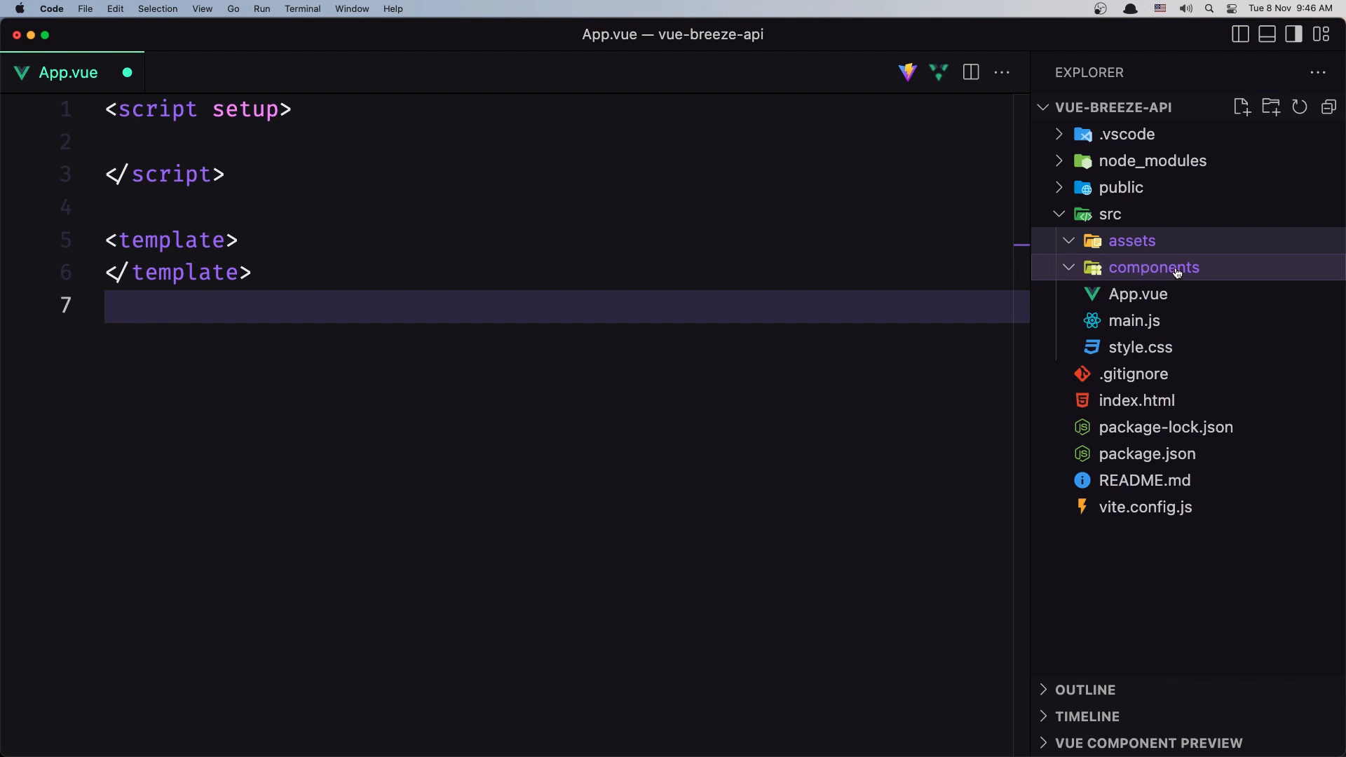
pyautogui.moveTo(1138, 293)
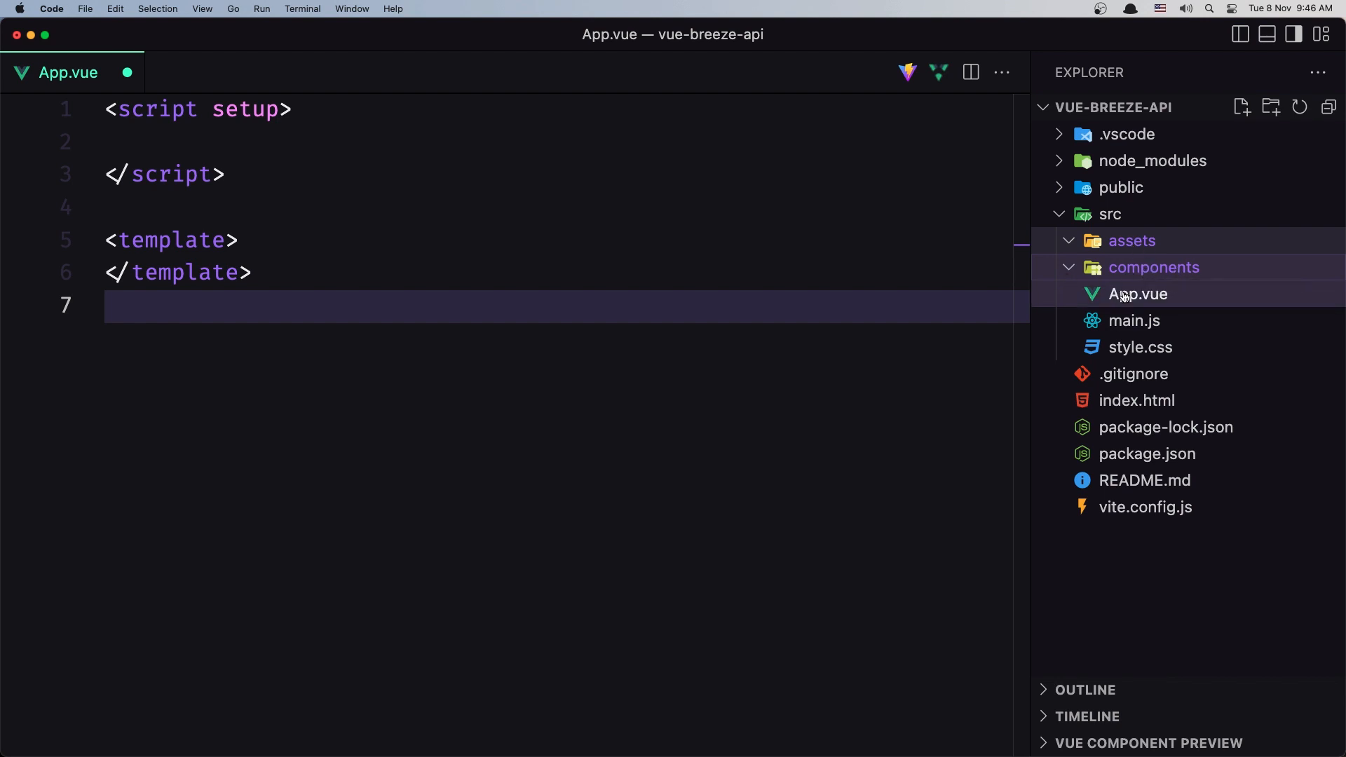
# Step: Add an h1 heading reading Vue Breeze API to the App.vue template
pyautogui.click(1137, 293)
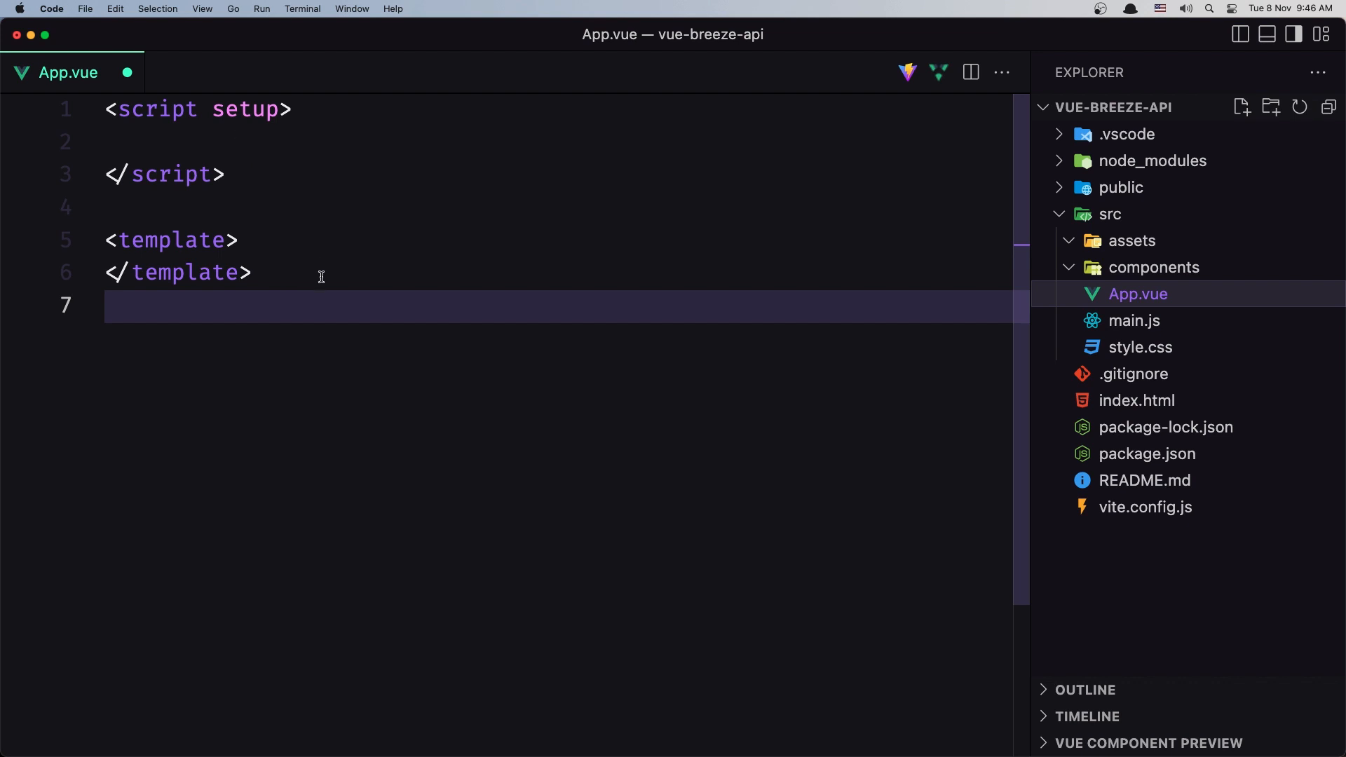
pyautogui.write('<h1></h1>')
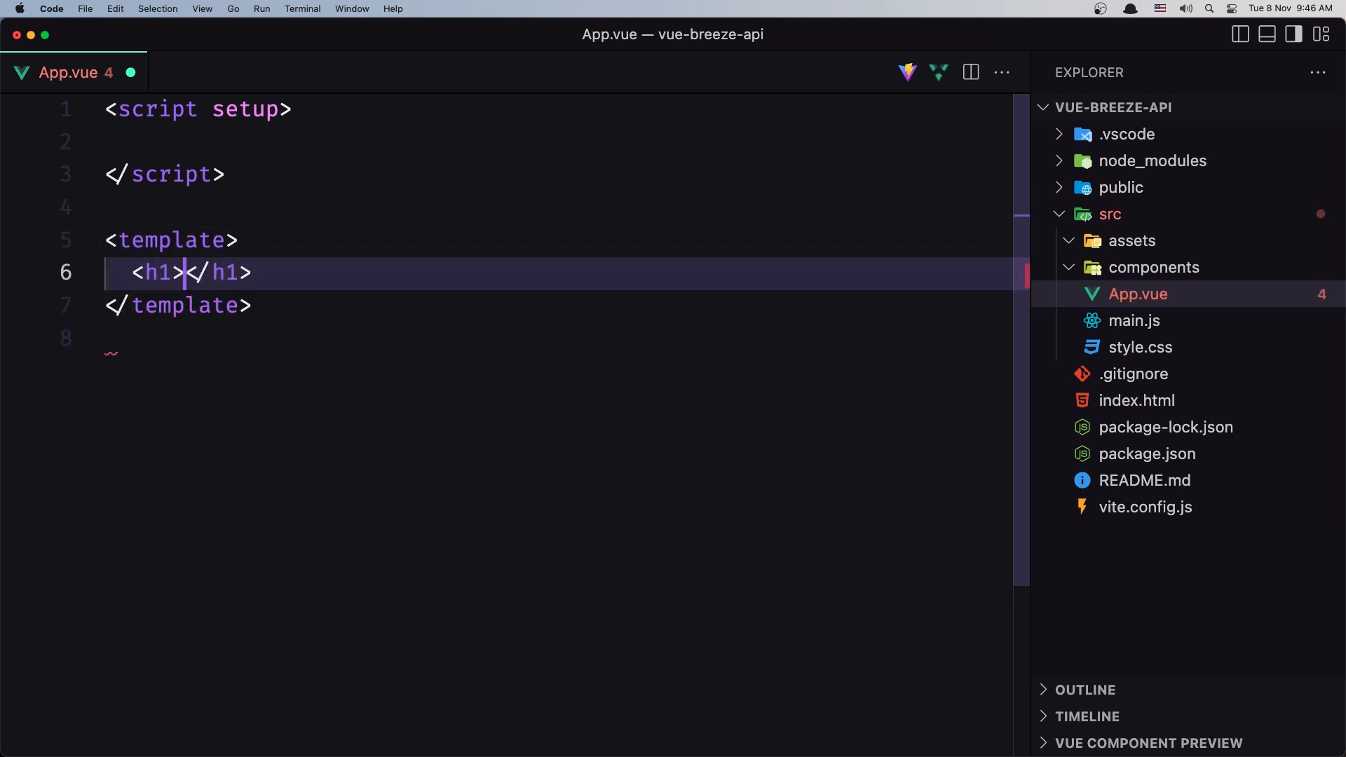
pyautogui.write('Vue B')
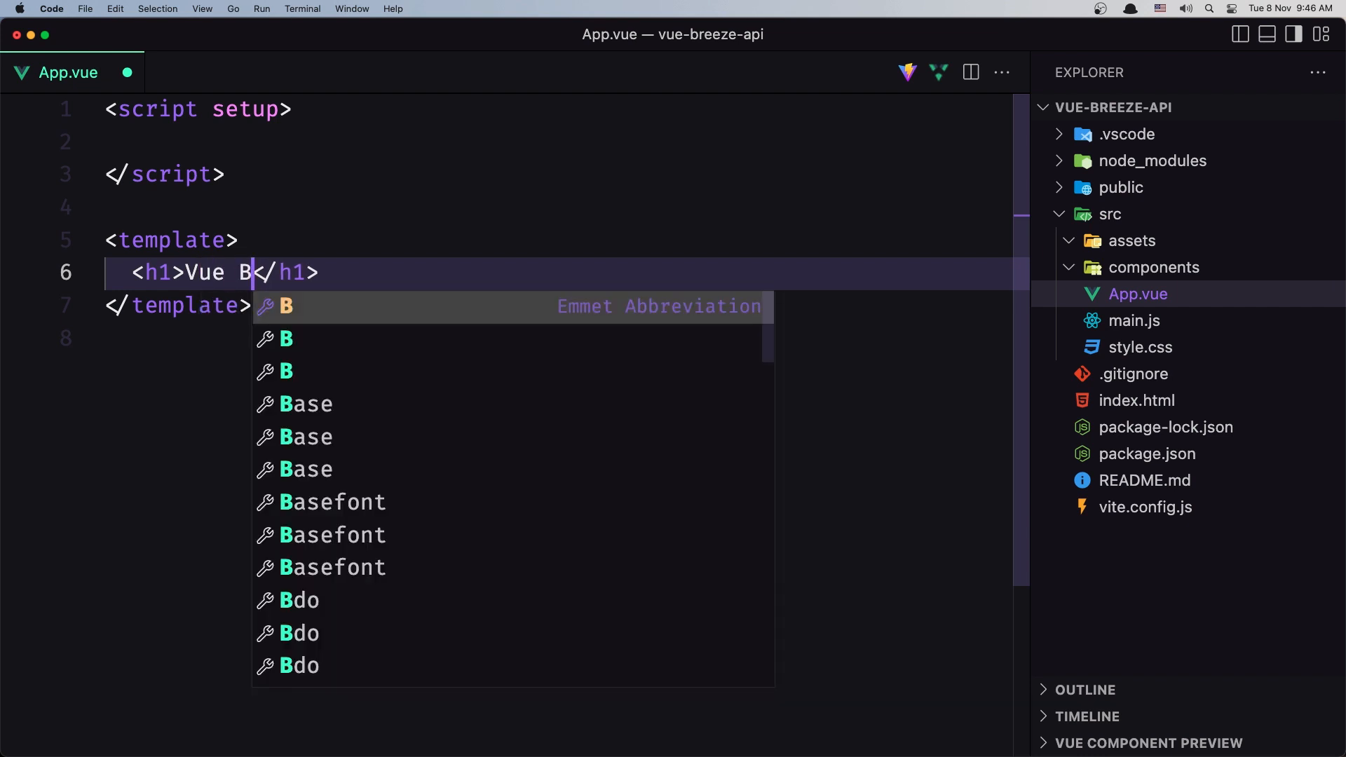
pyautogui.write('reeze')
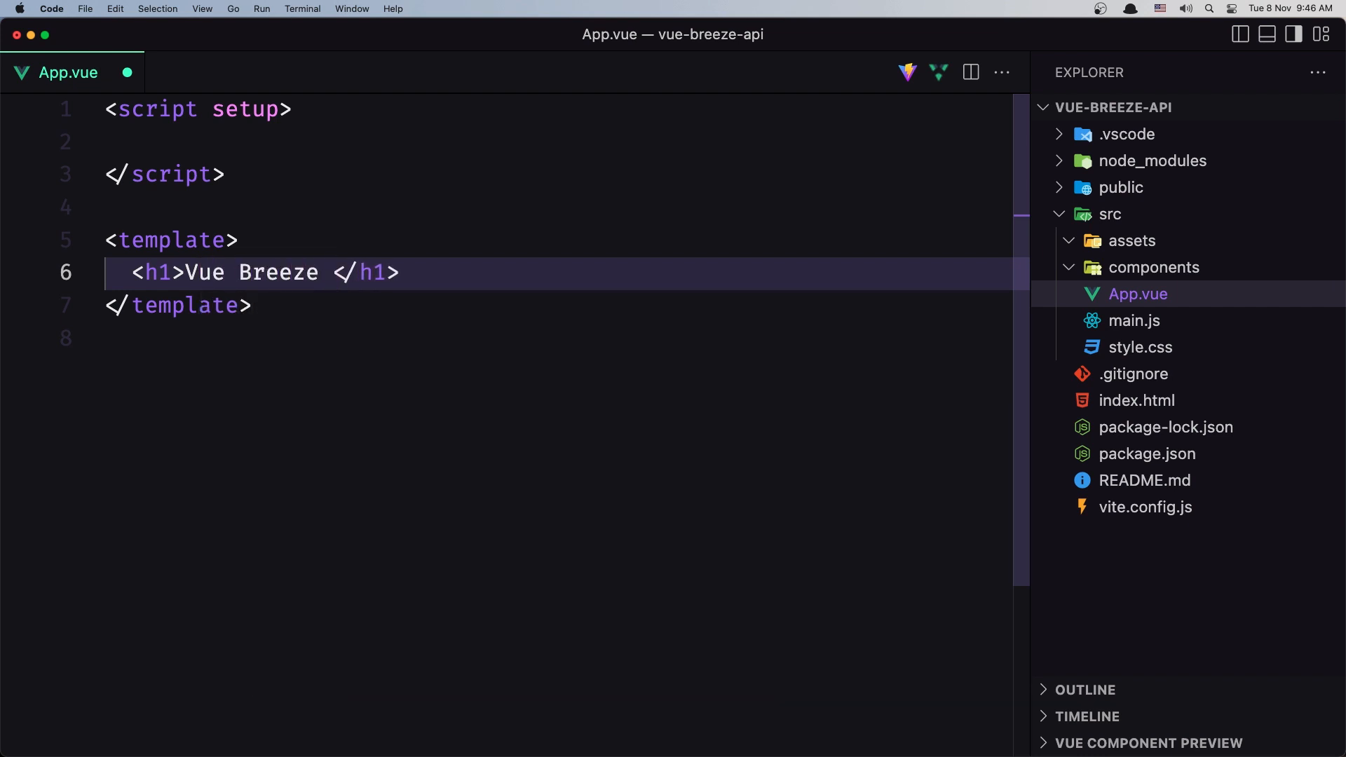
pyautogui.write('API')
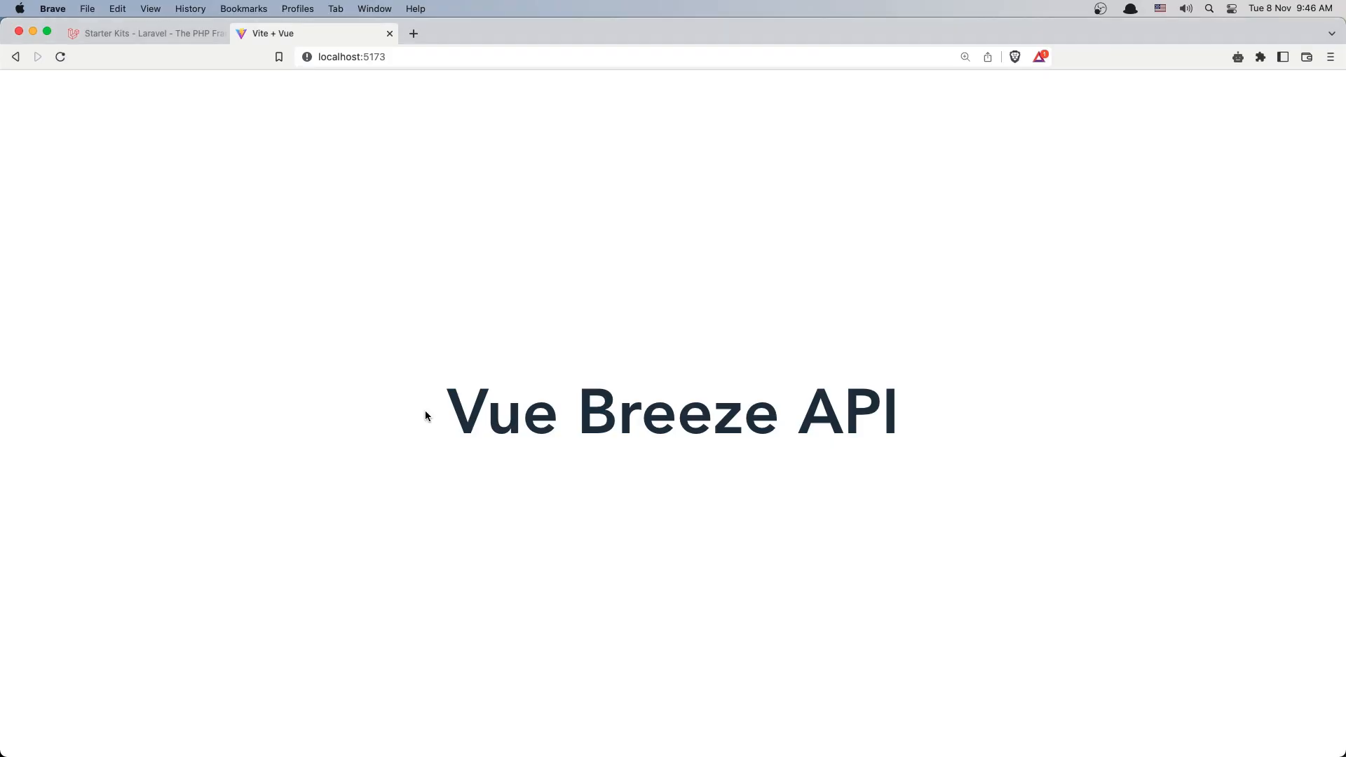
pyautogui.moveTo(478, 182)
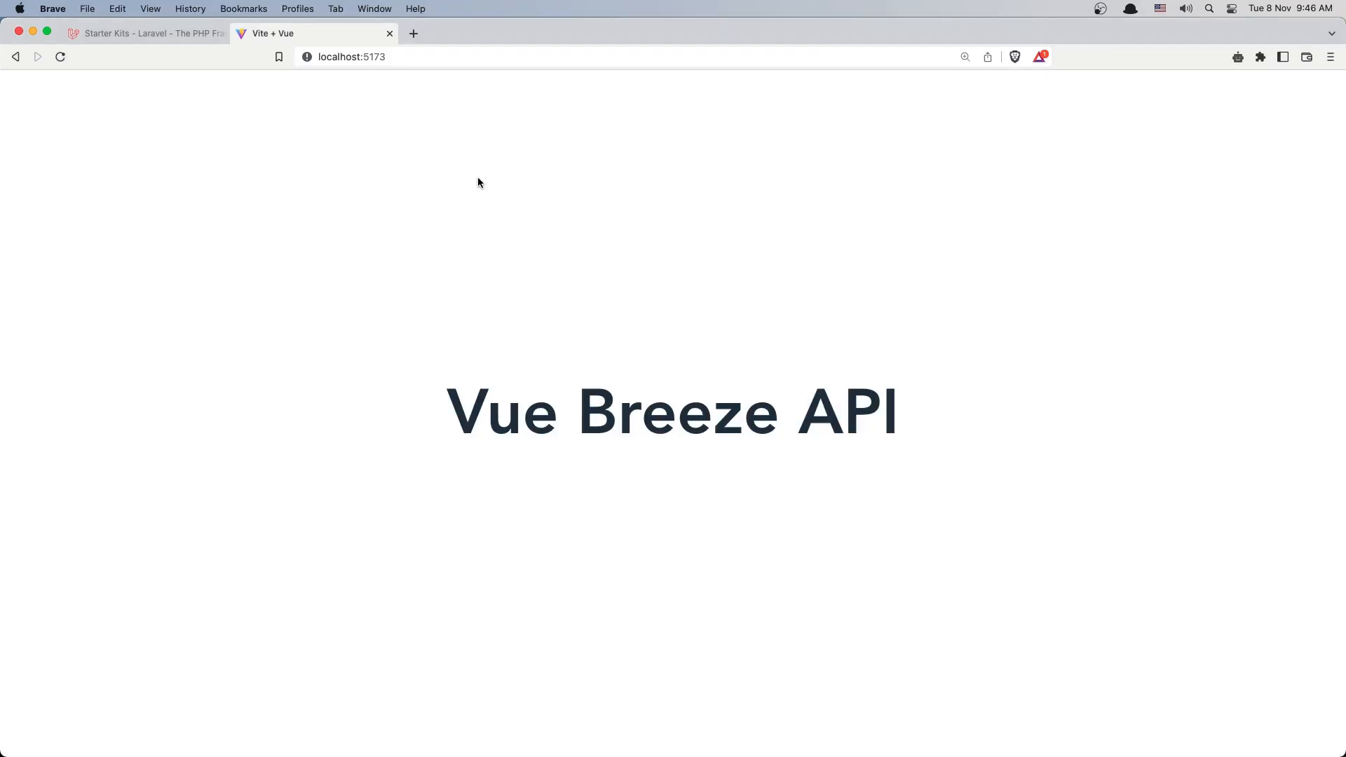
pyautogui.moveTo(445, 97)
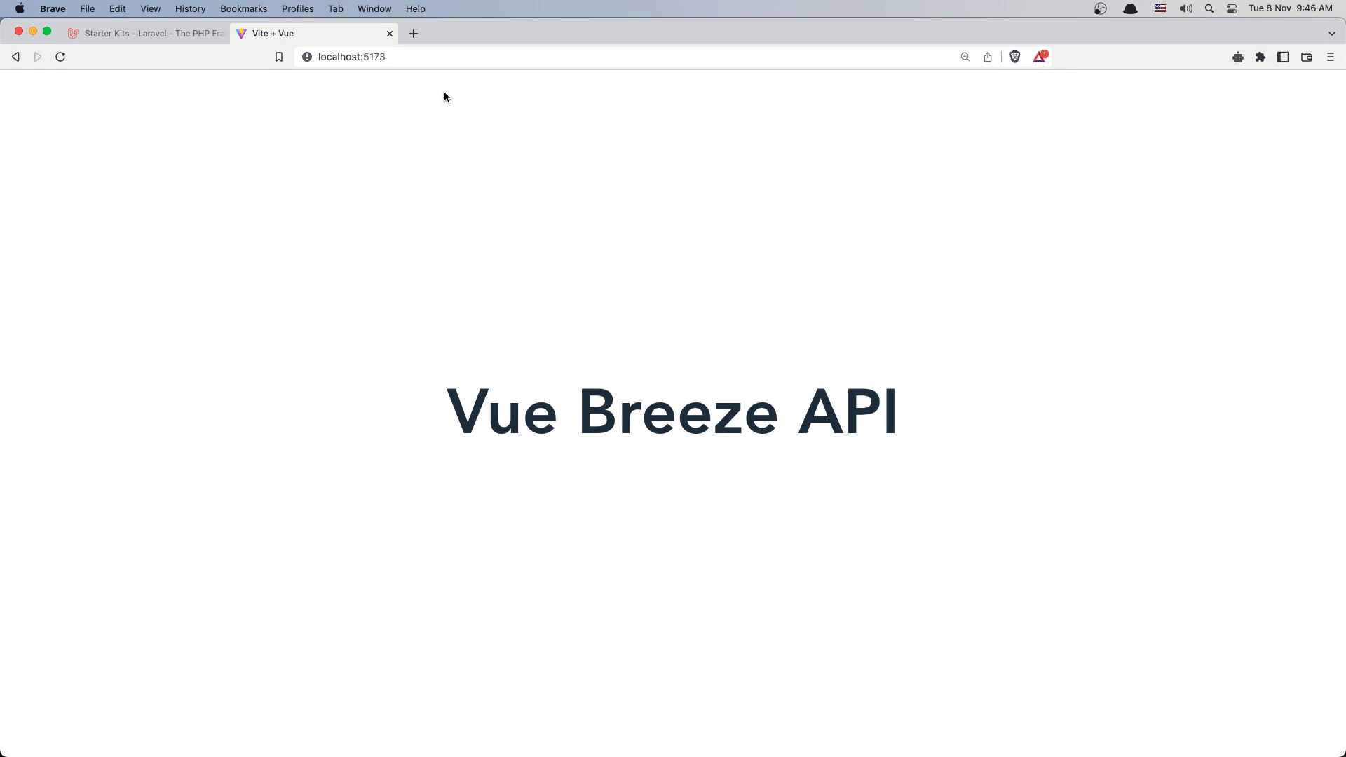
pyautogui.moveTo(413, 34)
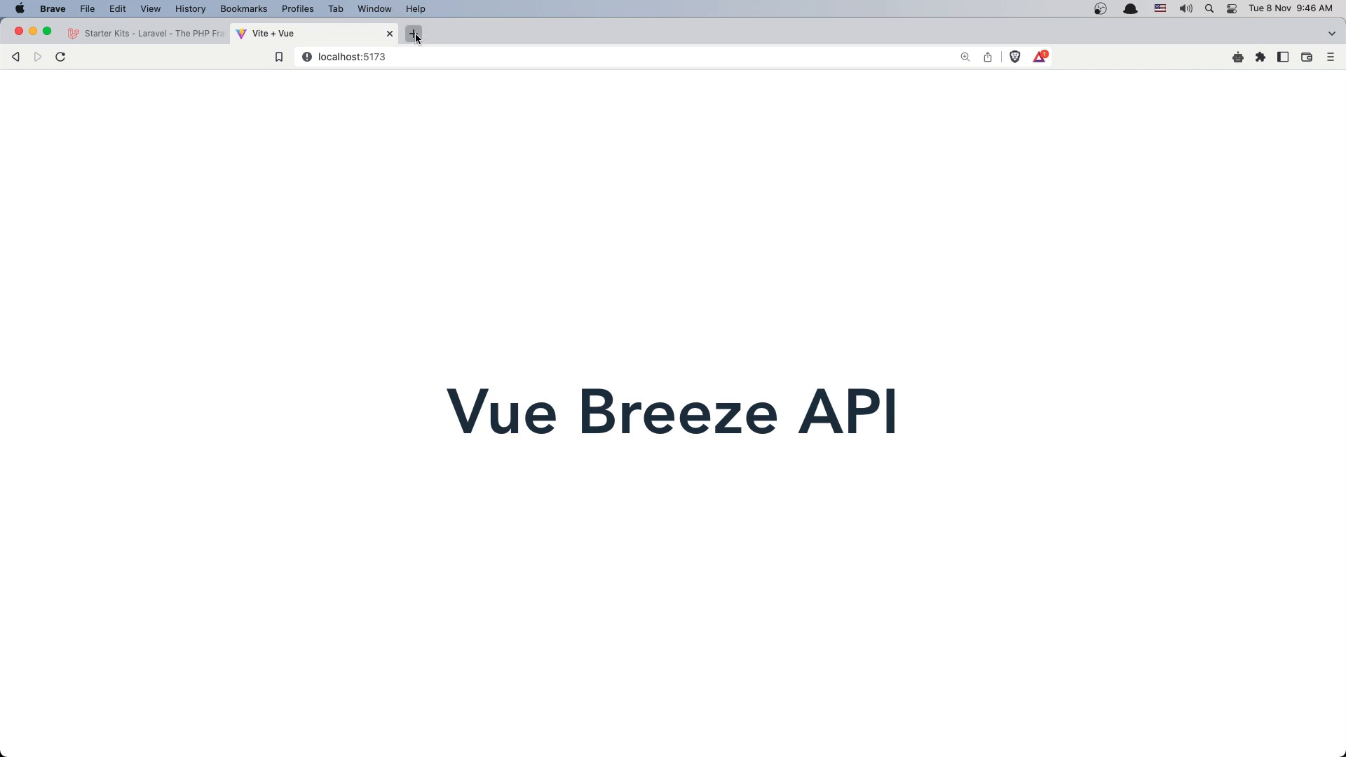
# Step: Load laravel-breeze-api.test in a new tab to show the Laravel welcome page
pyautogui.click(414, 34)
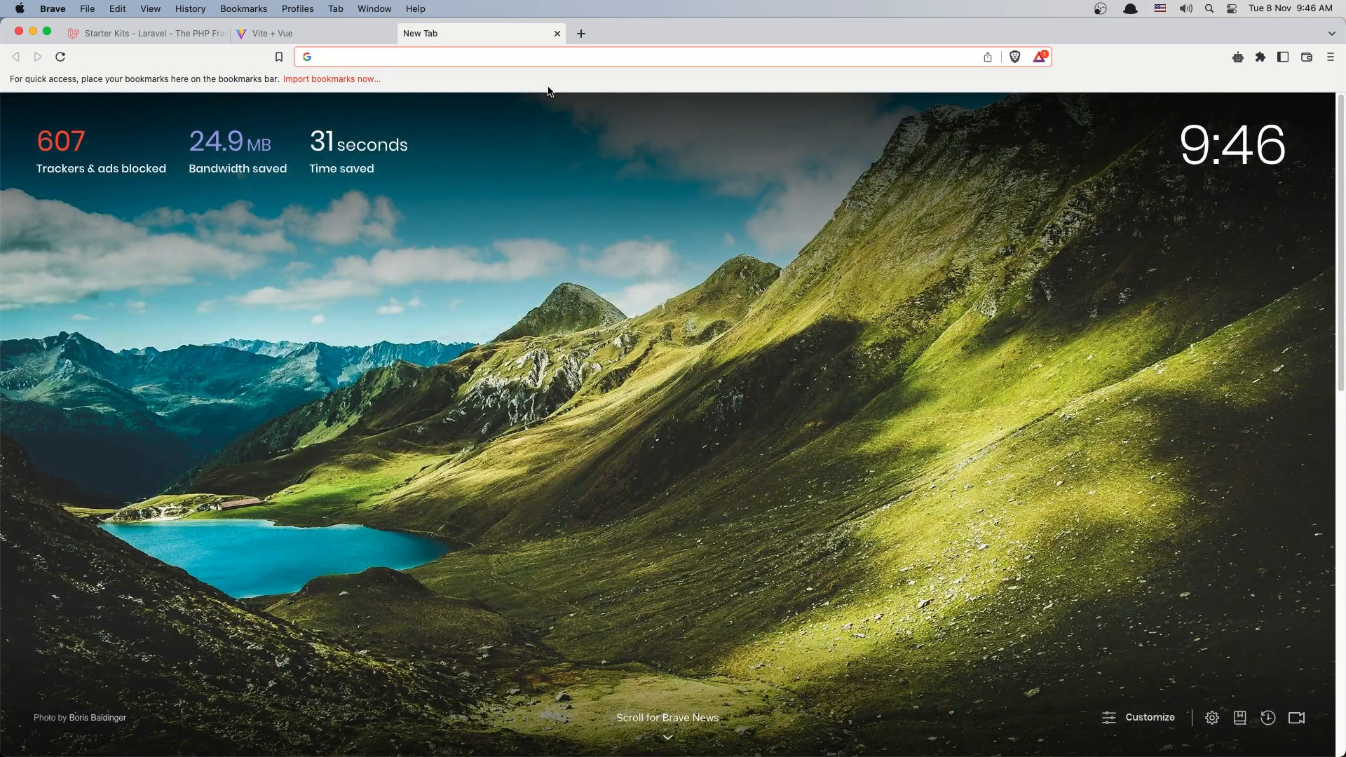
pyautogui.write('laravel-breeze-api.test')
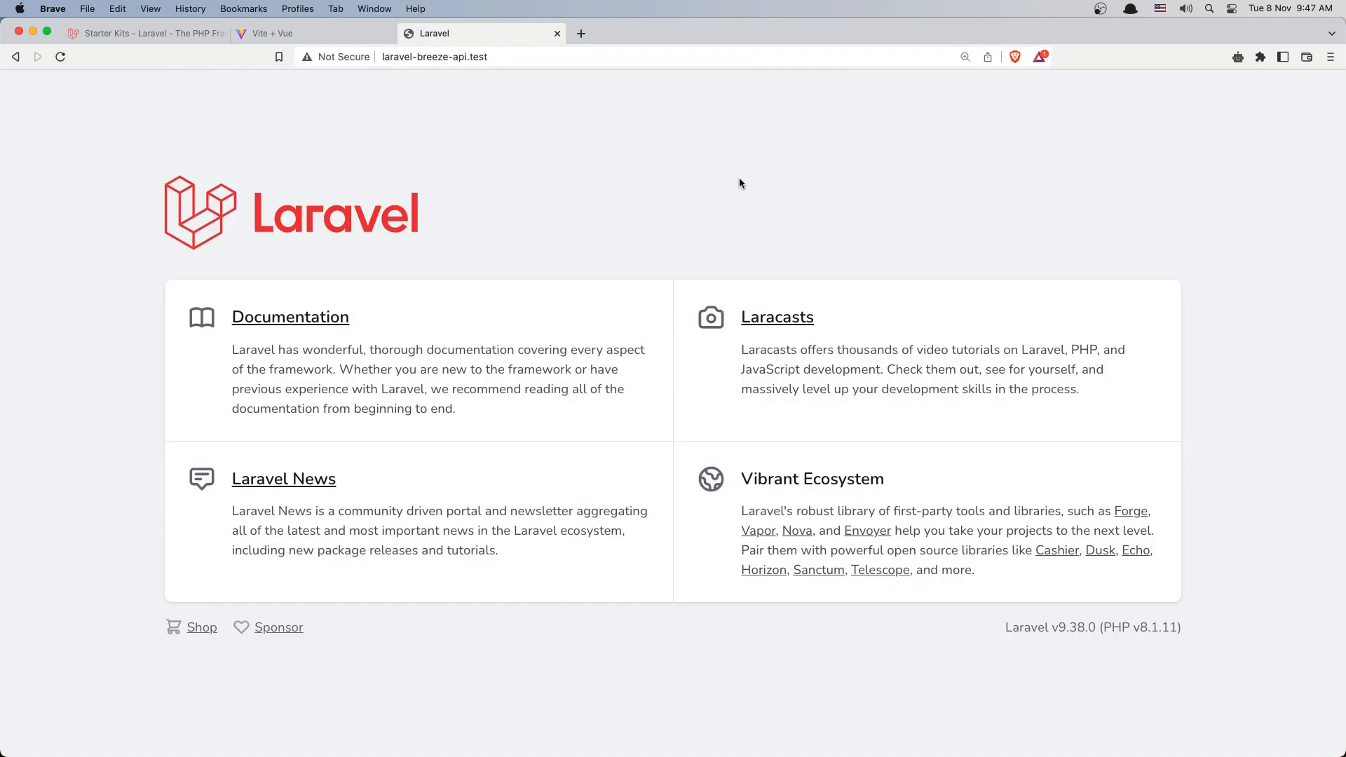
pyautogui.moveTo(755, 144)
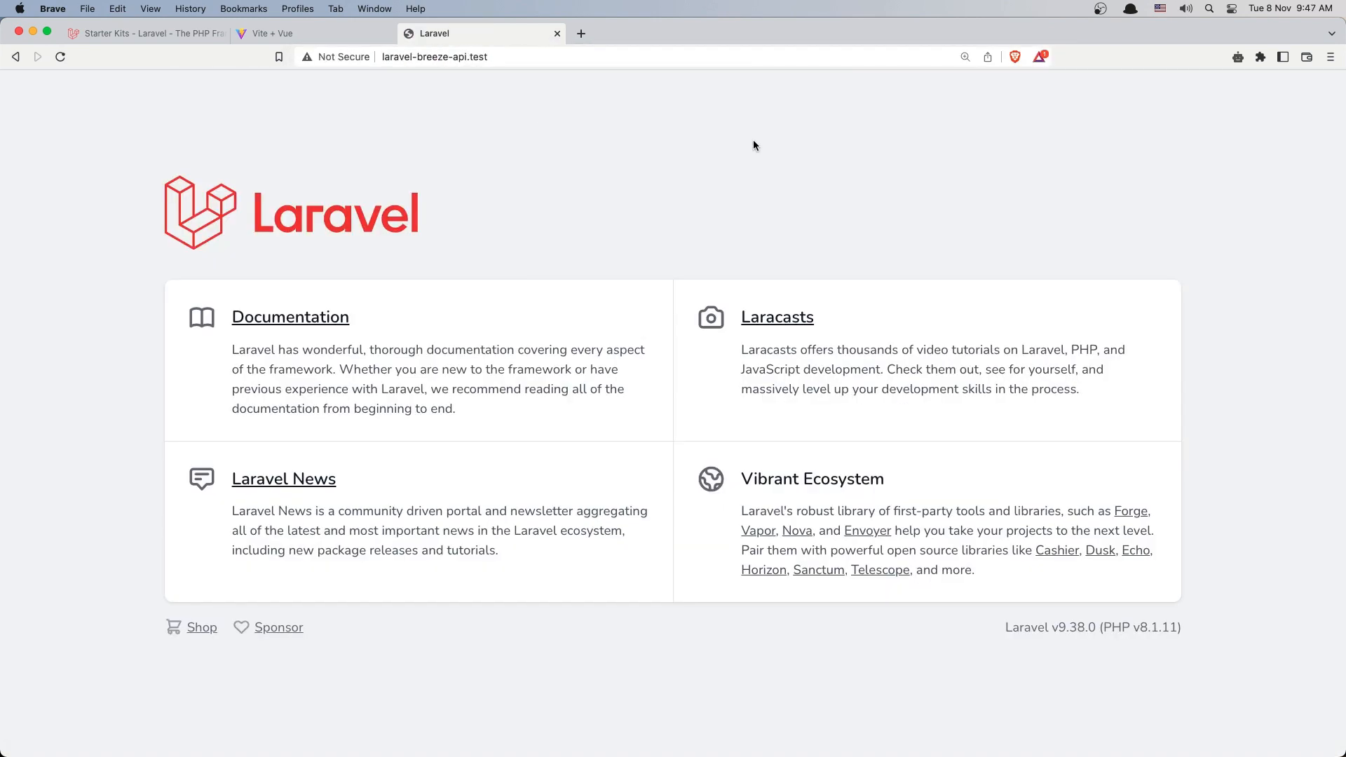
# Step: From the docs tab search 'san' and open the Laravel Sanctum documentation
pyautogui.click(138, 33)
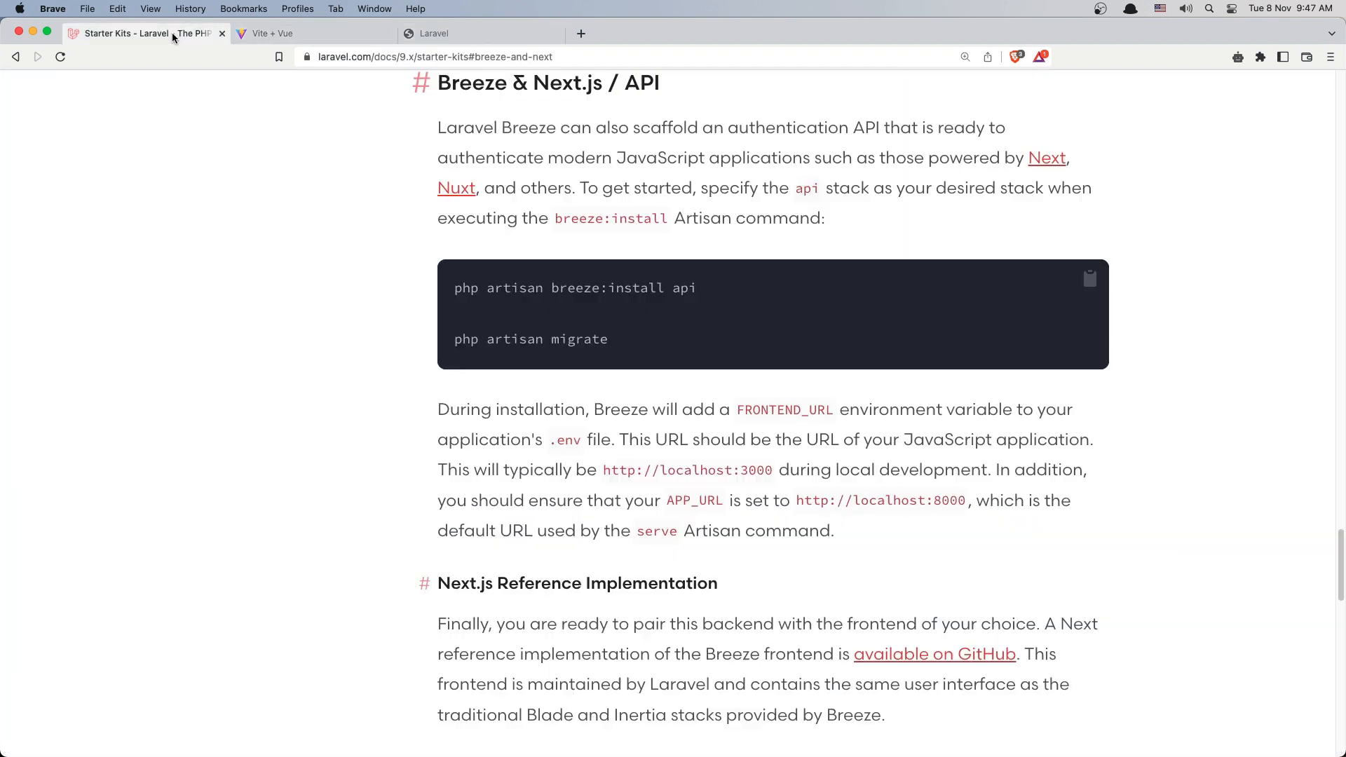
pyautogui.scroll(3)
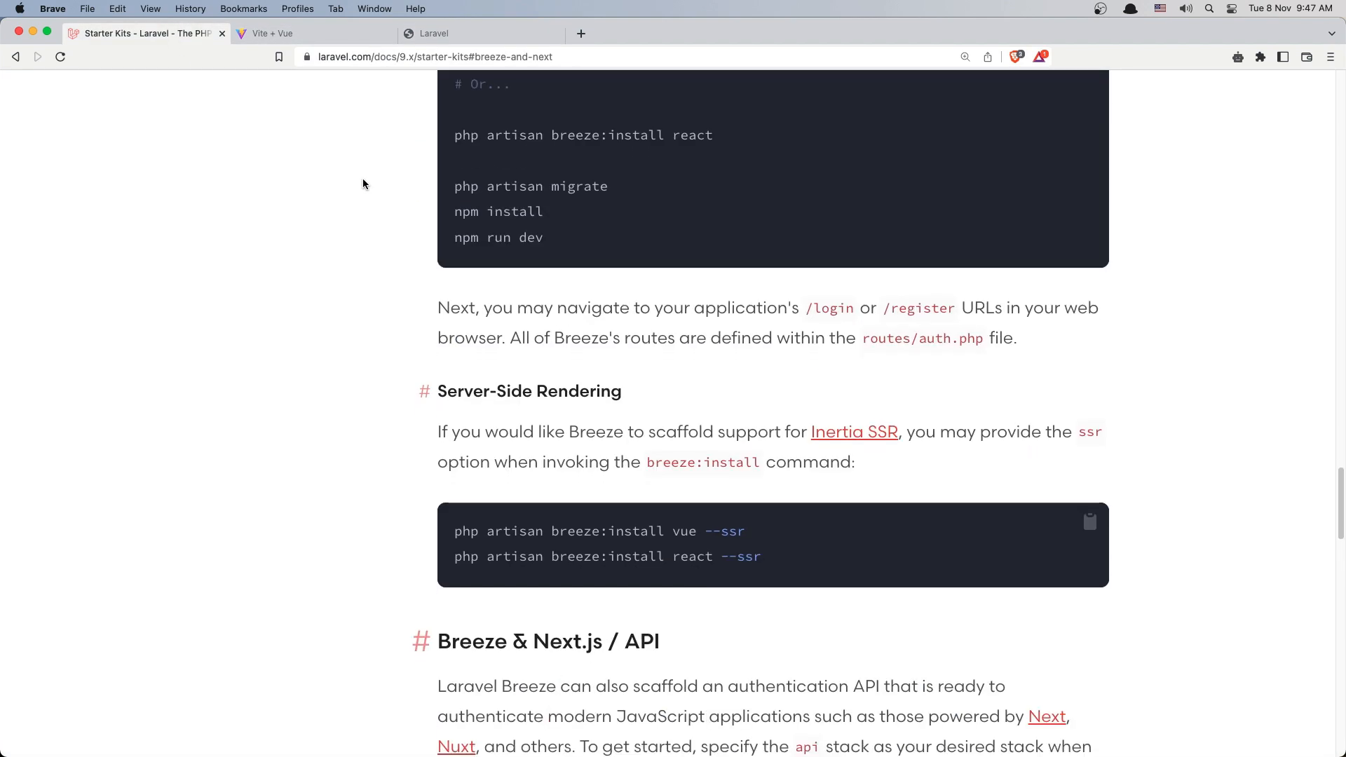
pyautogui.scroll(-3)
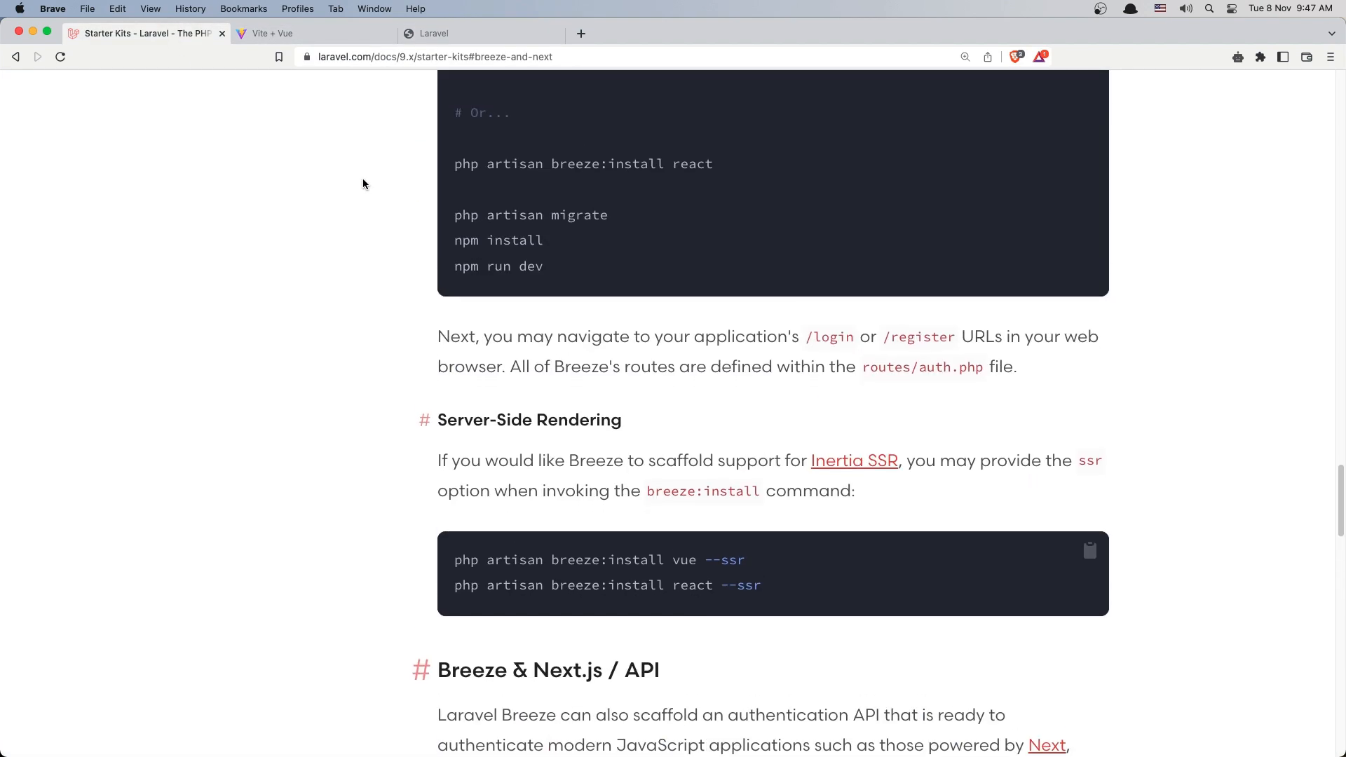
pyautogui.write('san')
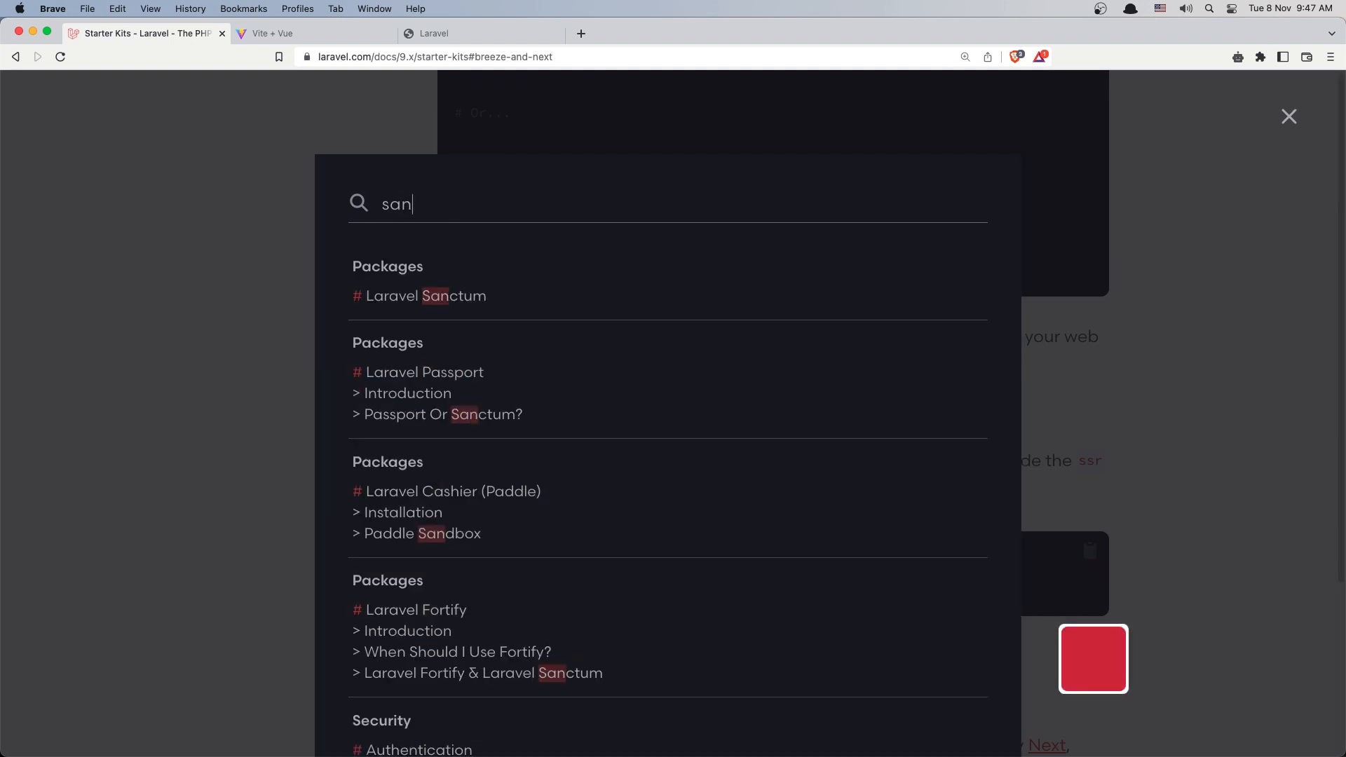
pyautogui.click(432, 296)
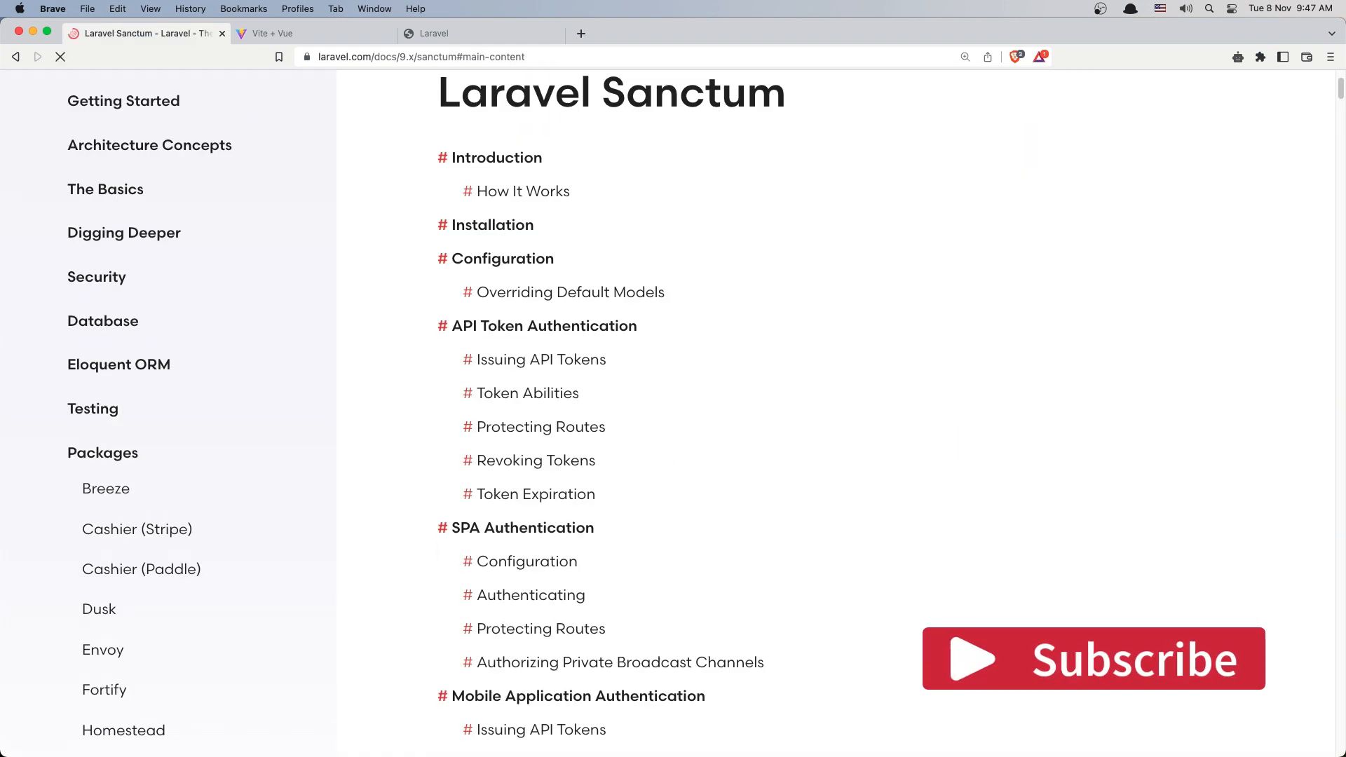
# Step: Jump to Sanctum's SPA Authentication section, then return to the localhost:5173 Vue page
pyautogui.scroll(-3)
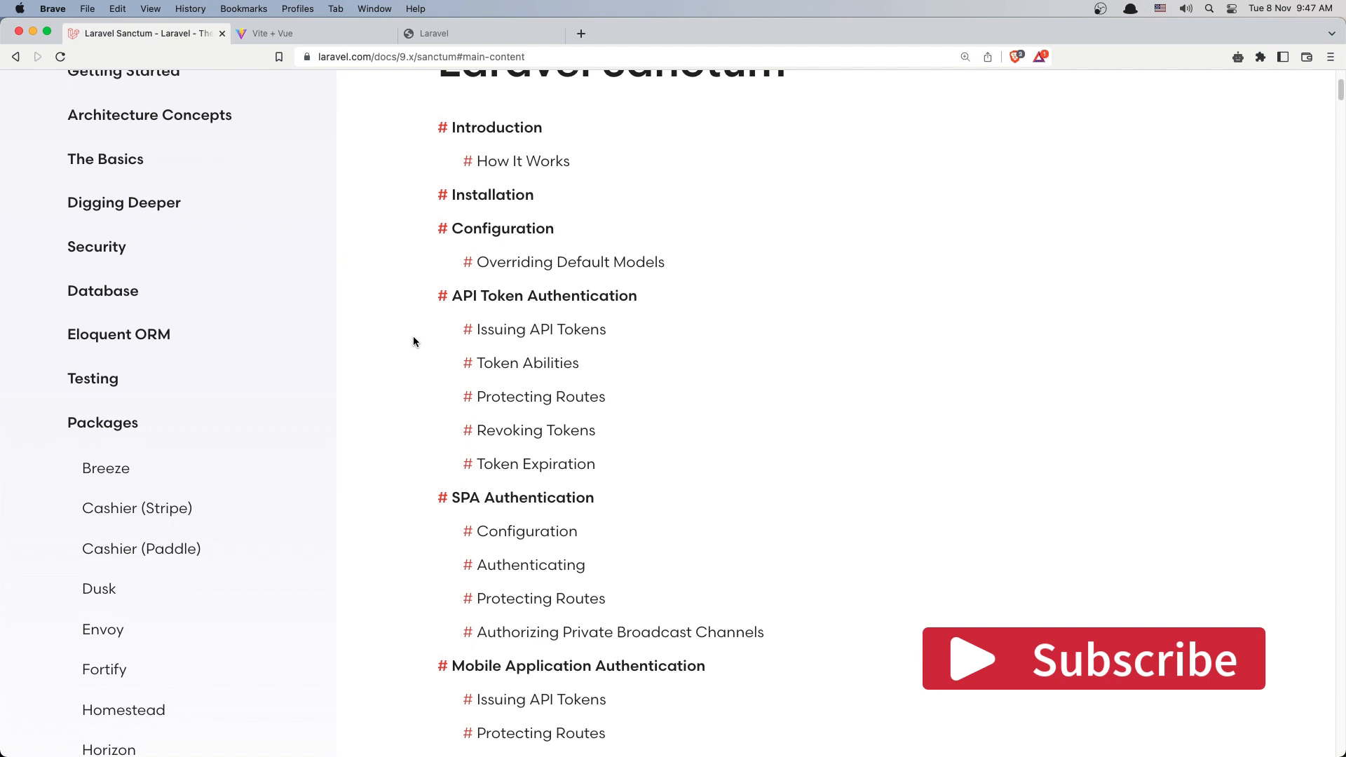
pyautogui.scroll(-3)
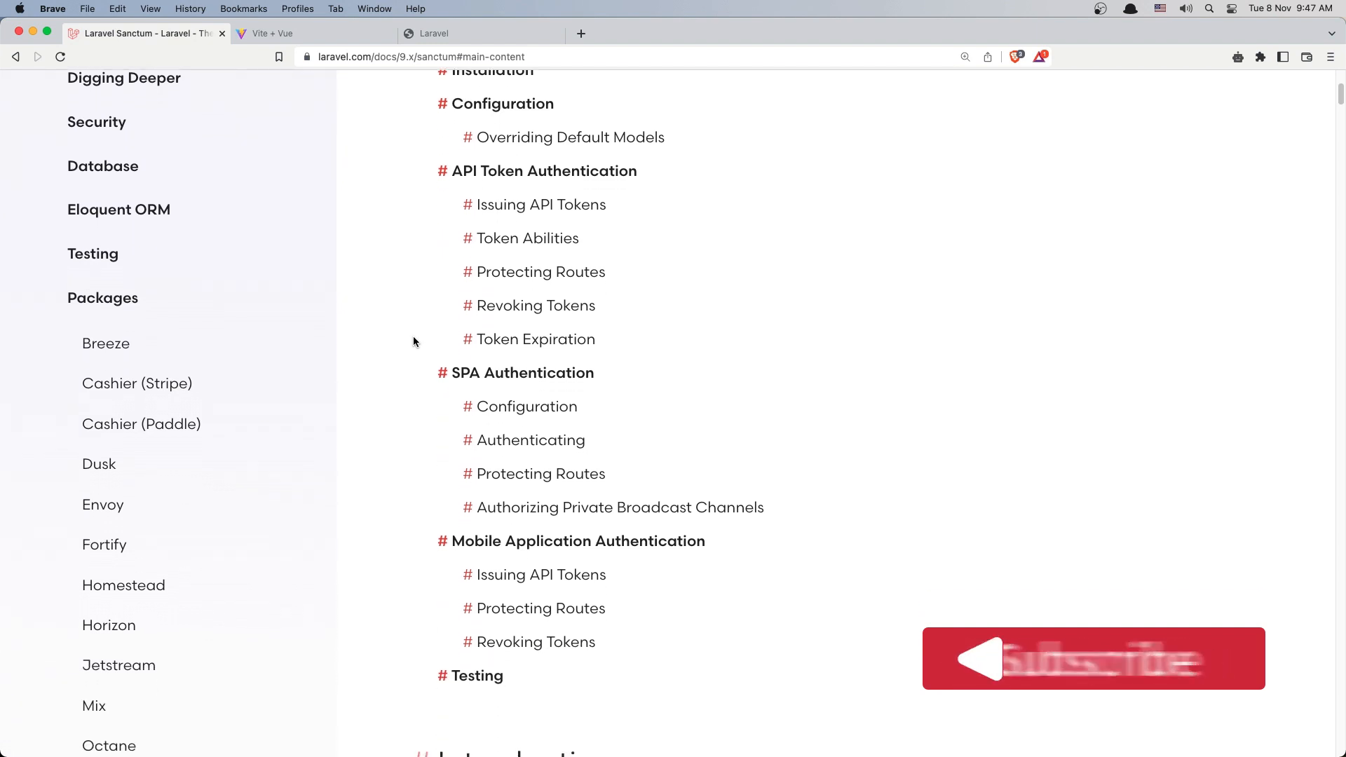
pyautogui.moveTo(522, 379)
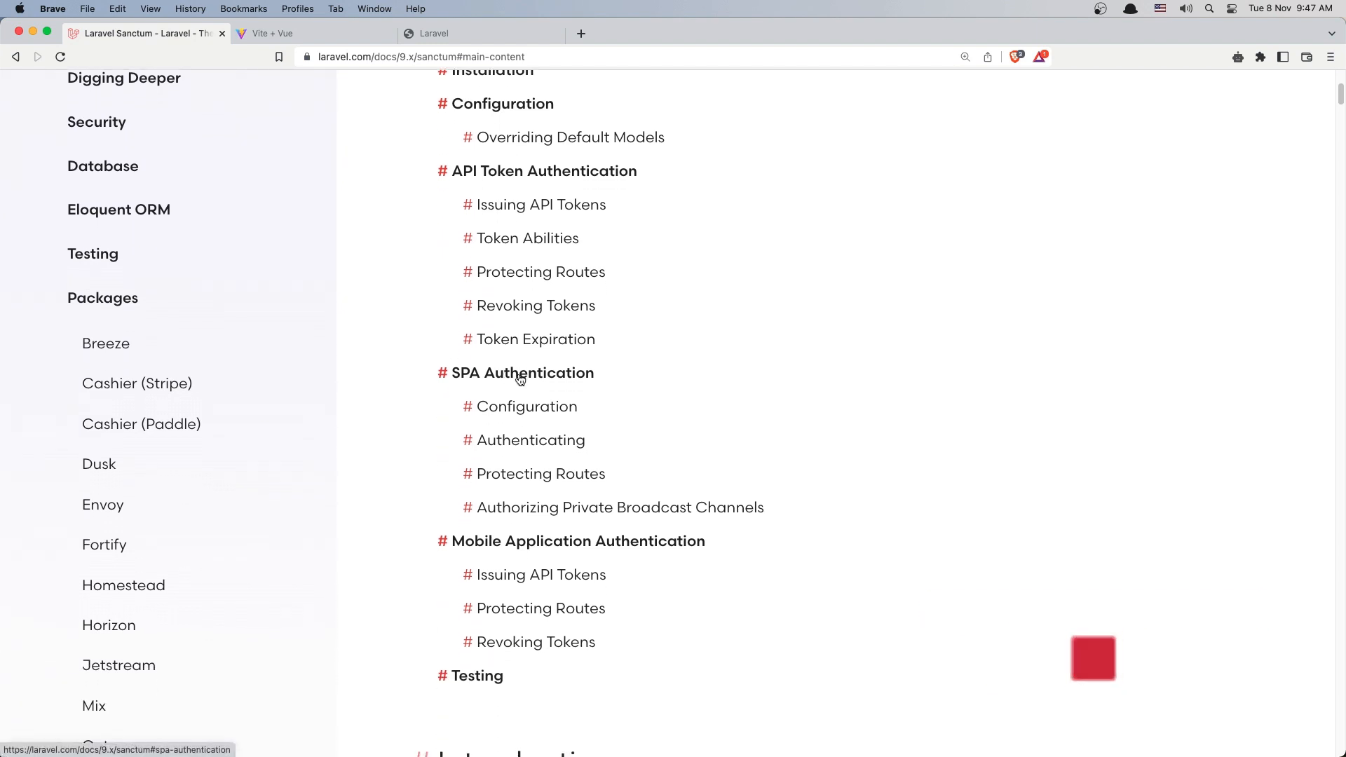
pyautogui.click(522, 373)
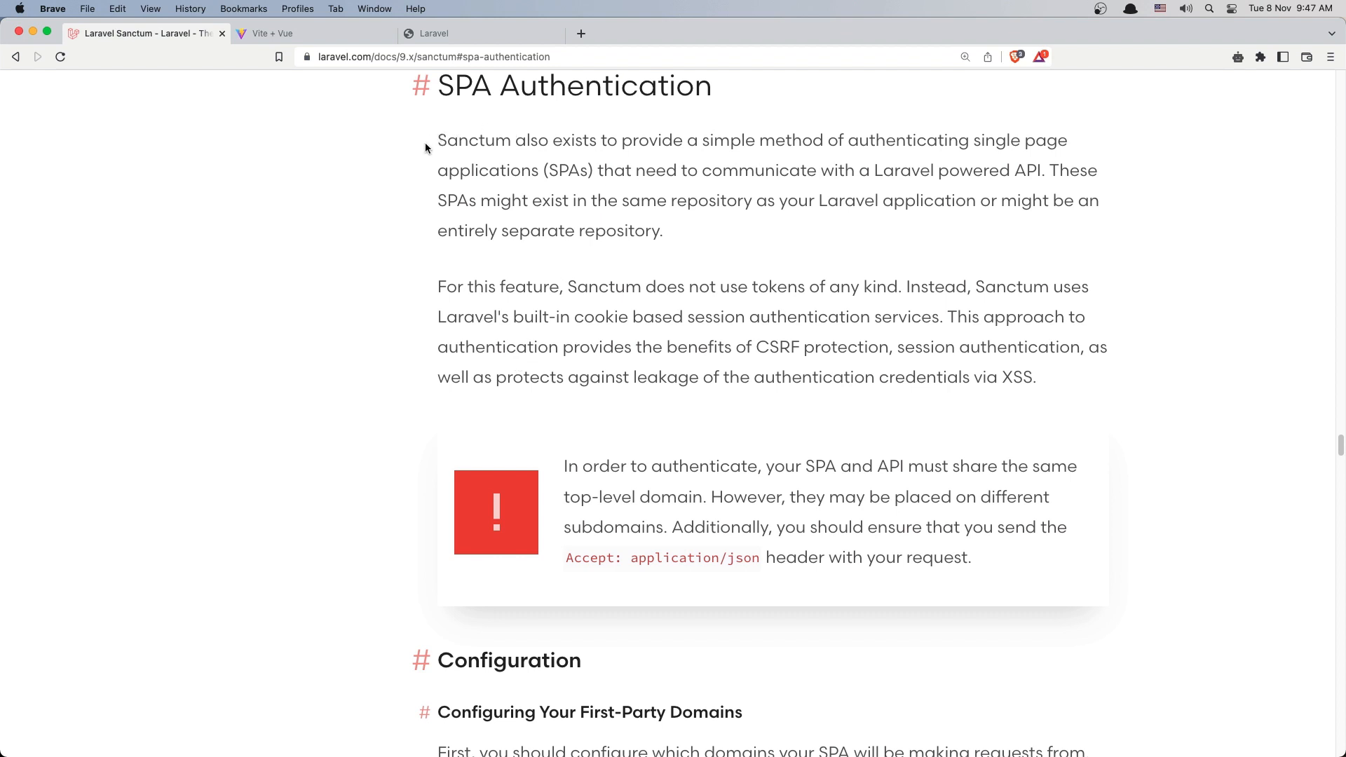
pyautogui.moveTo(614, 466)
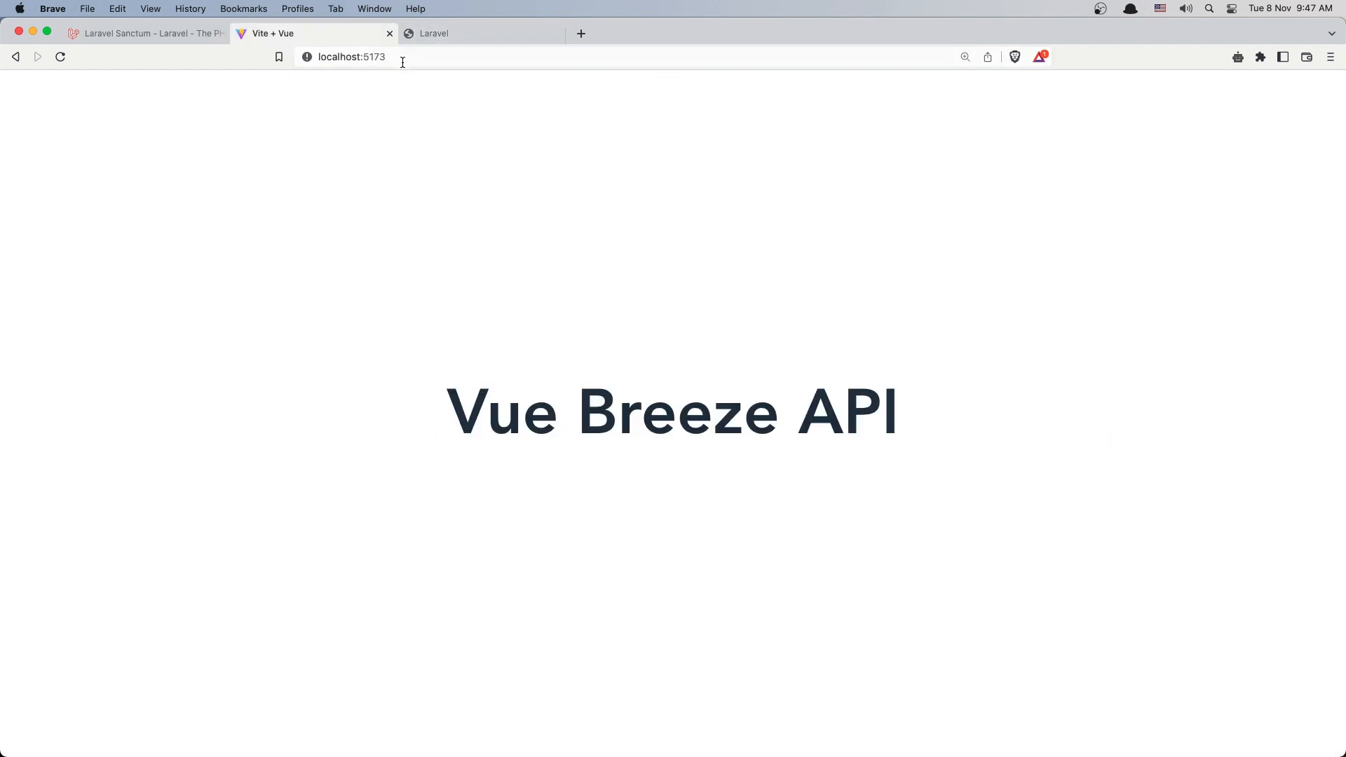
pyautogui.click(351, 56)
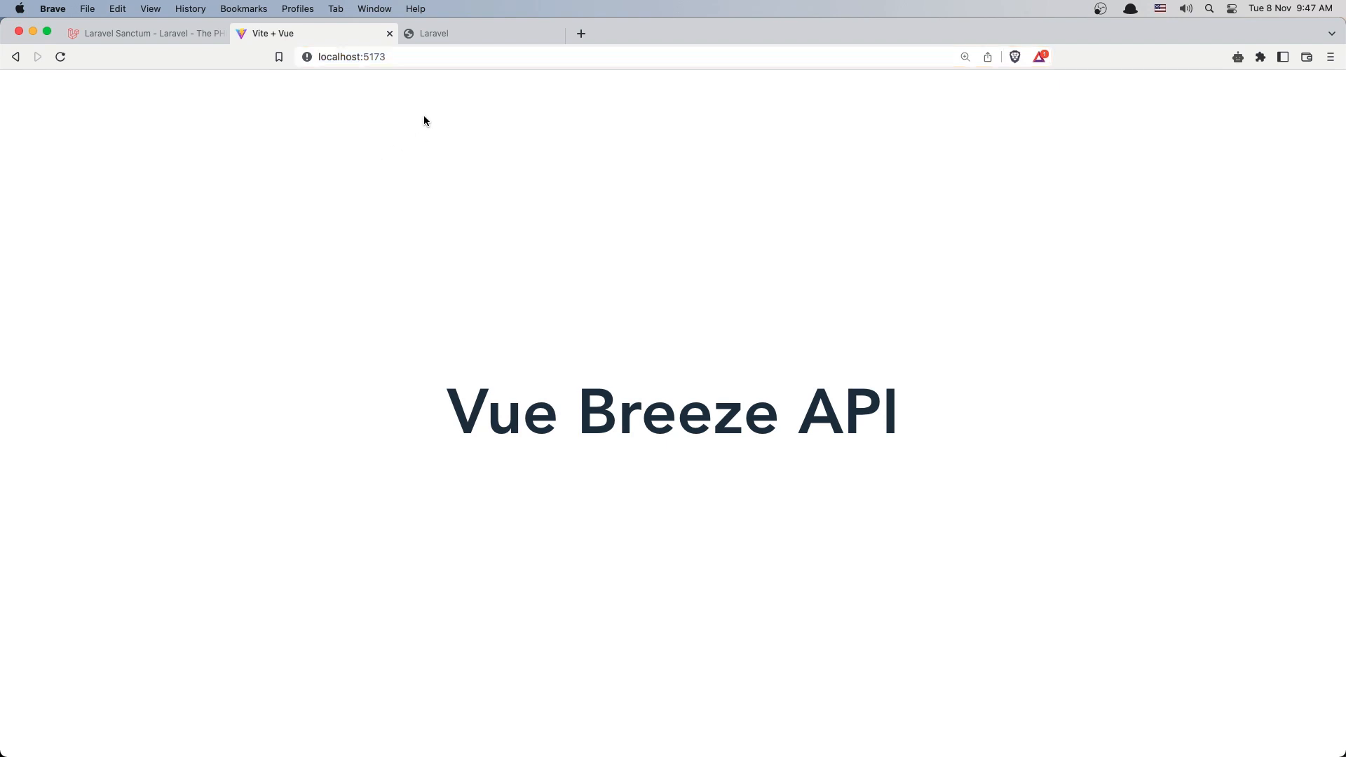
# Step: Flip between the Sanctum docs, laravel-breeze-api.test and localhost:5173 tabs, ending on the Vue Breeze API page
pyautogui.click(352, 56)
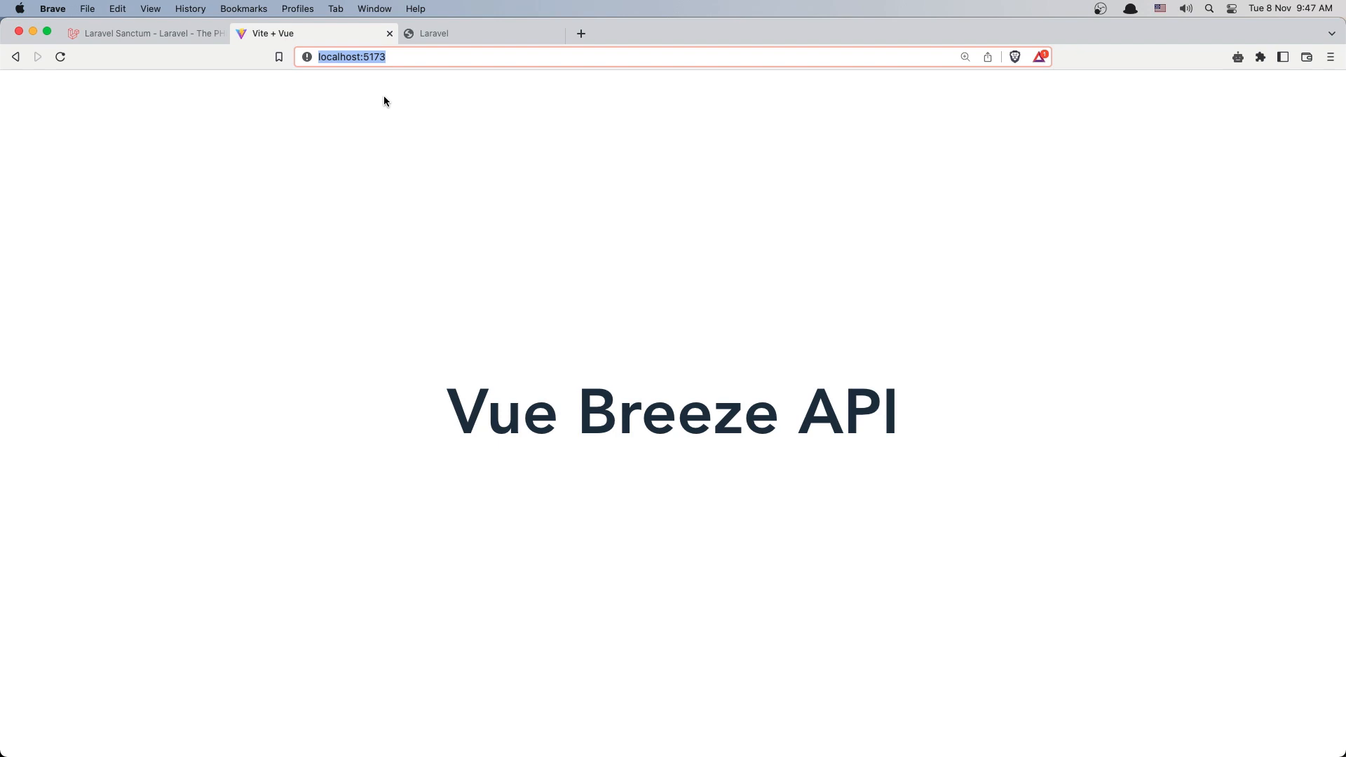
pyautogui.moveTo(365, 56)
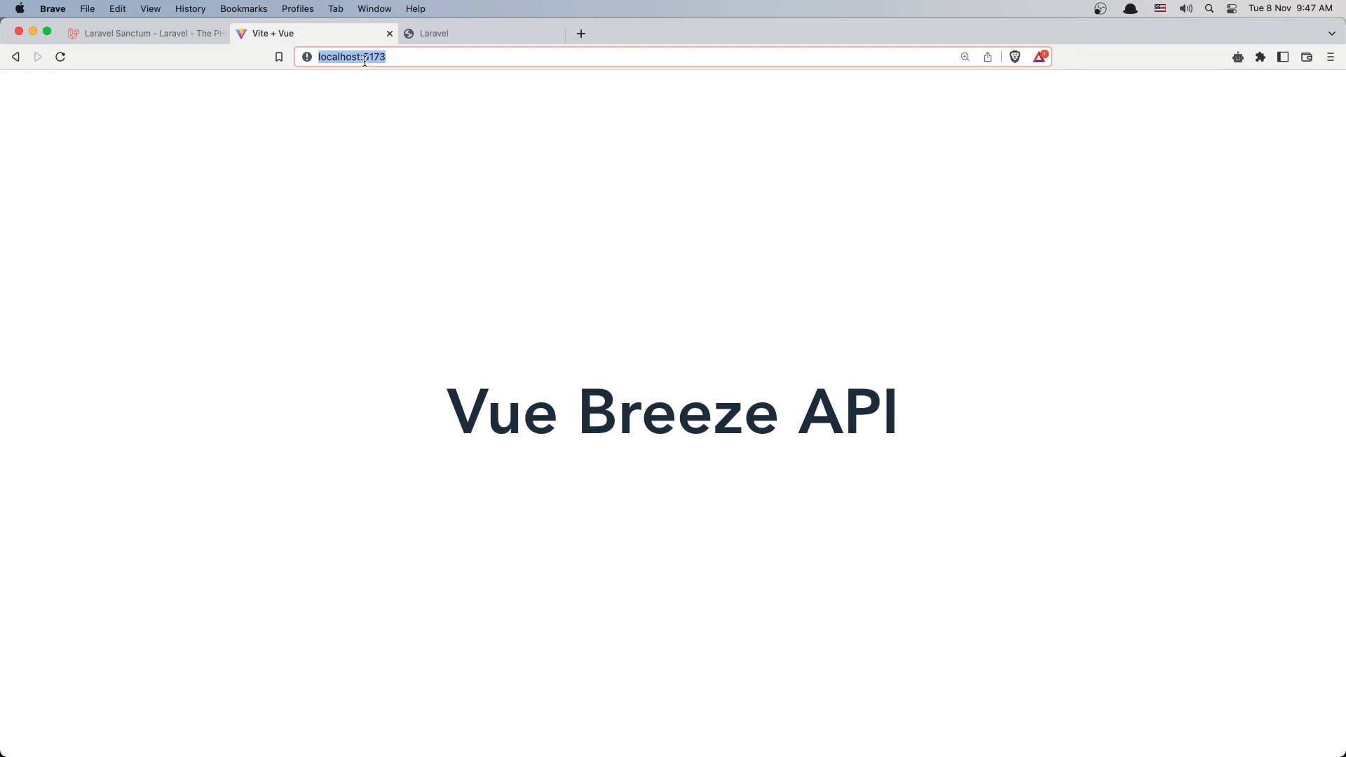
pyautogui.moveTo(457, 34)
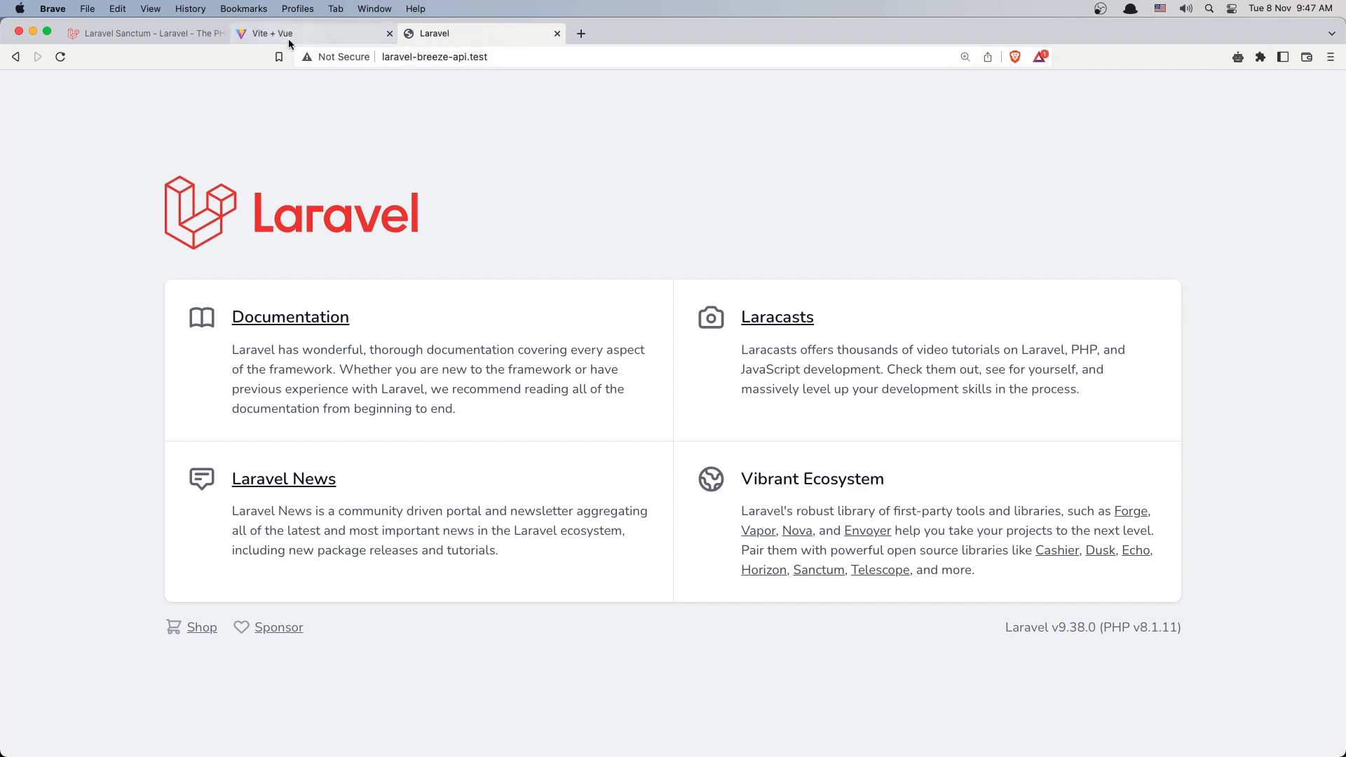
pyautogui.click(300, 33)
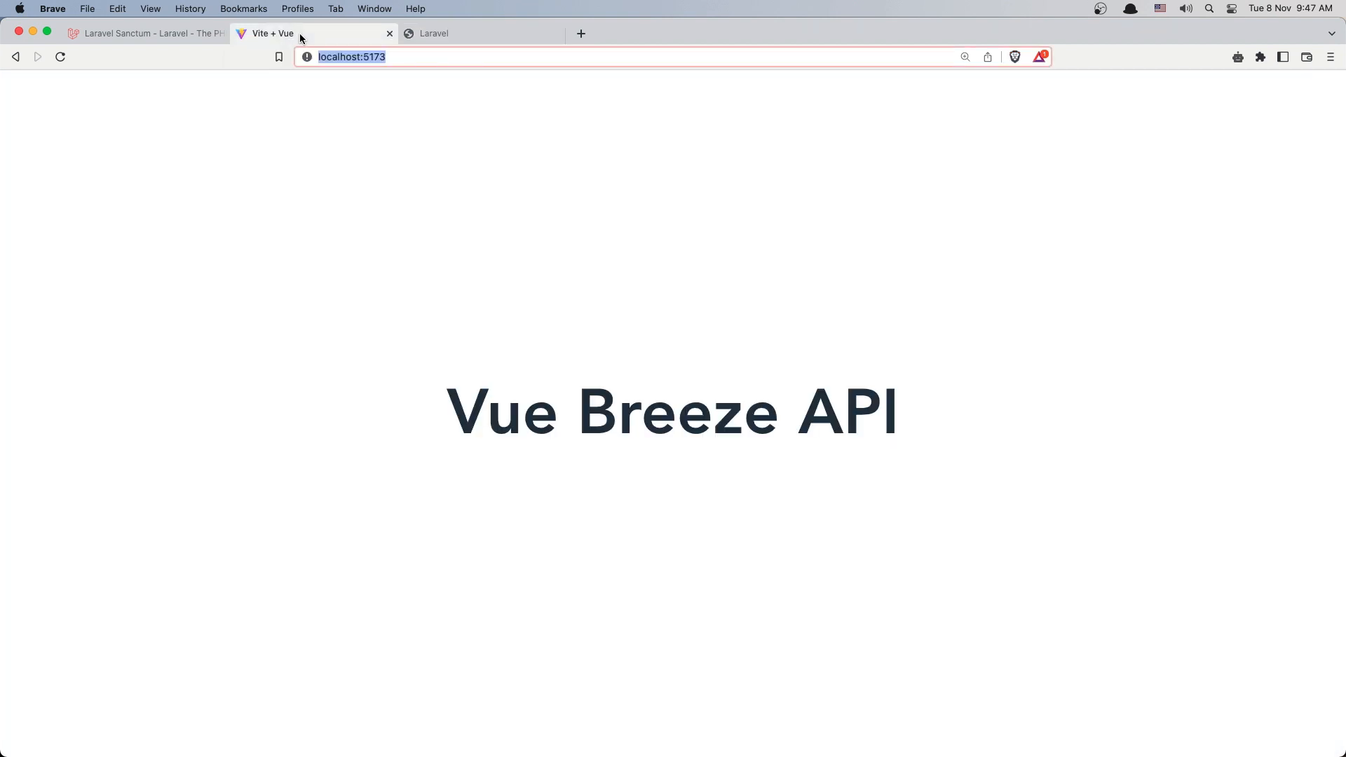
pyautogui.click(146, 32)
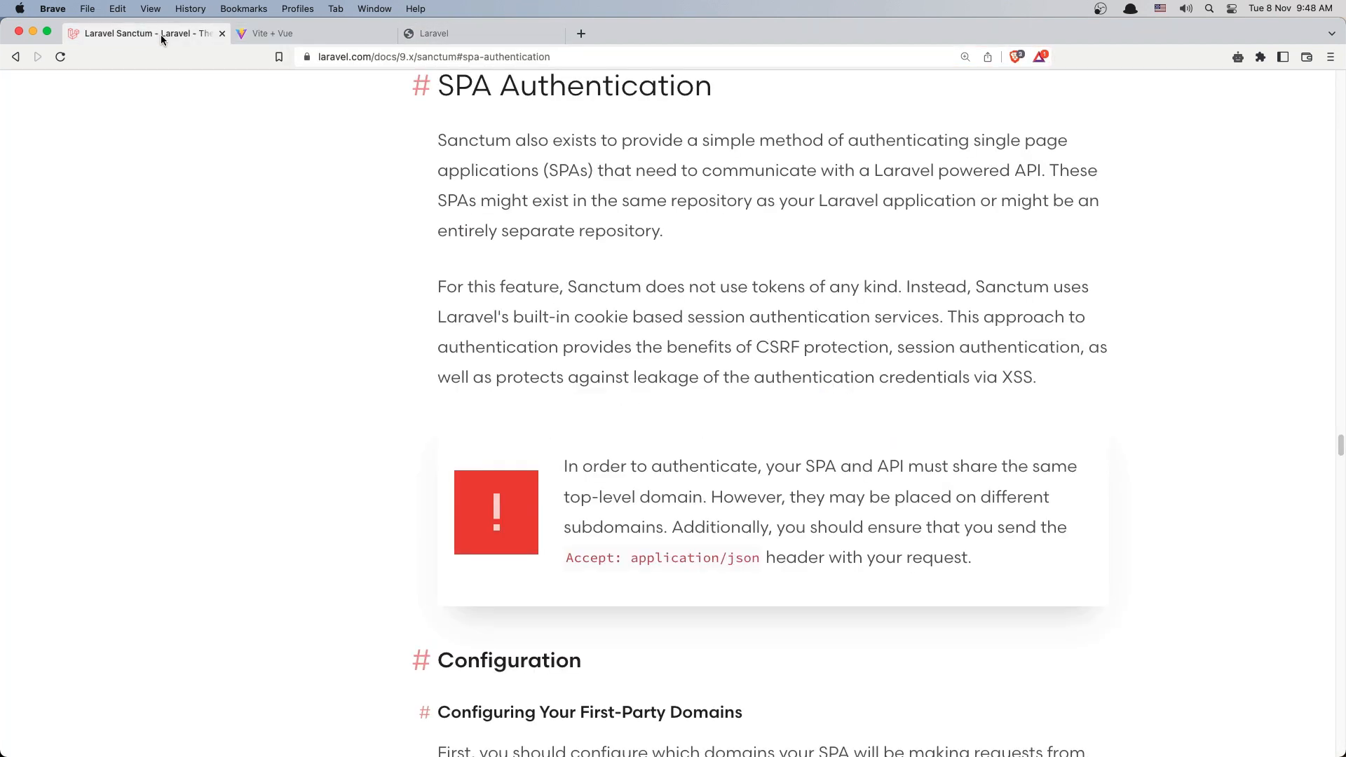
pyautogui.moveTo(763, 517)
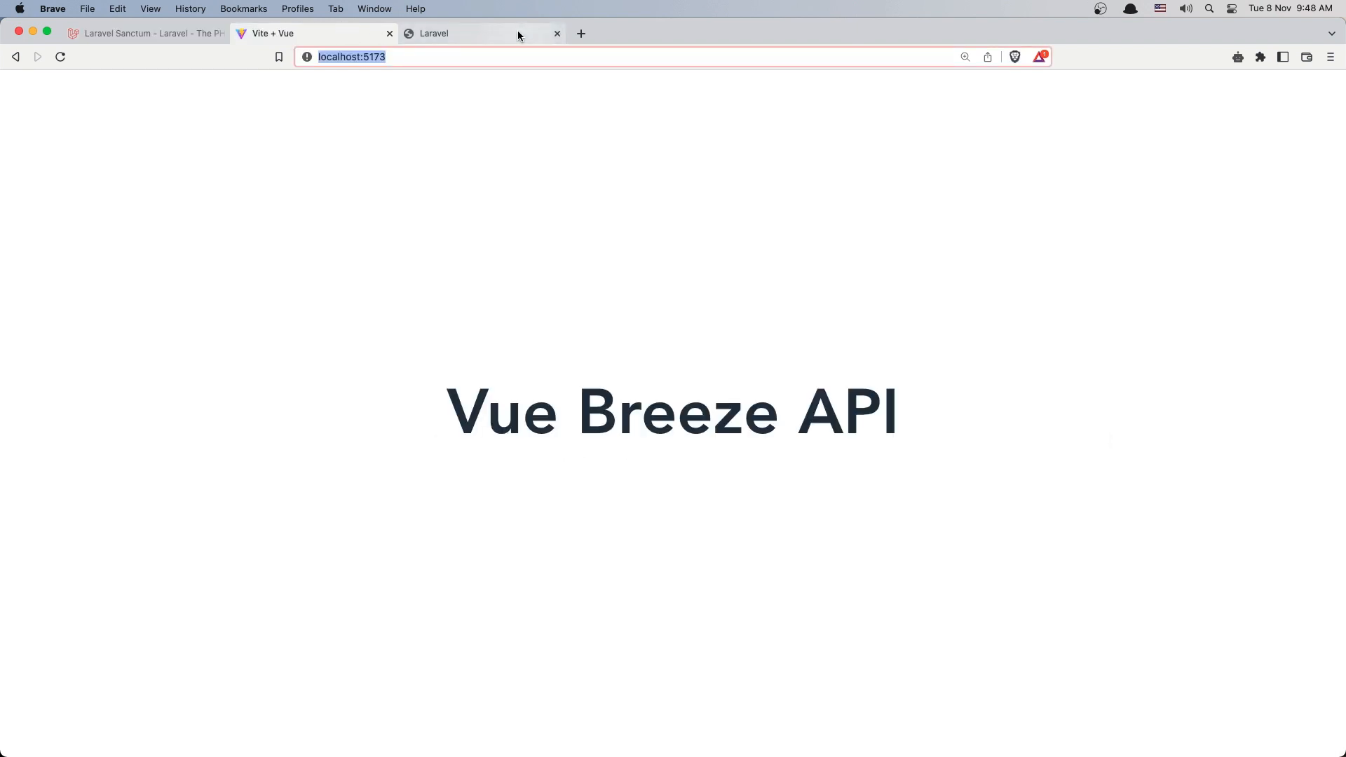
pyautogui.click(433, 34)
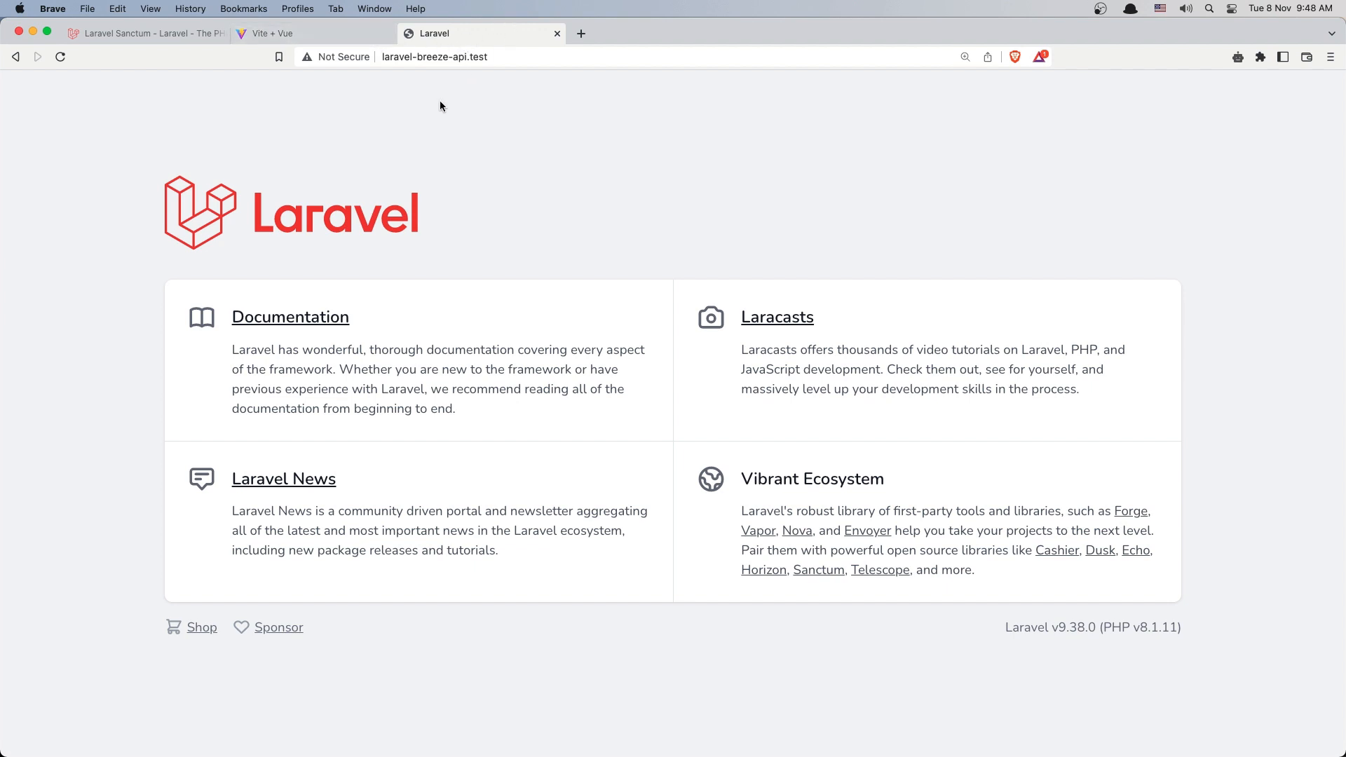
pyautogui.moveTo(364, 34)
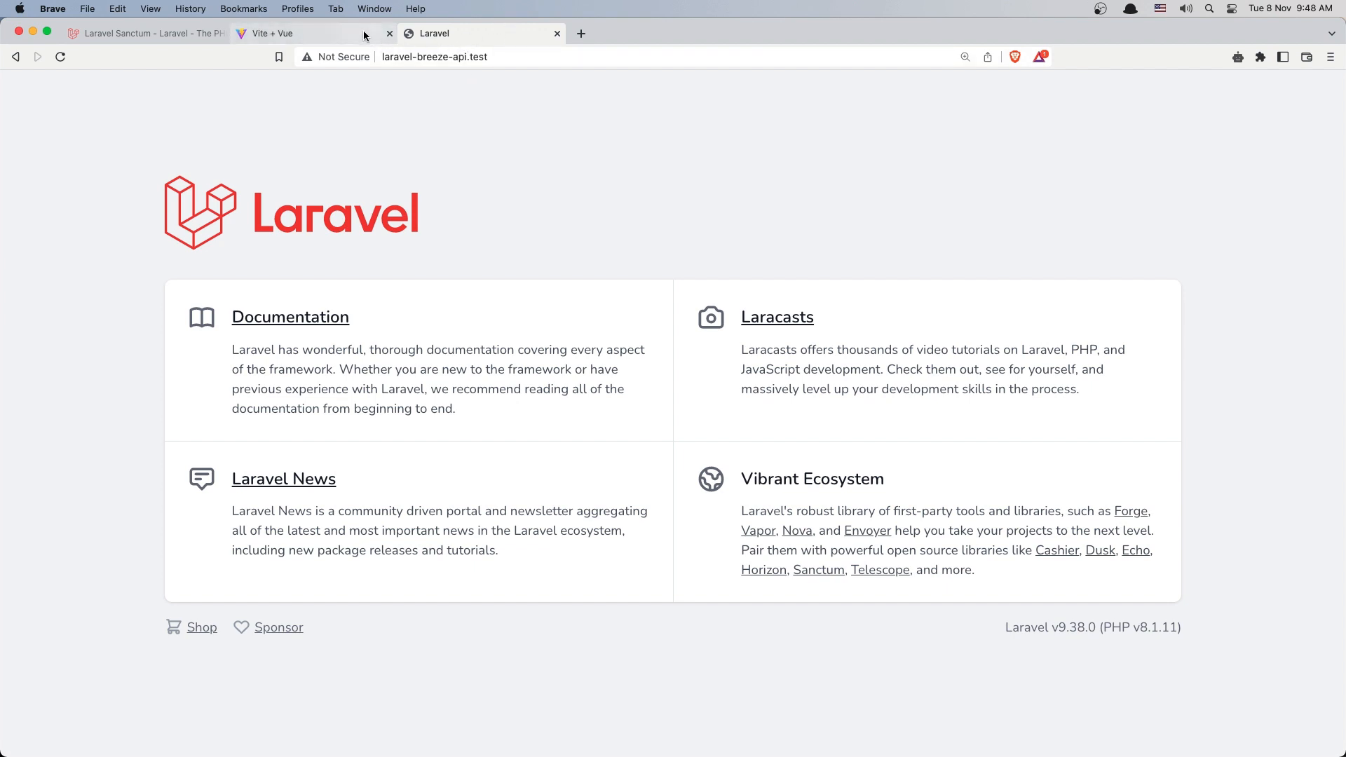
pyautogui.moveTo(637, 204)
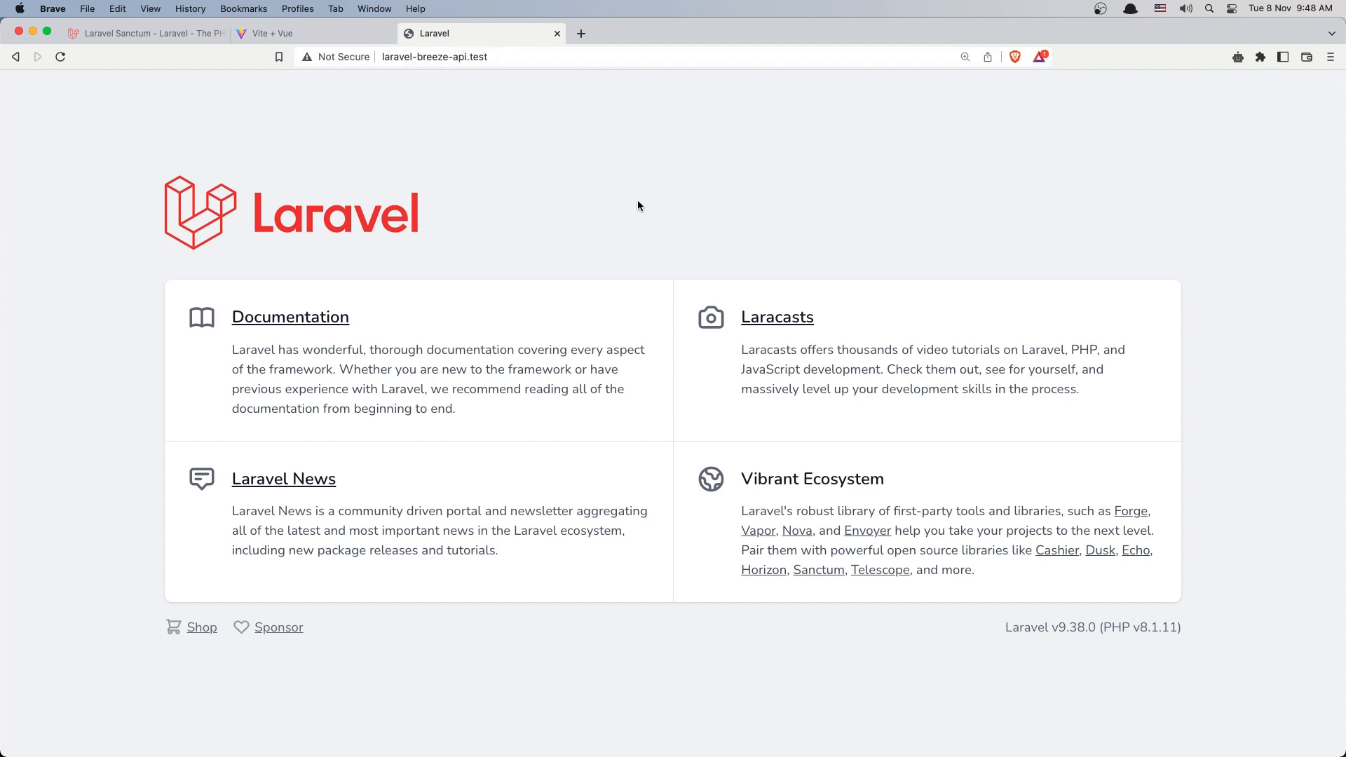
pyautogui.moveTo(634, 189)
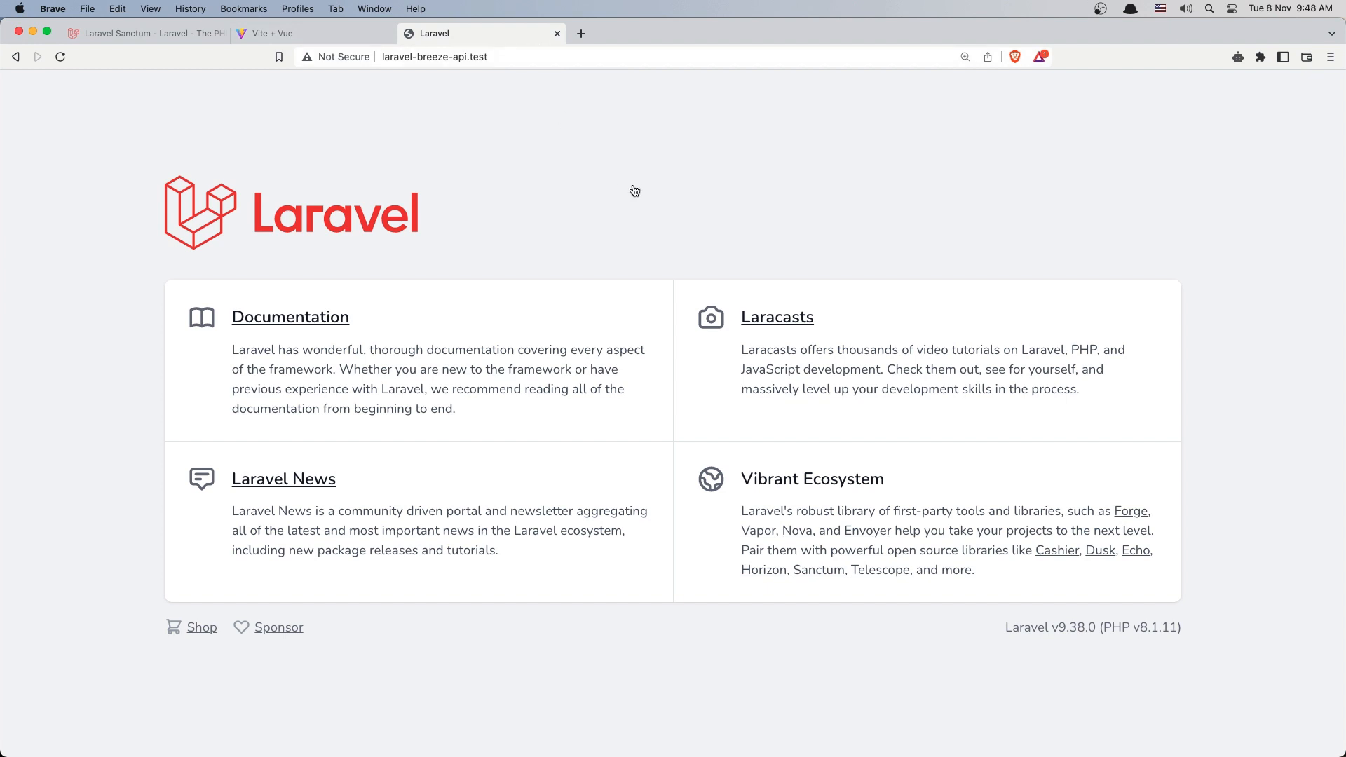
pyautogui.moveTo(634, 190)
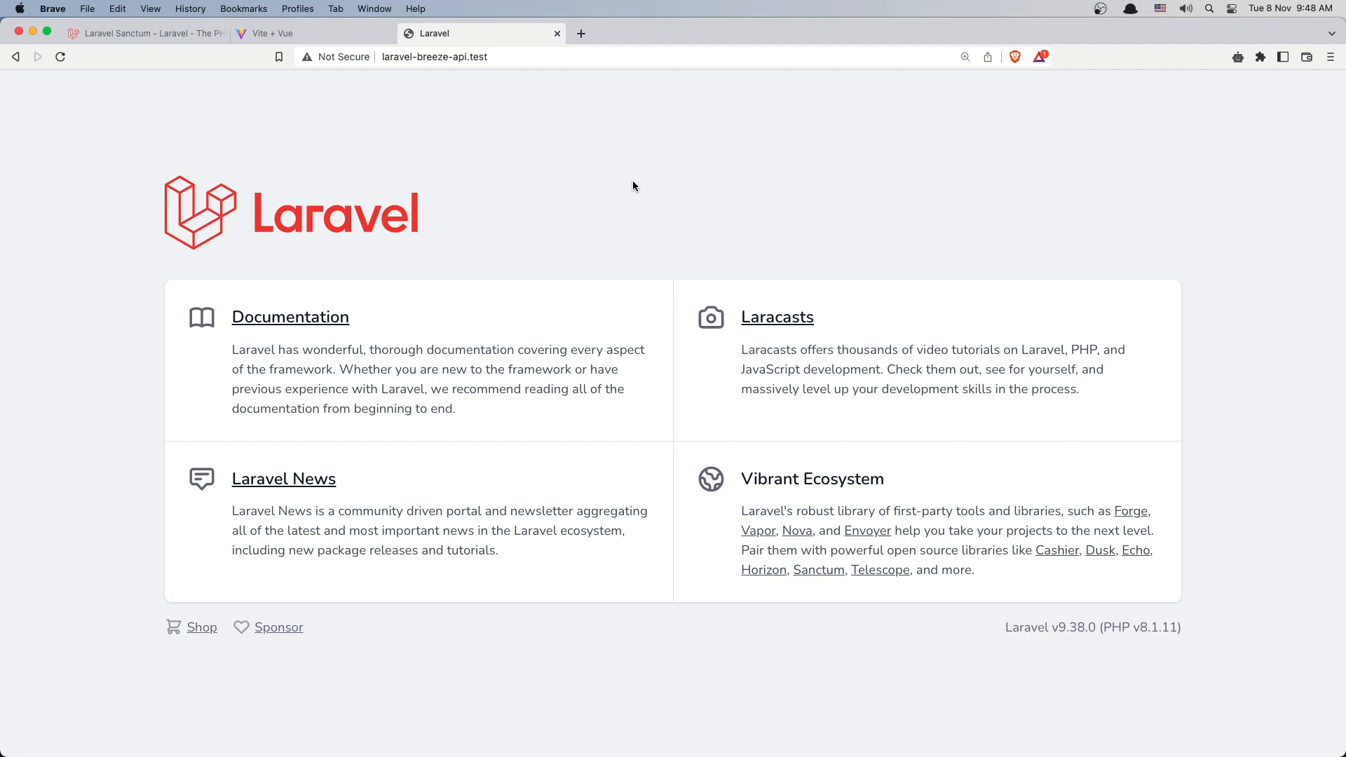
pyautogui.moveTo(313, 33)
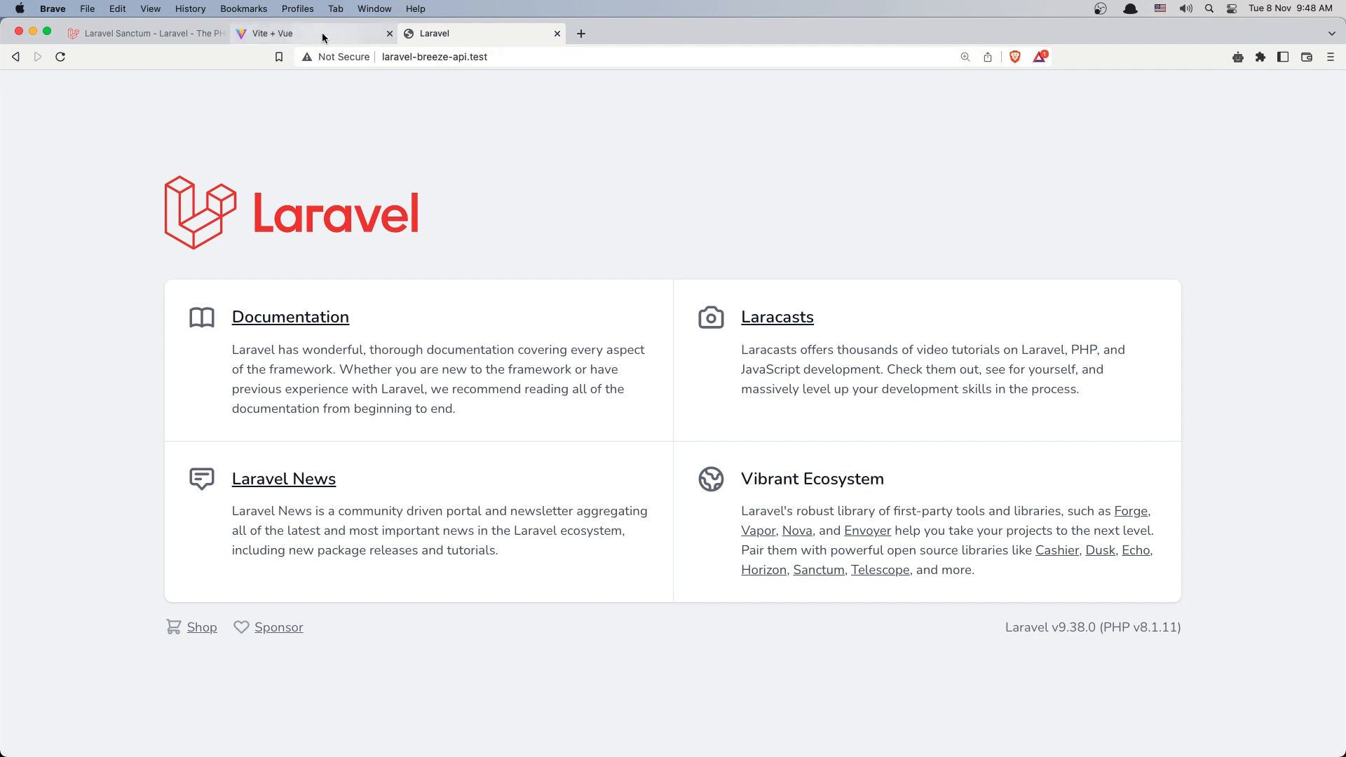
pyautogui.click(275, 33)
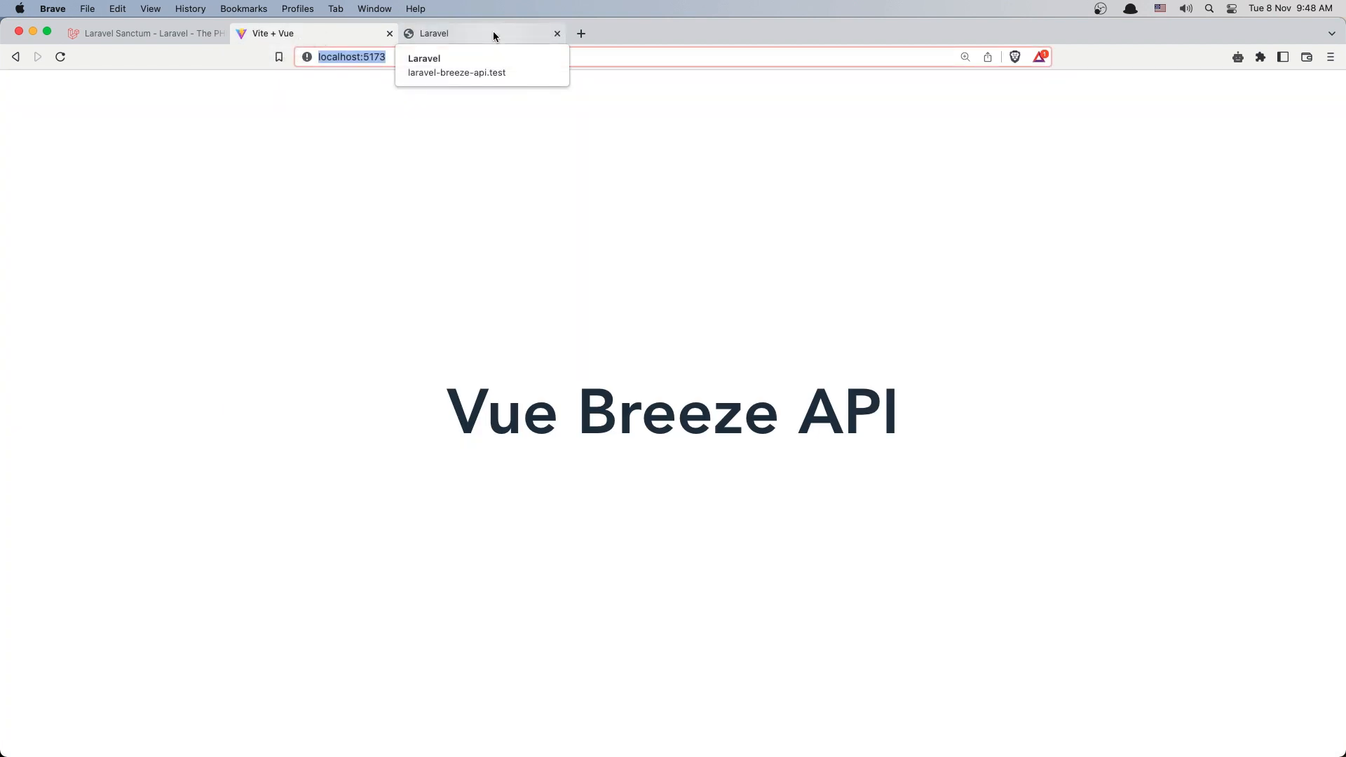
# Step: Read the Sanctum SPA Authentication docs down through Middleware, CORS & Cookies and CSRF Protection
pyautogui.click(145, 32)
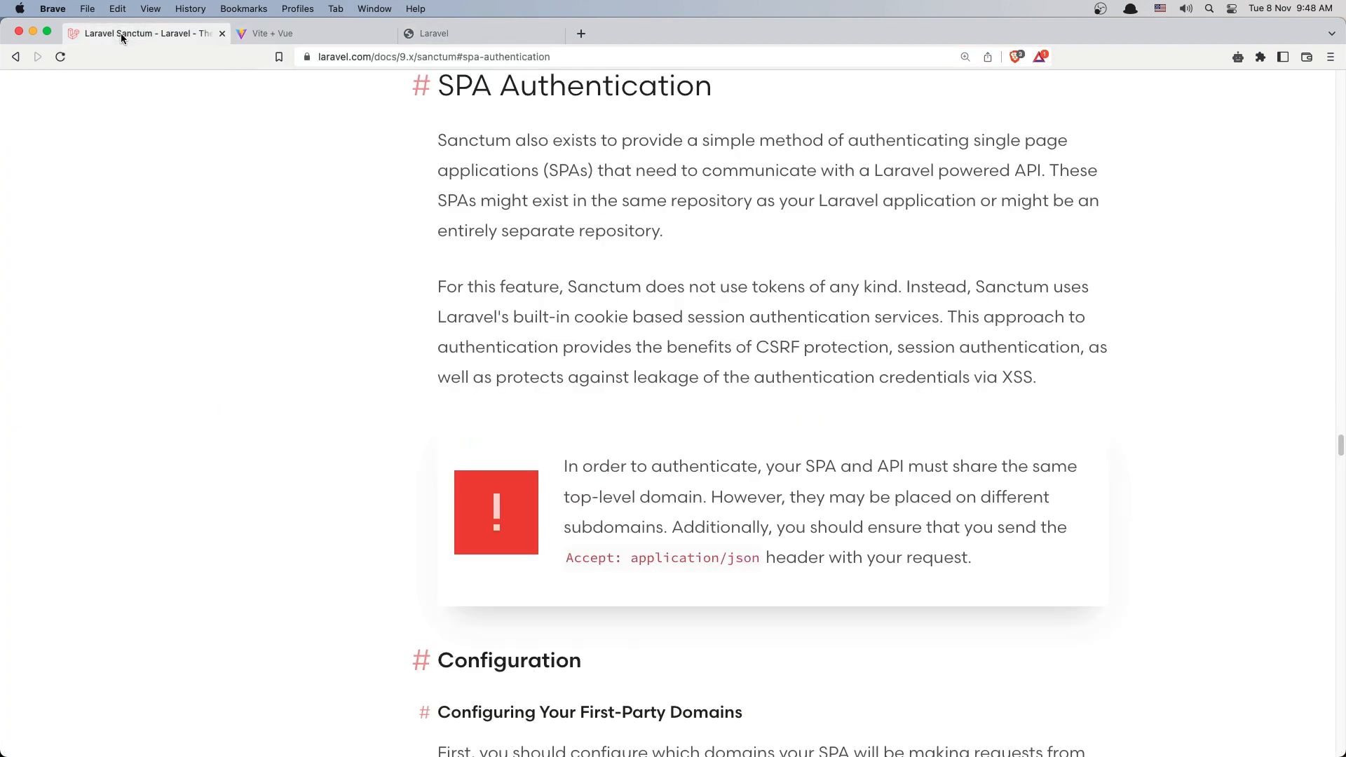
pyautogui.scroll(-3)
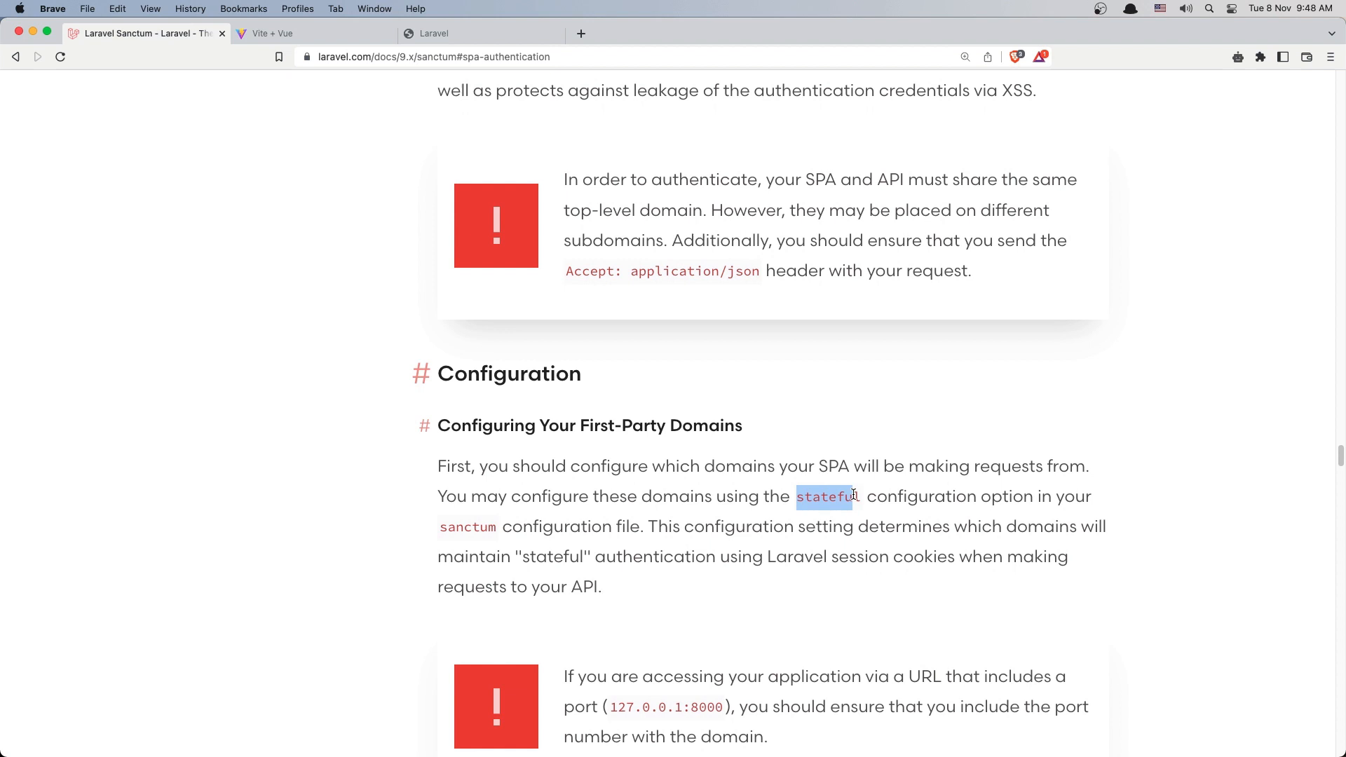
pyautogui.scroll(-3)
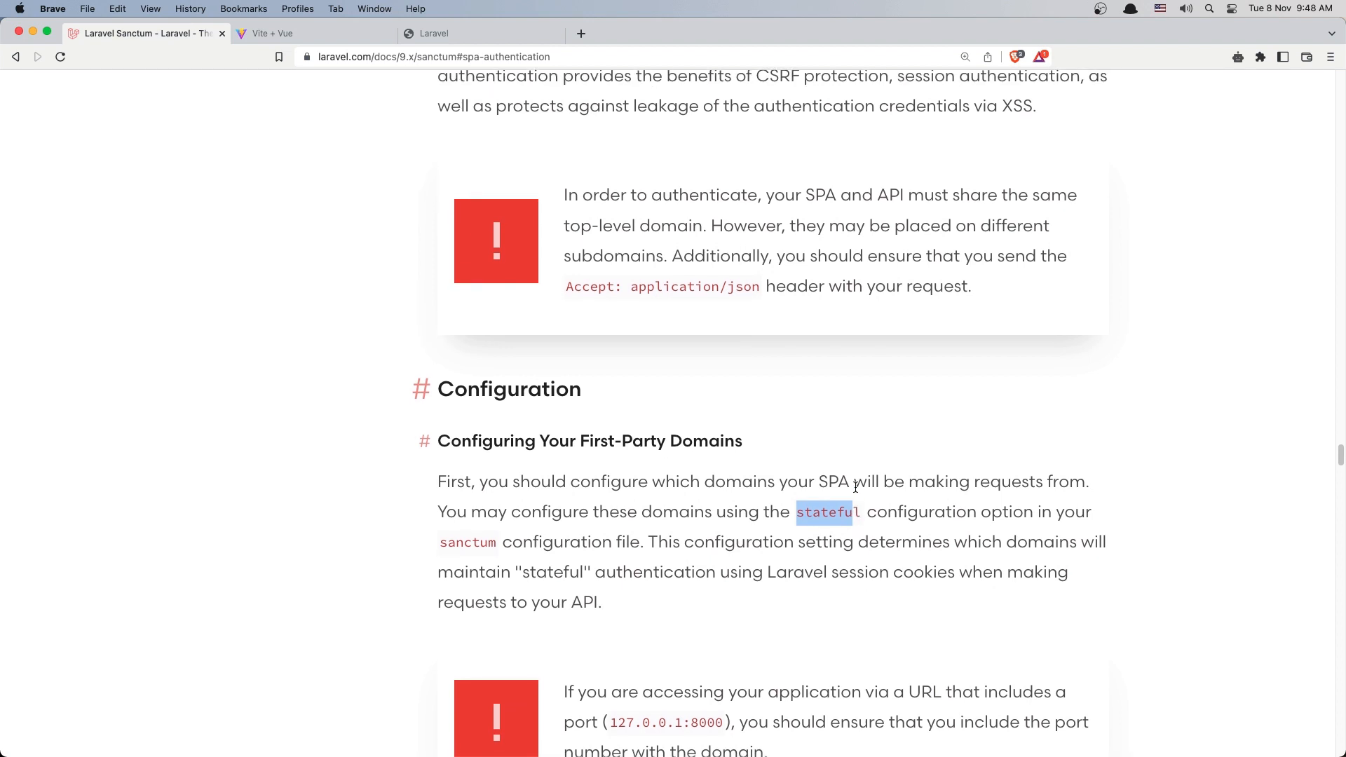
pyautogui.scroll(-3)
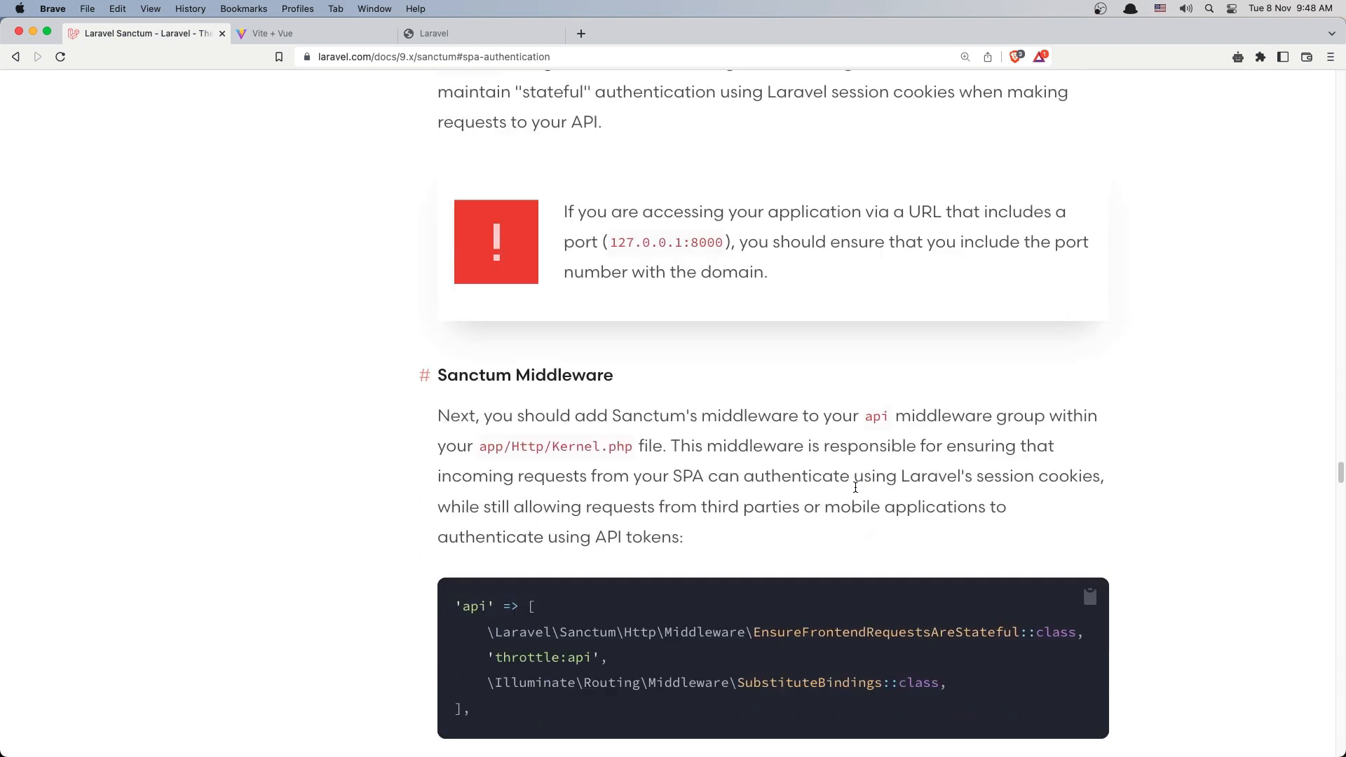
pyautogui.scroll(-3)
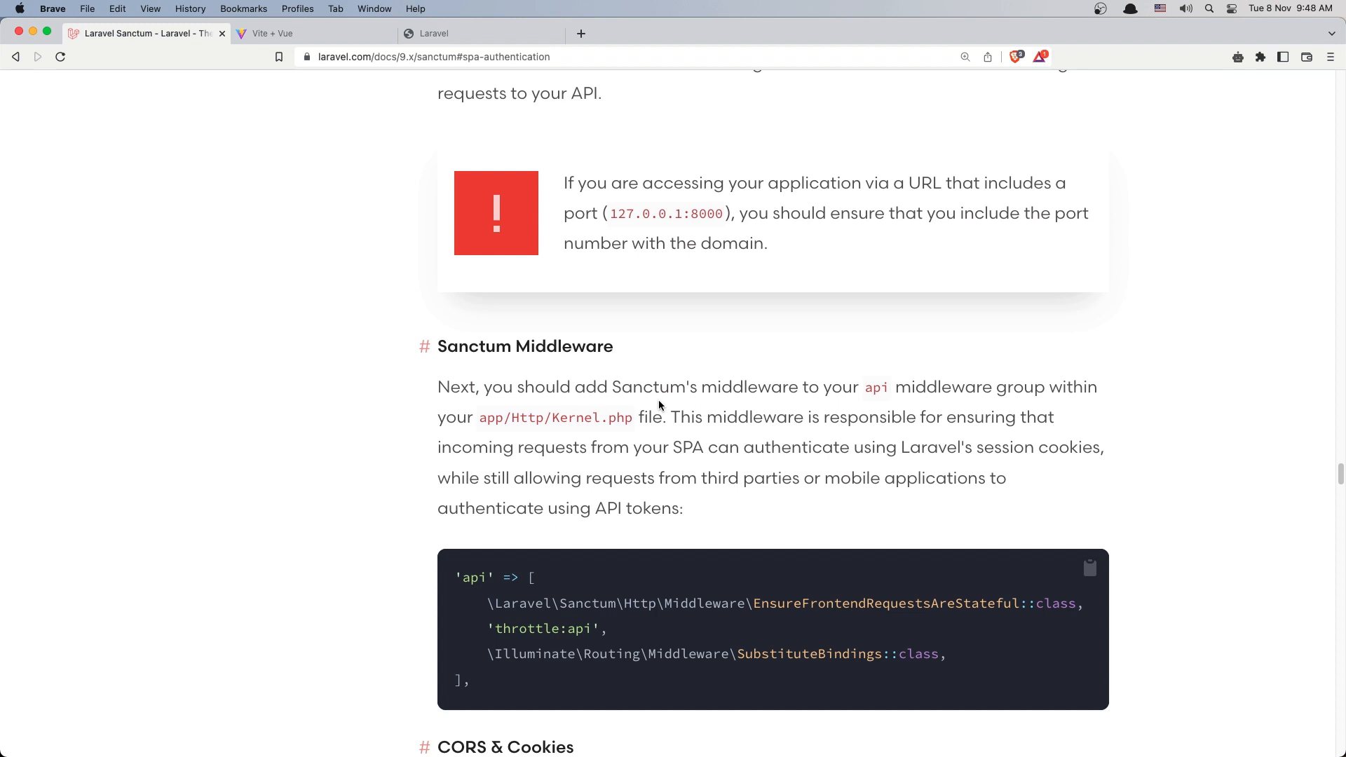
pyautogui.scroll(-3)
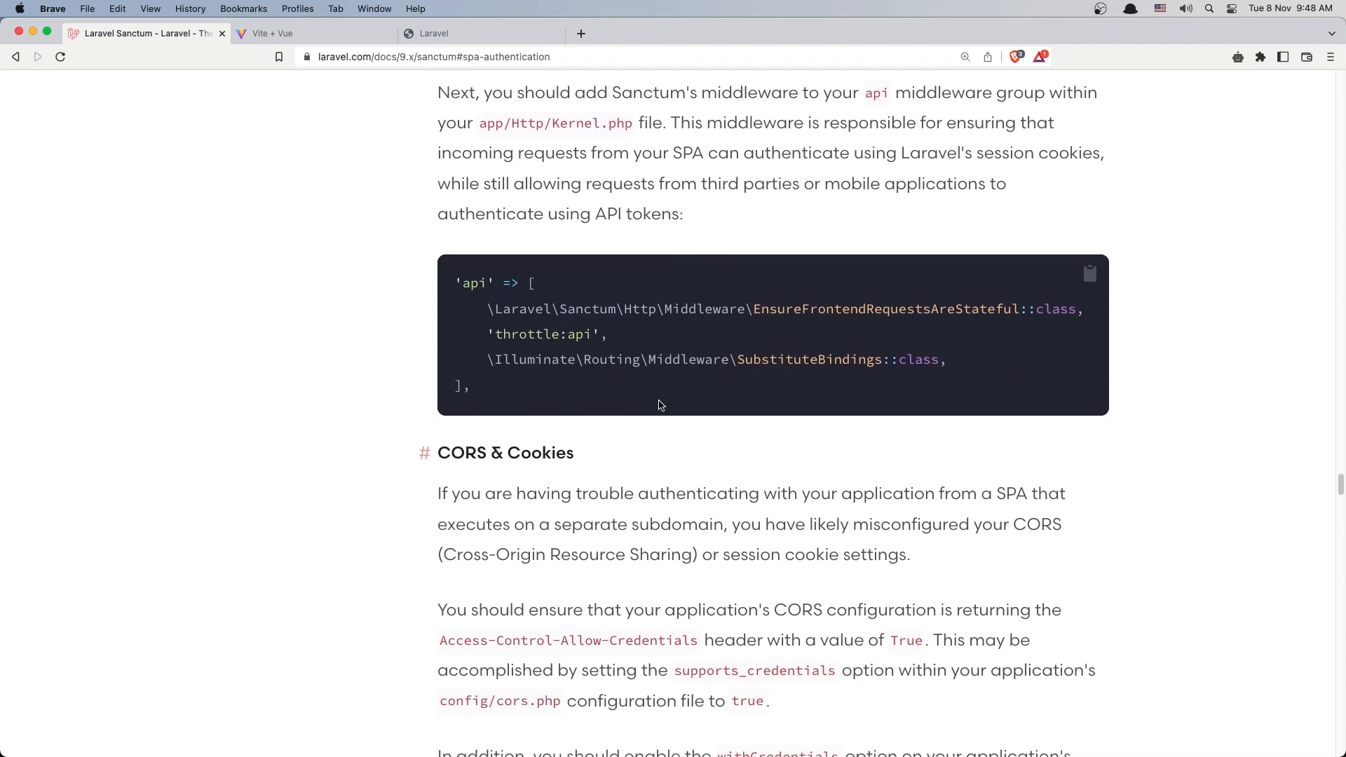
pyautogui.scroll(-3)
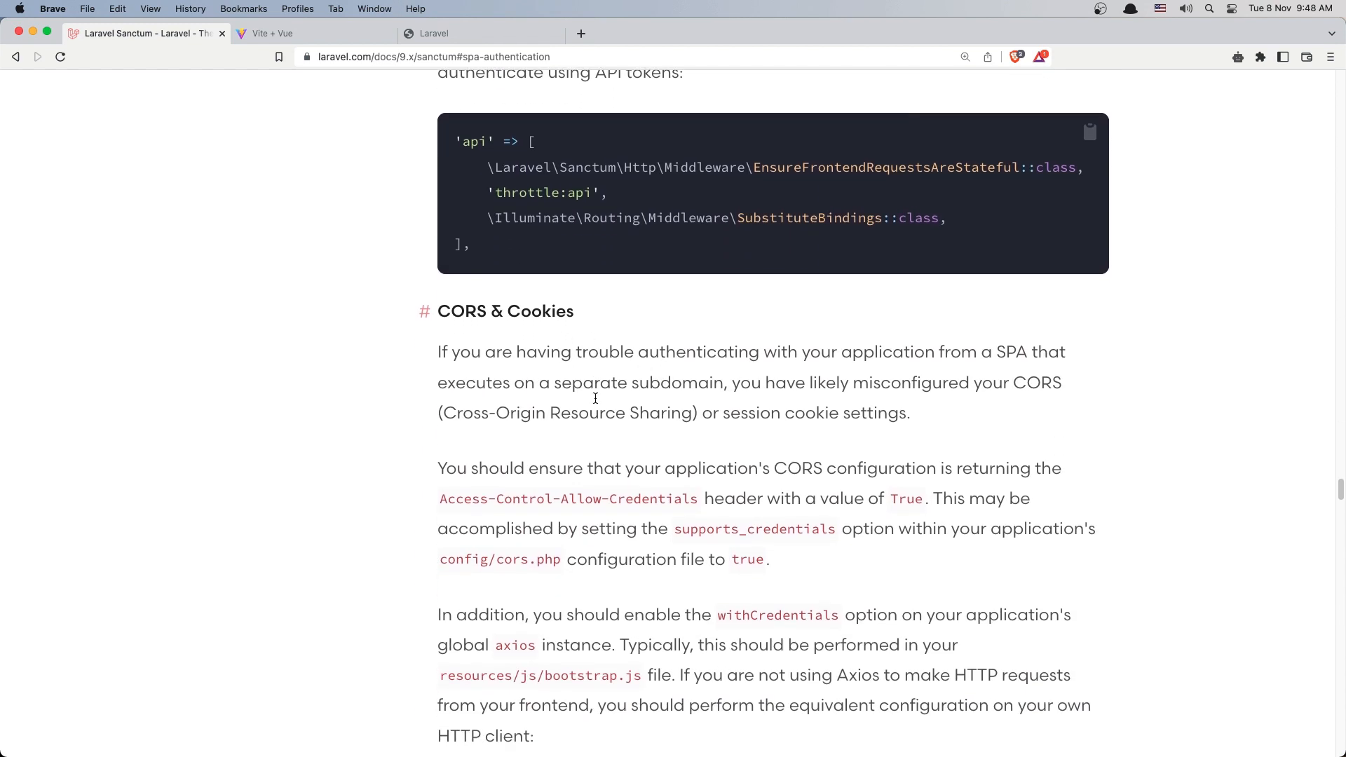
pyautogui.scroll(-3)
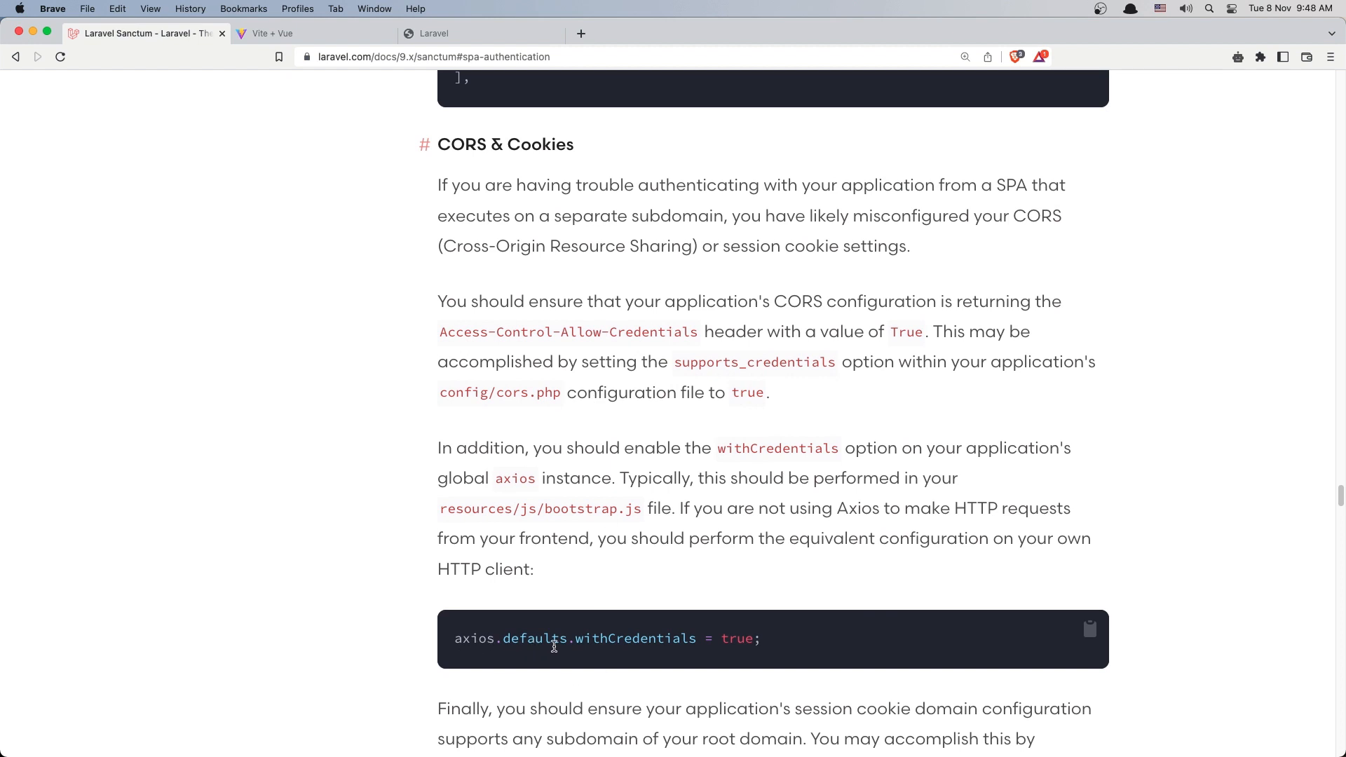
pyautogui.moveTo(575, 638)
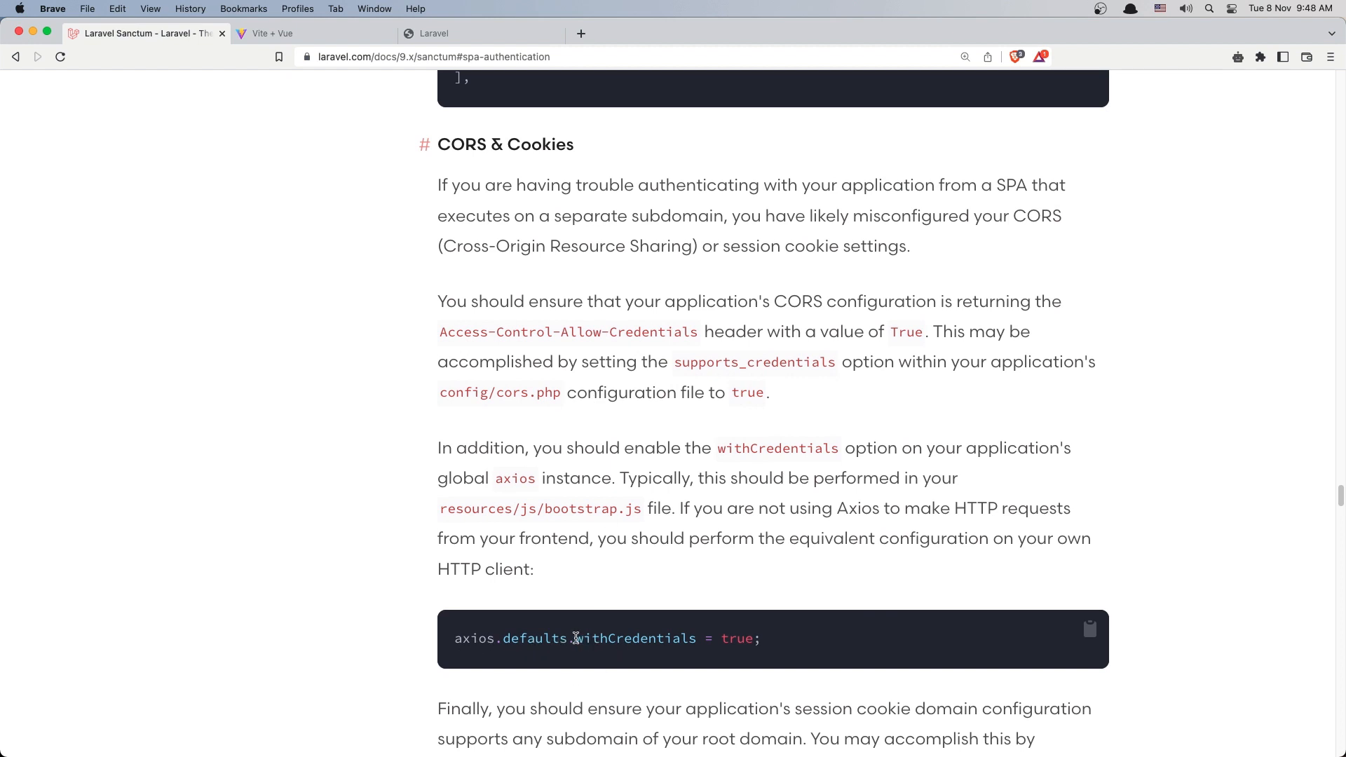
pyautogui.moveTo(783, 477)
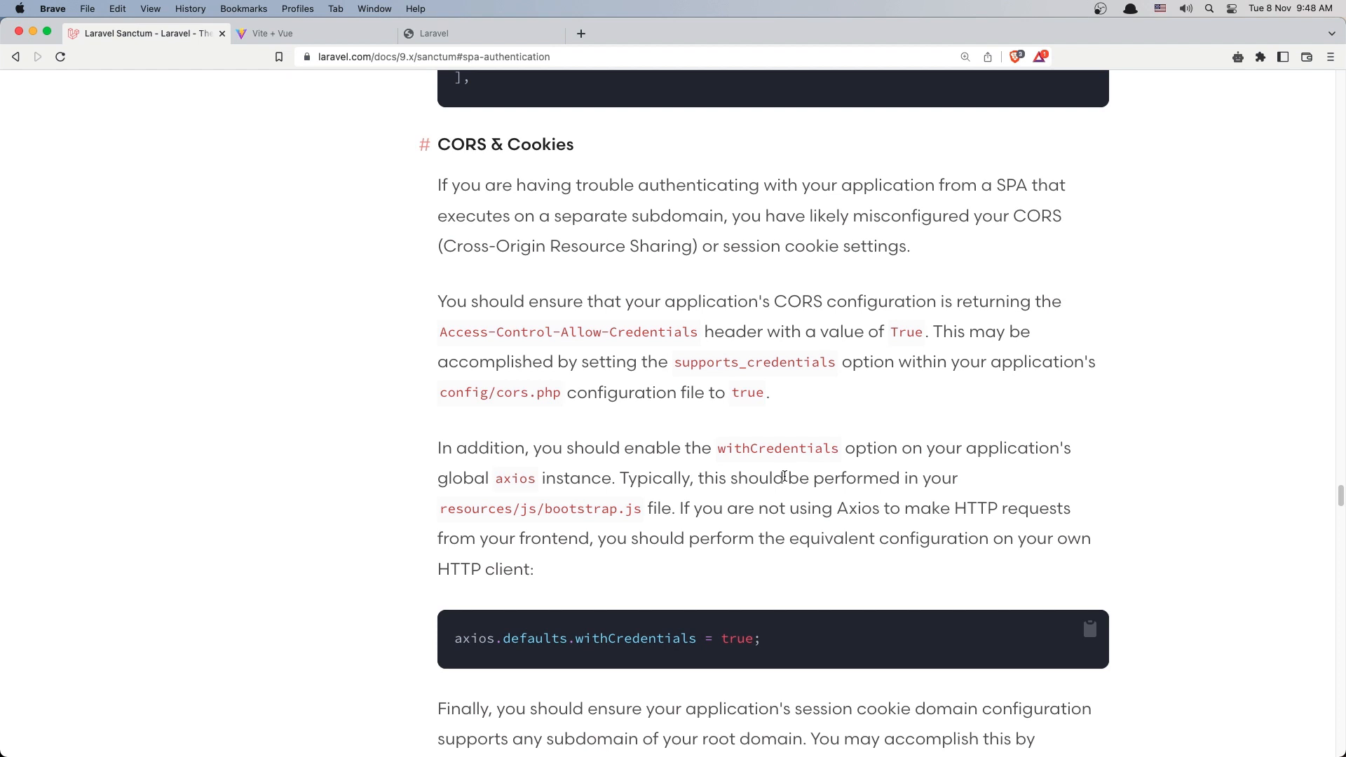
pyautogui.scroll(-3)
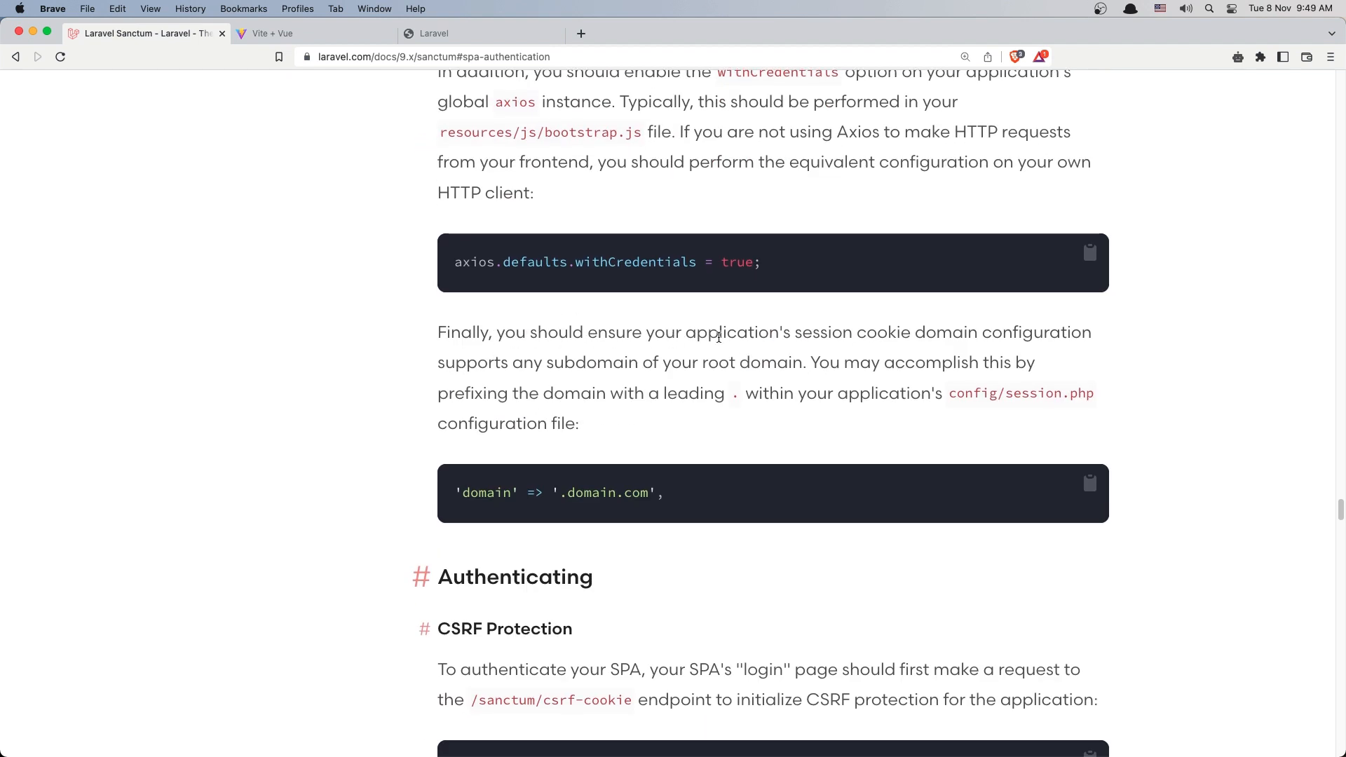
pyautogui.moveTo(1007, 334)
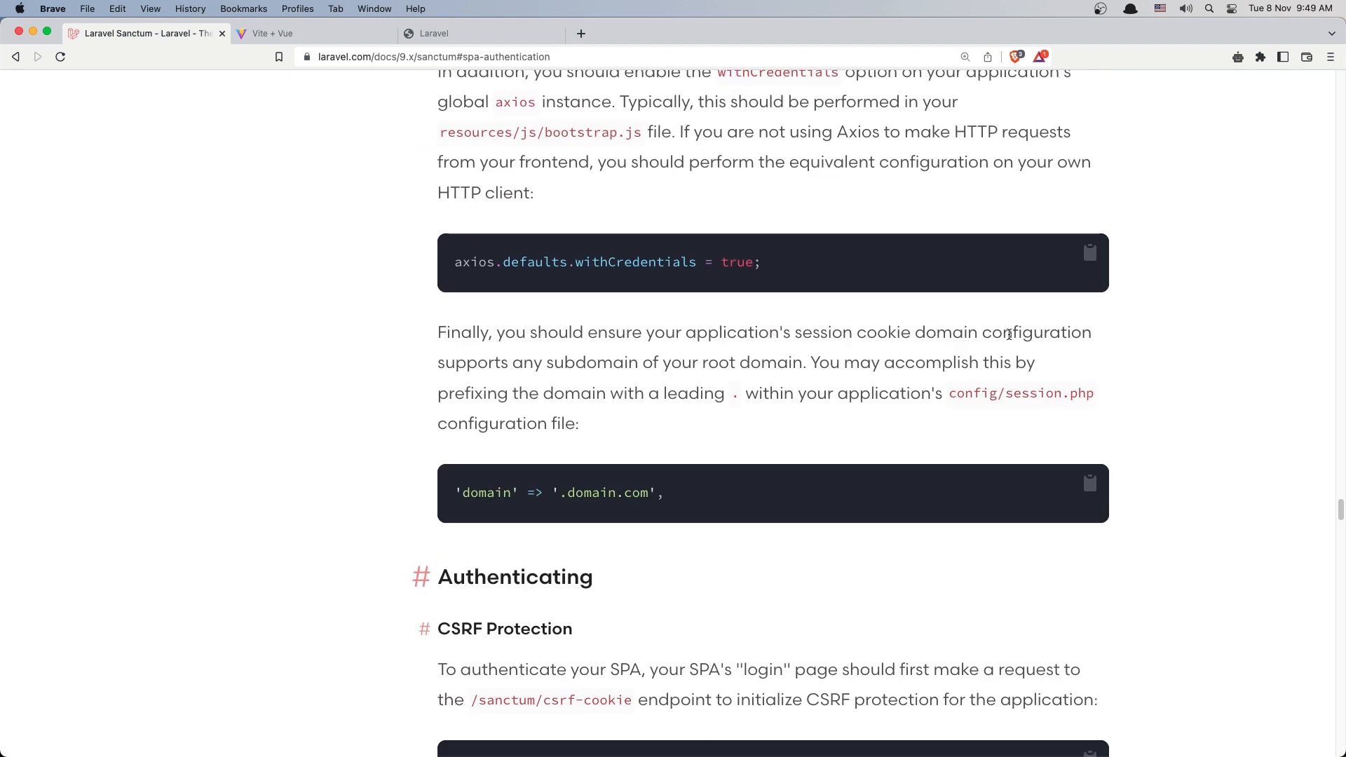
pyautogui.moveTo(667, 377)
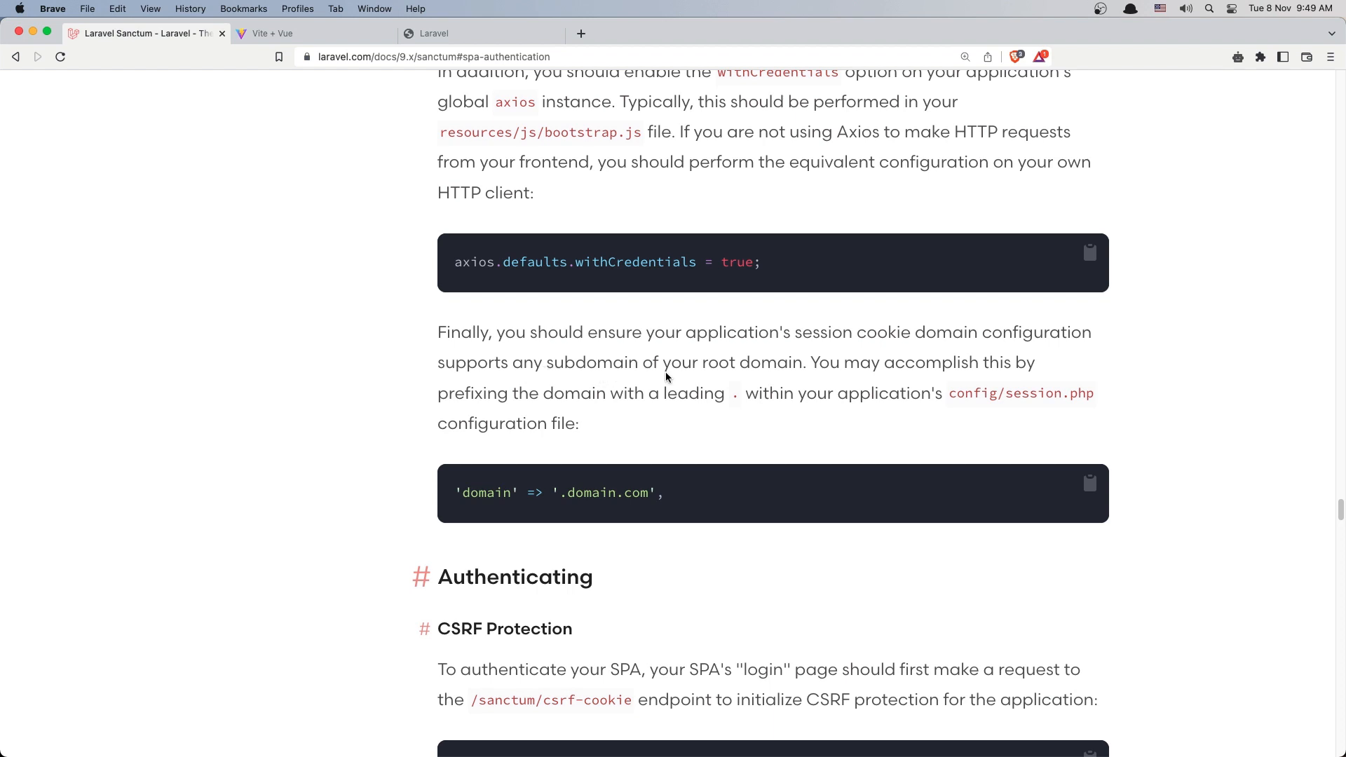
pyautogui.moveTo(810, 361)
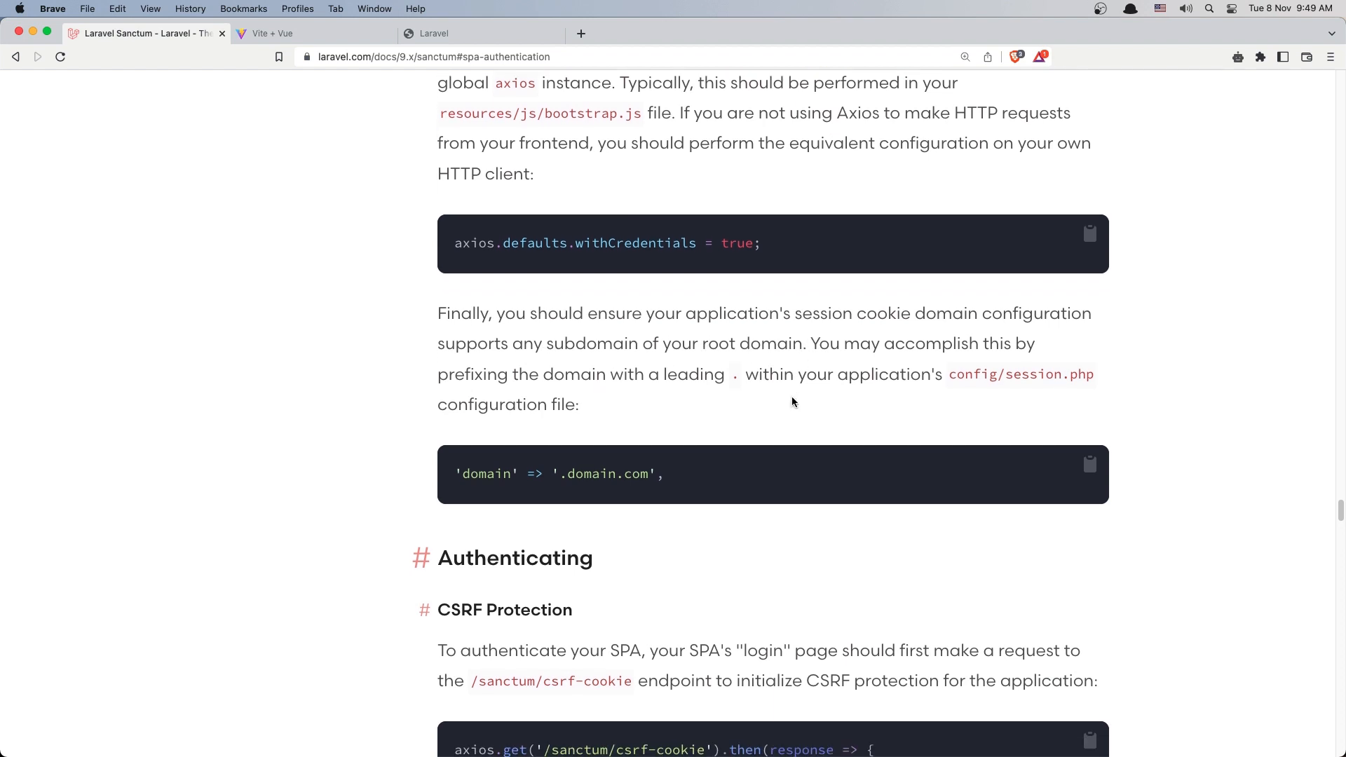
pyautogui.scroll(-3)
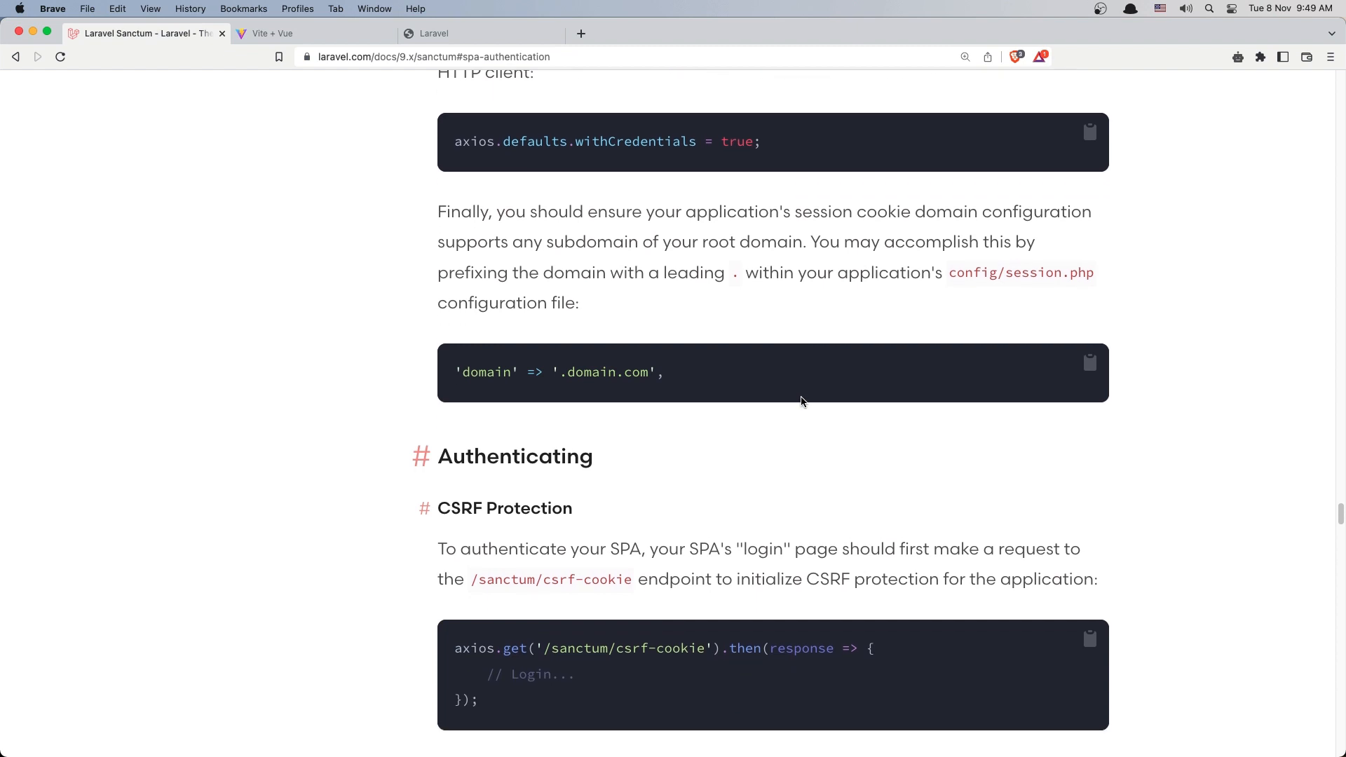
pyautogui.scroll(-3)
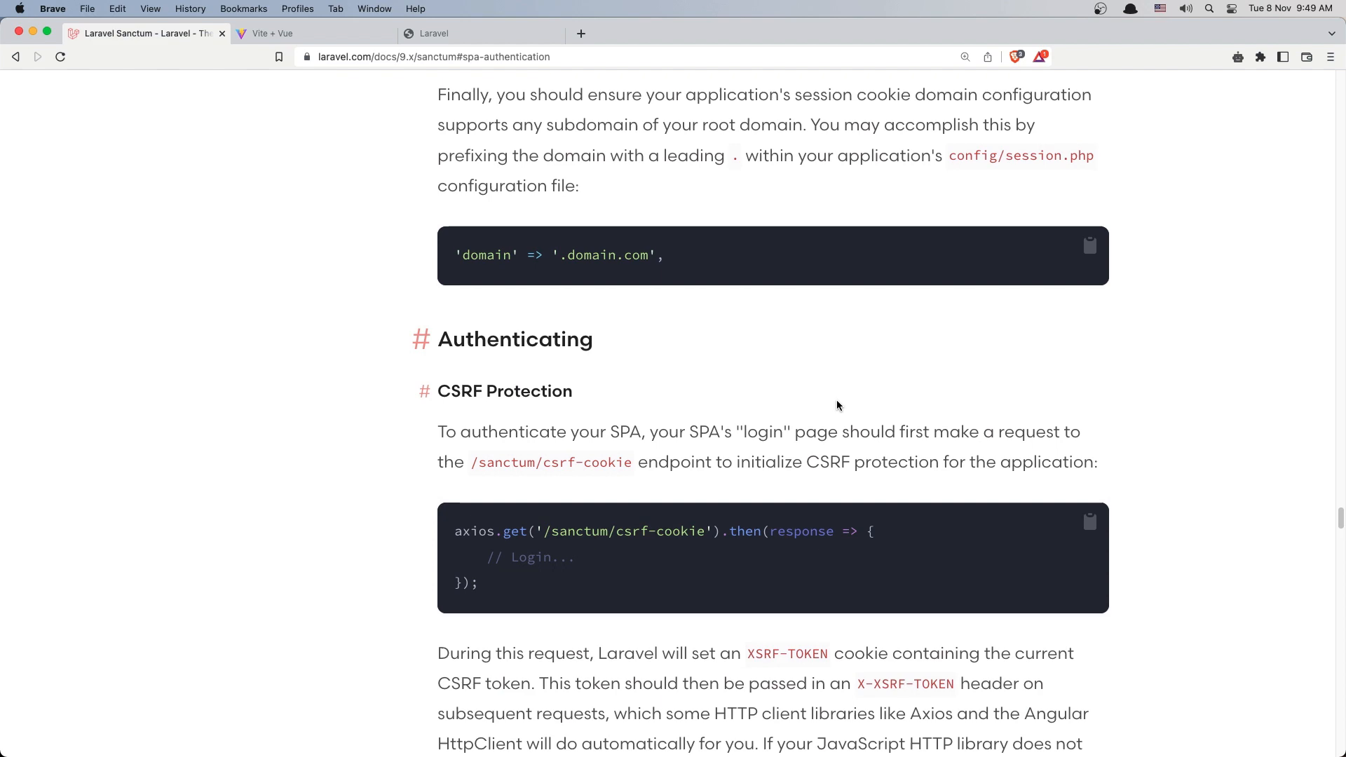
# Step: Scroll back up to the first-party domains Configuration section
pyautogui.scroll(3)
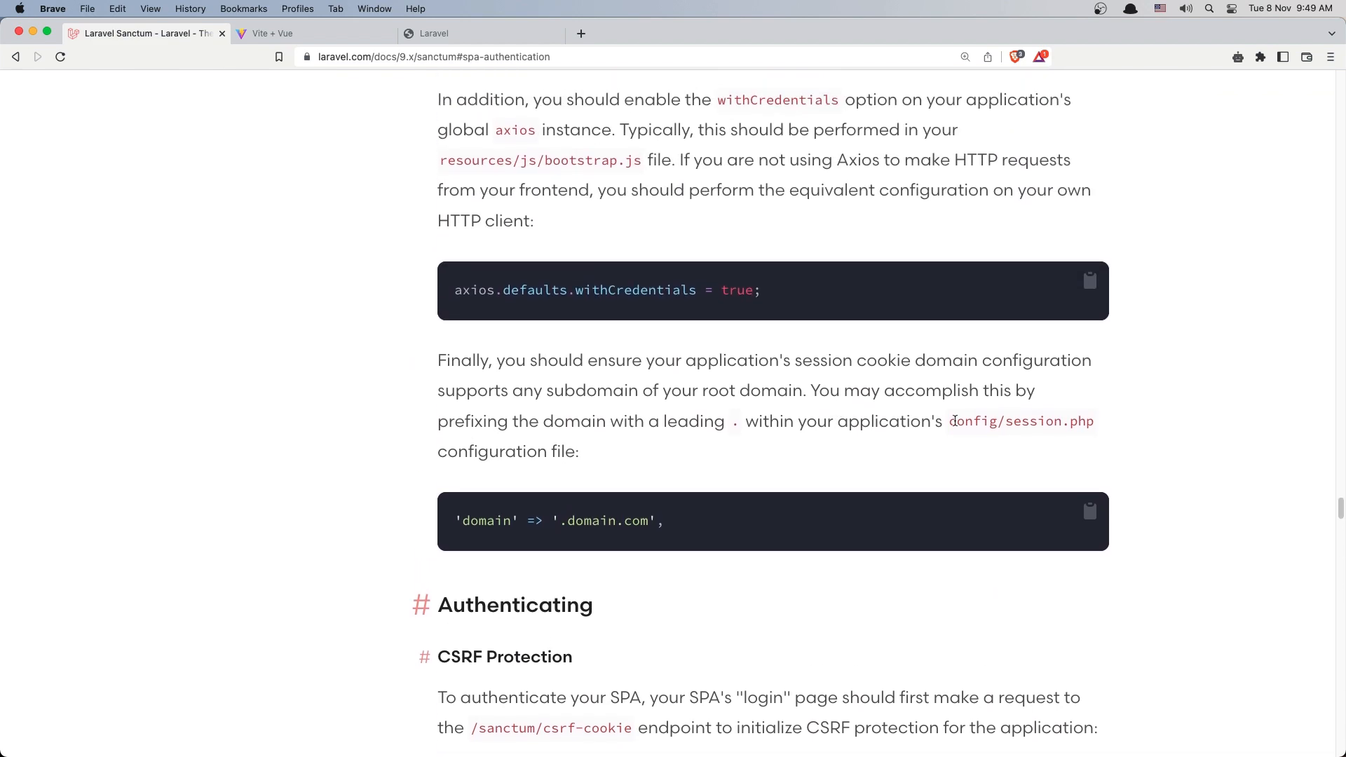
pyautogui.scroll(3)
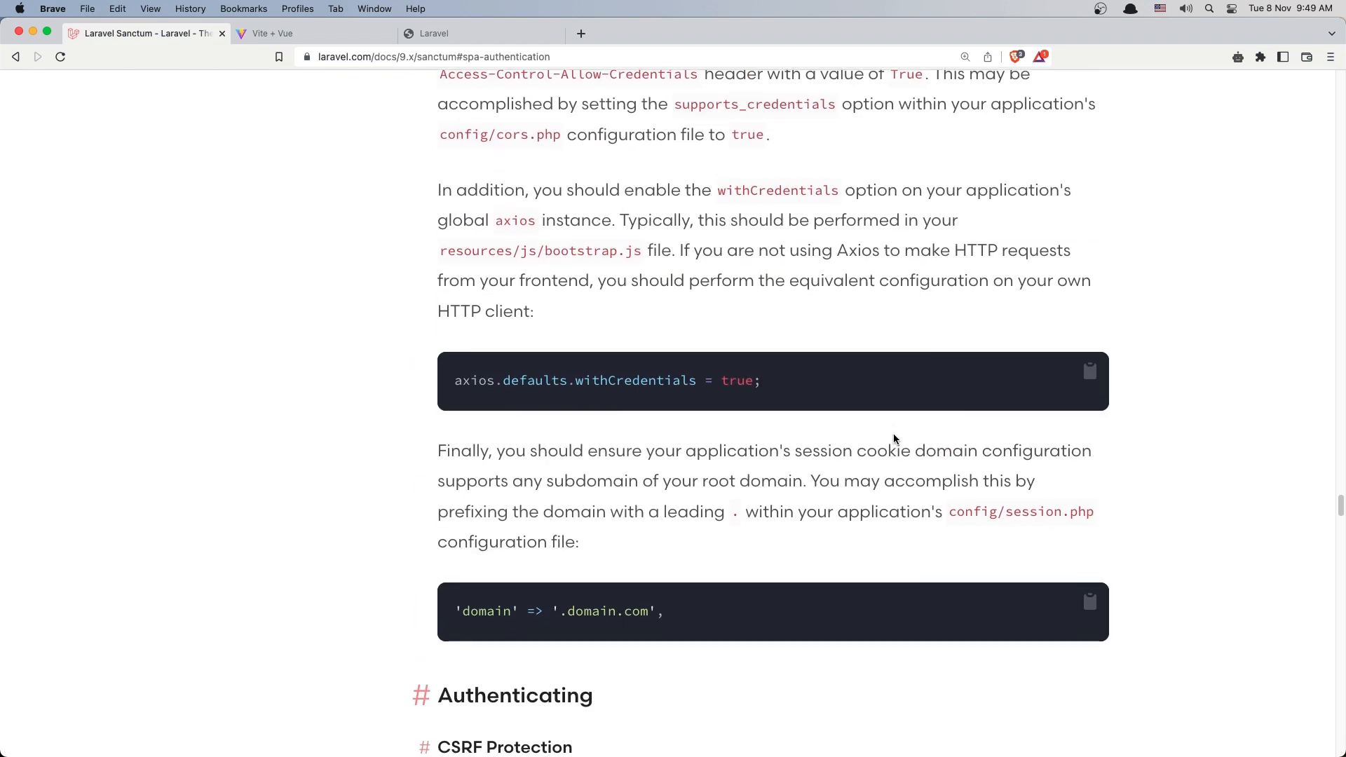
pyautogui.scroll(3)
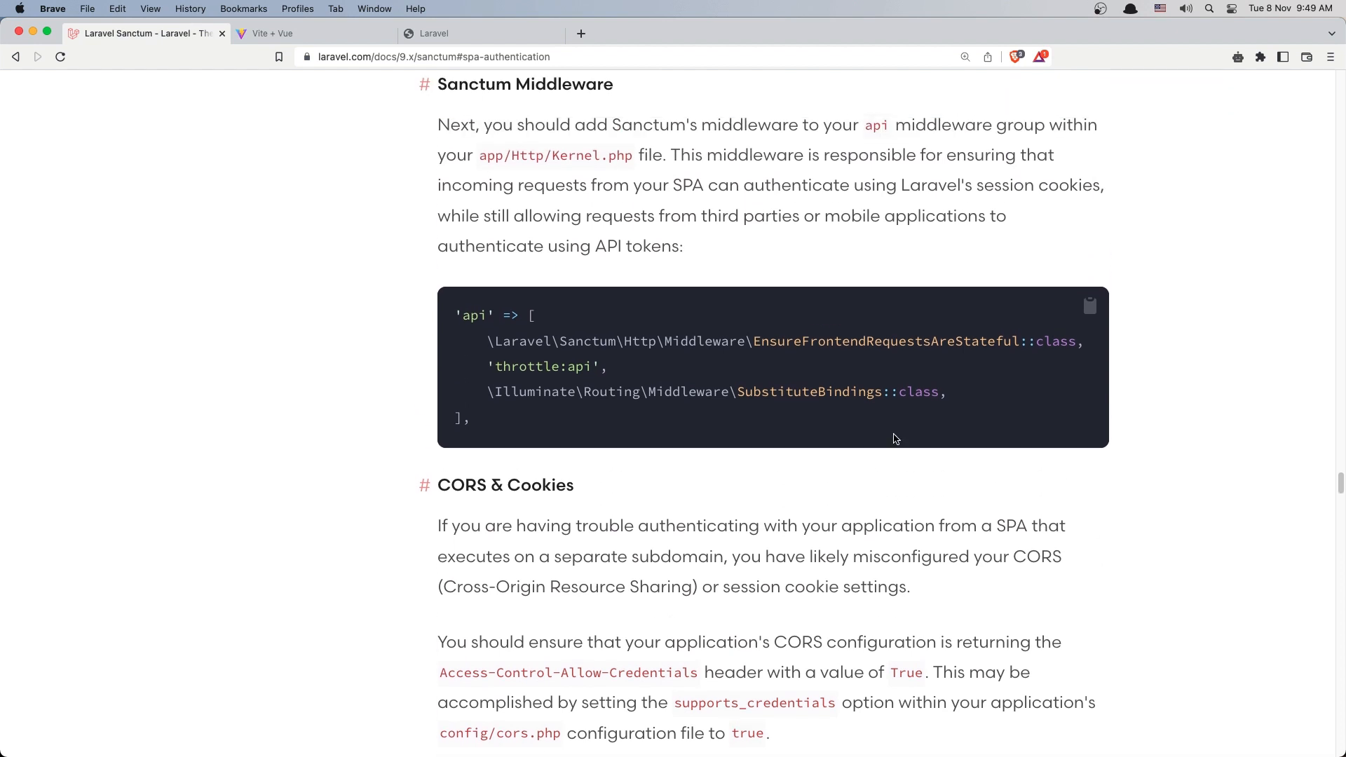
pyautogui.scroll(3)
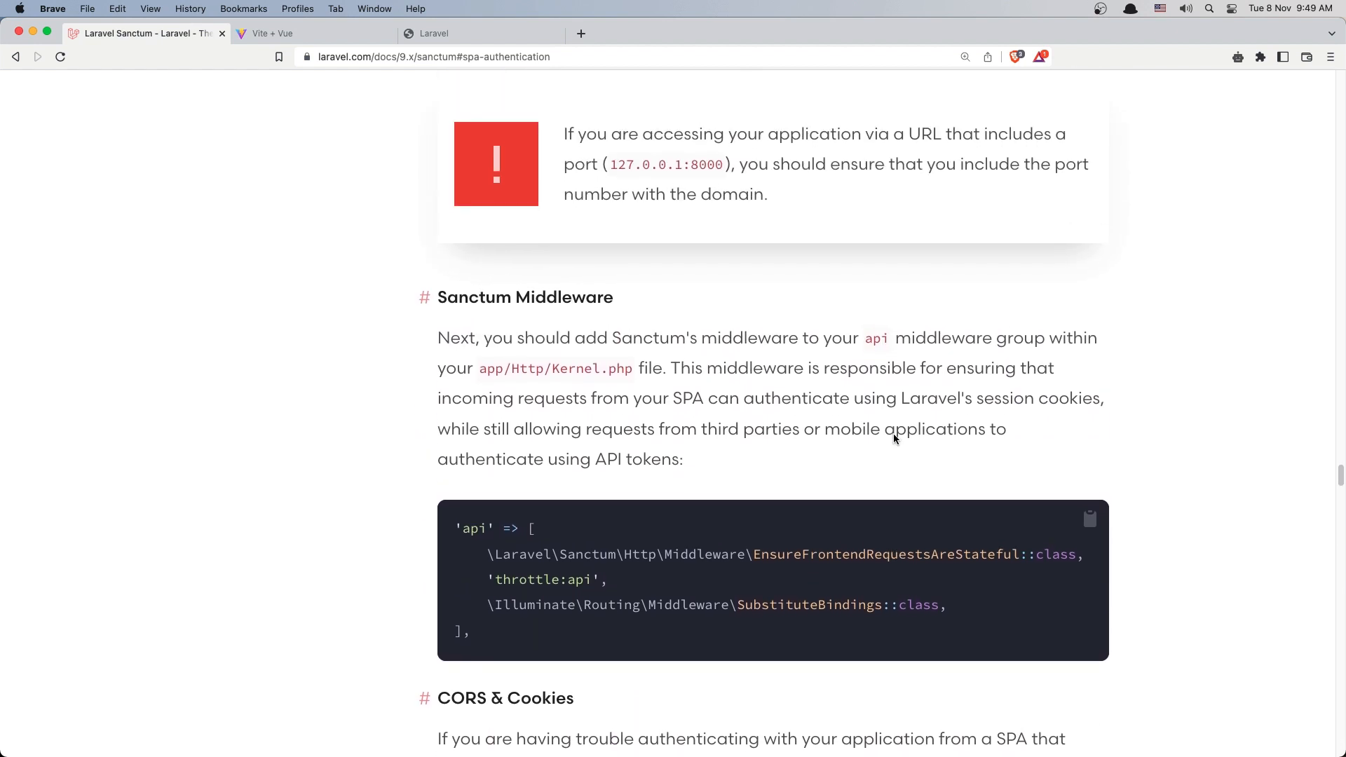
pyautogui.scroll(3)
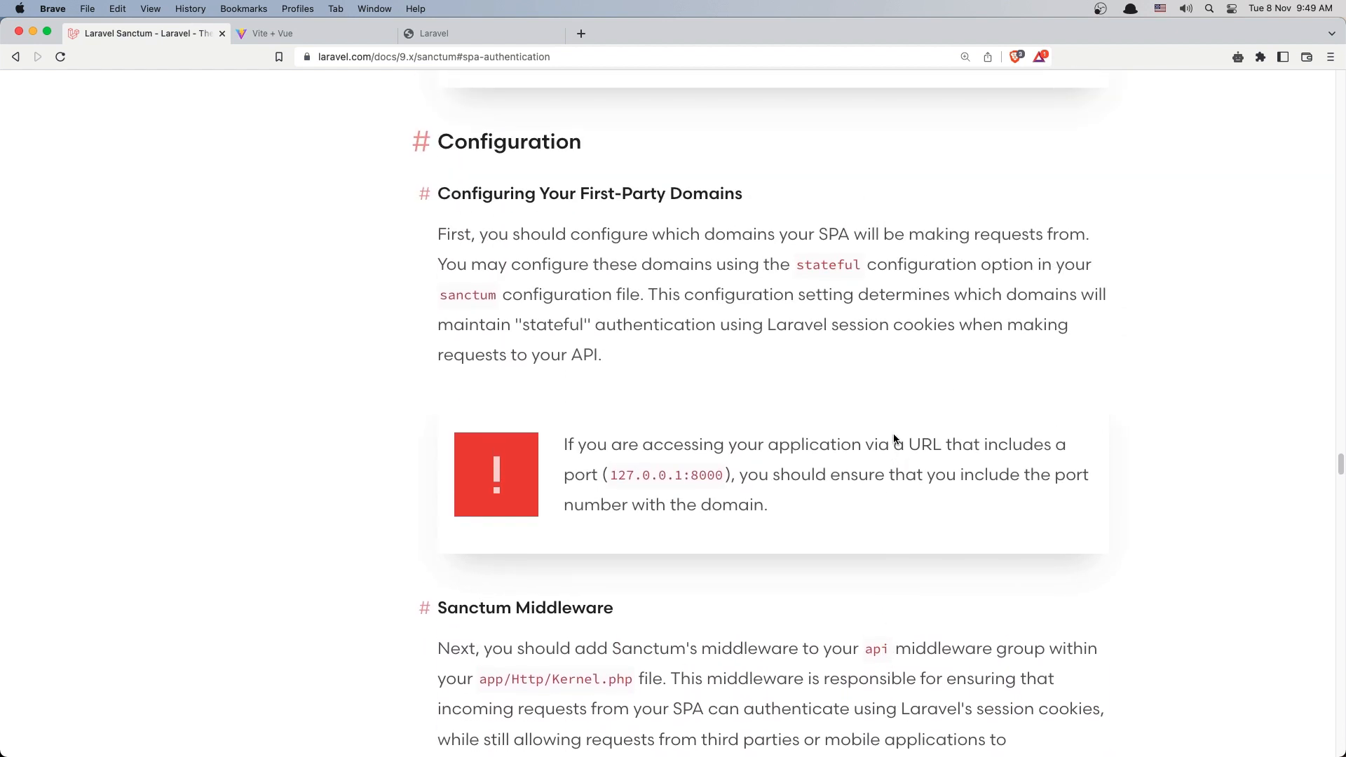
pyautogui.moveTo(789, 387)
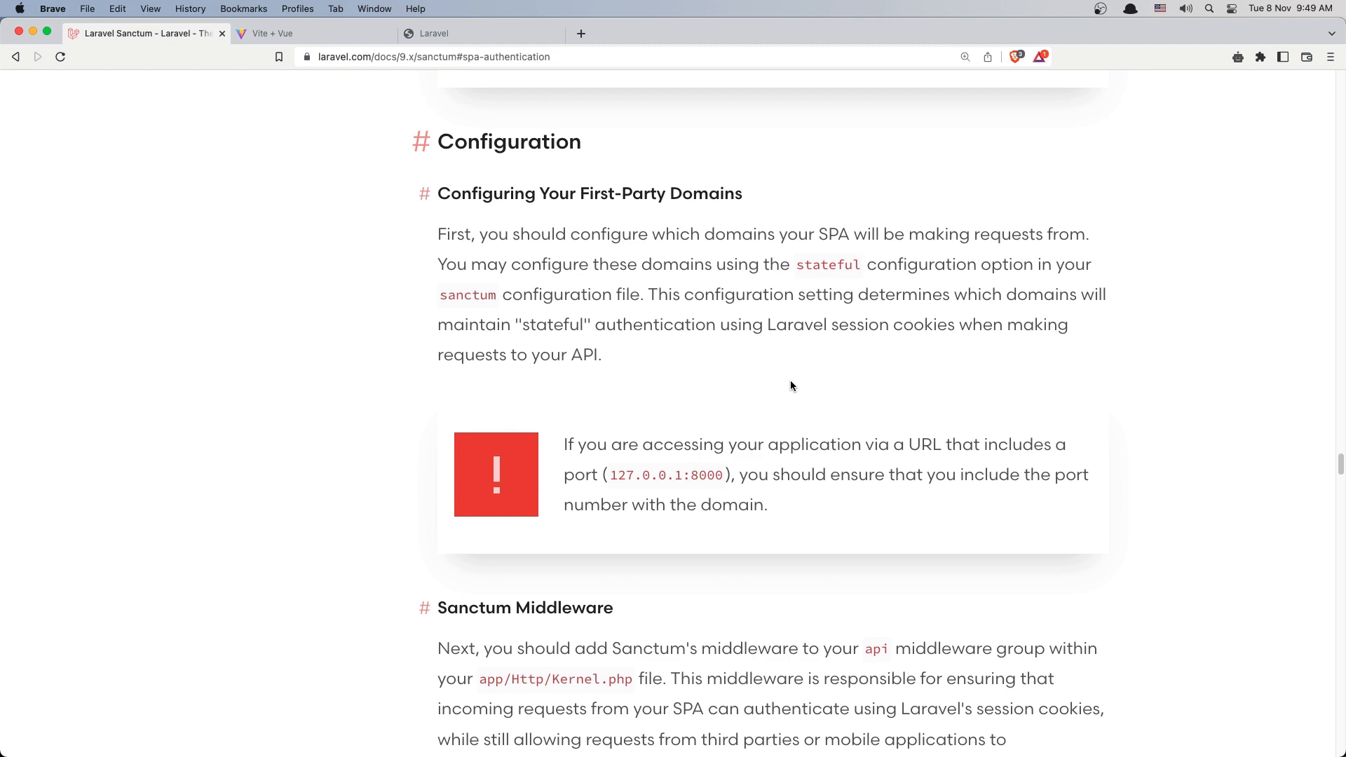